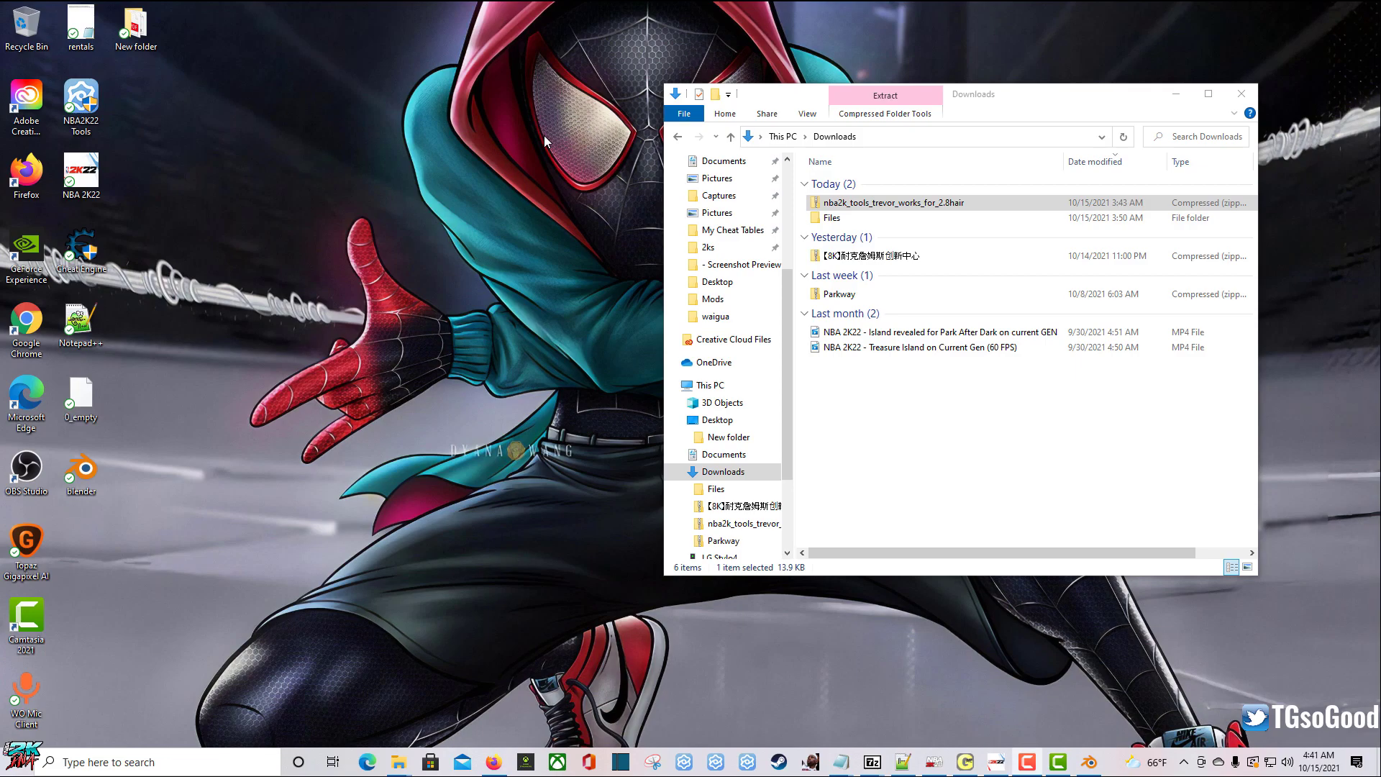
Step: Close Blender from its taskbar menu, discarding changes to the untitled scene
{"action": "left_click", "coordinate": [81, 467]}
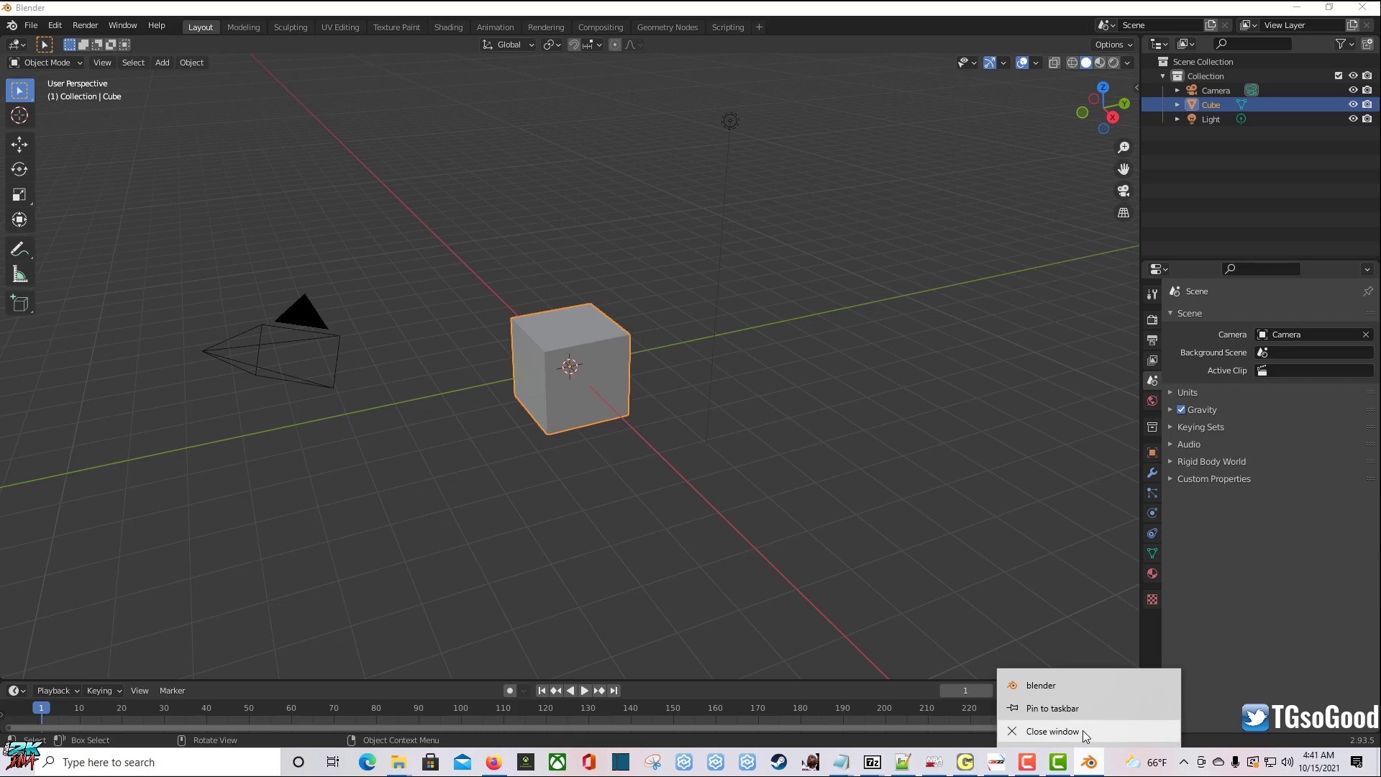
{"action": "left_click", "coordinate": [1052, 731]}
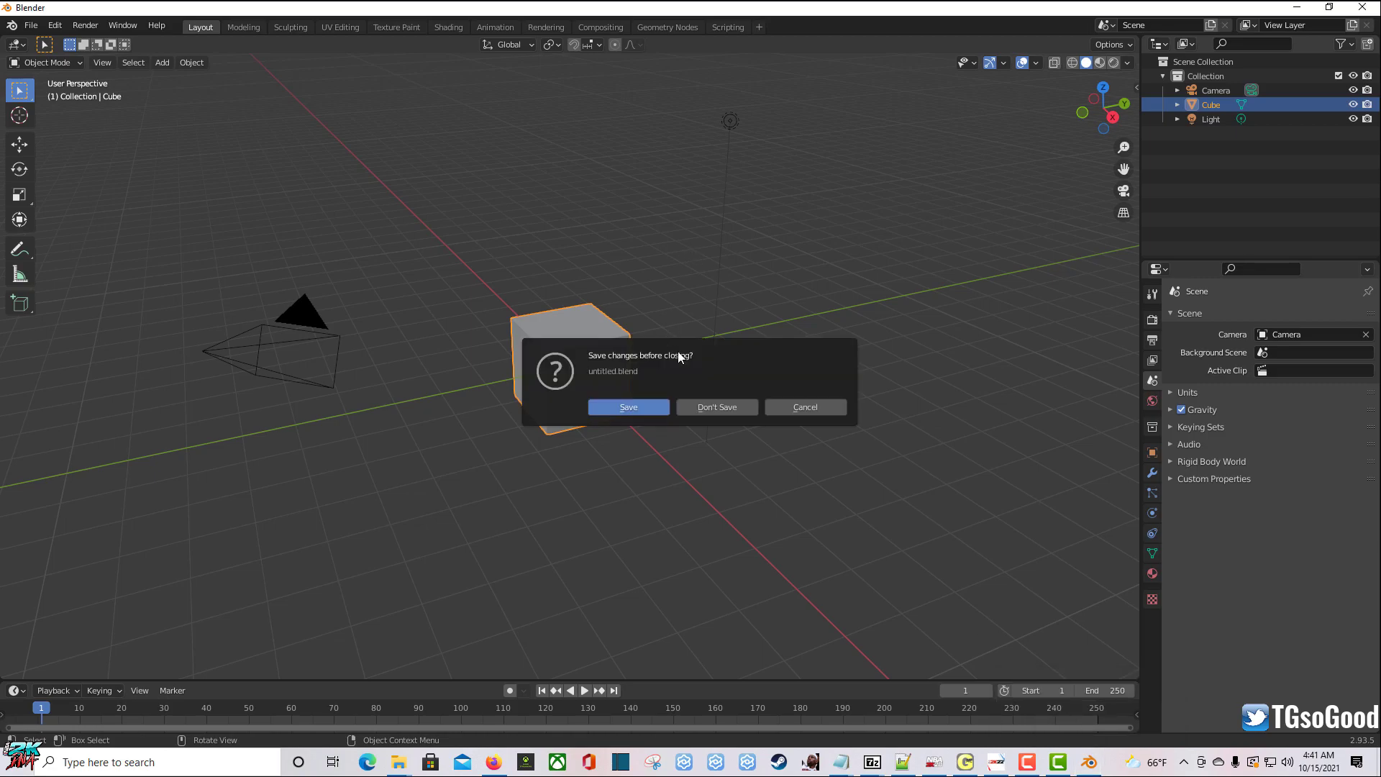
{"action": "left_click", "coordinate": [717, 406]}
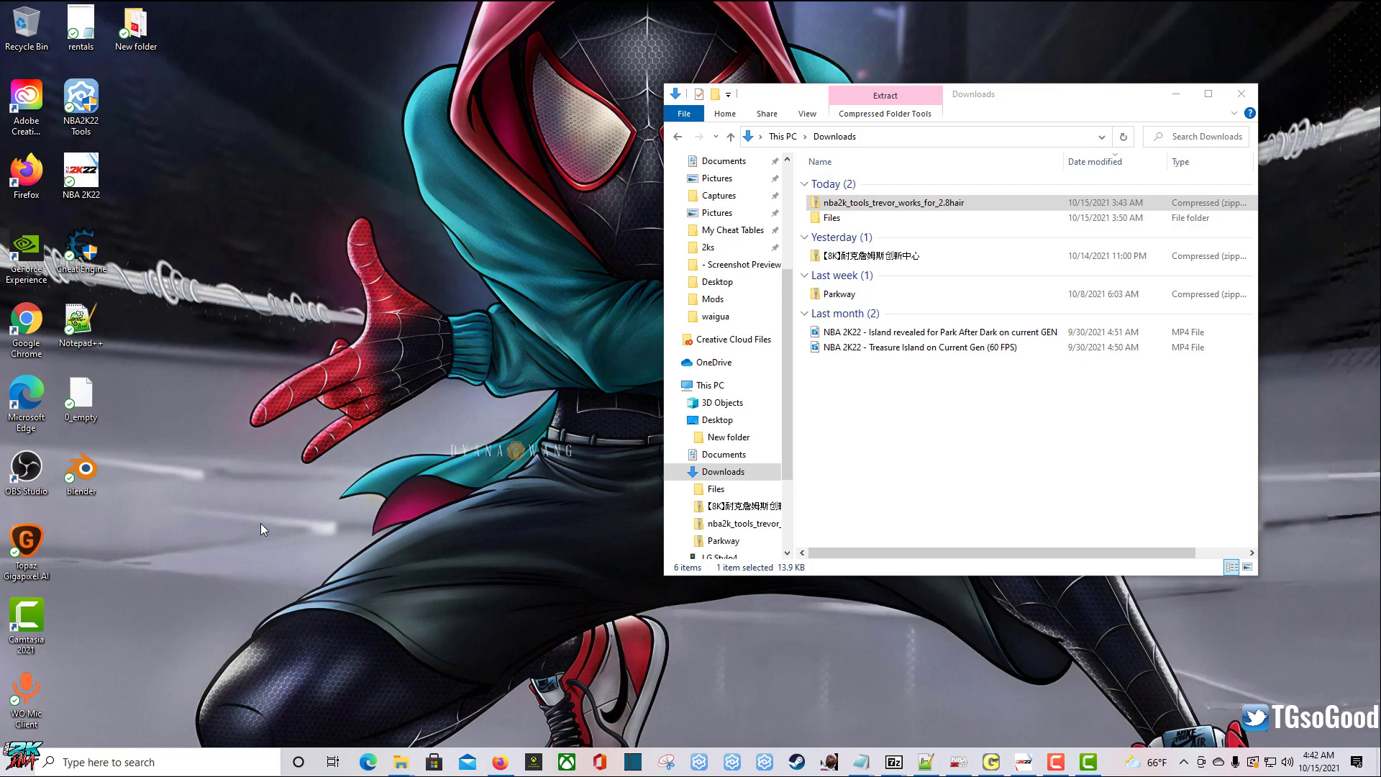
{"action": "mouse_move", "coordinate": [627, 162]}
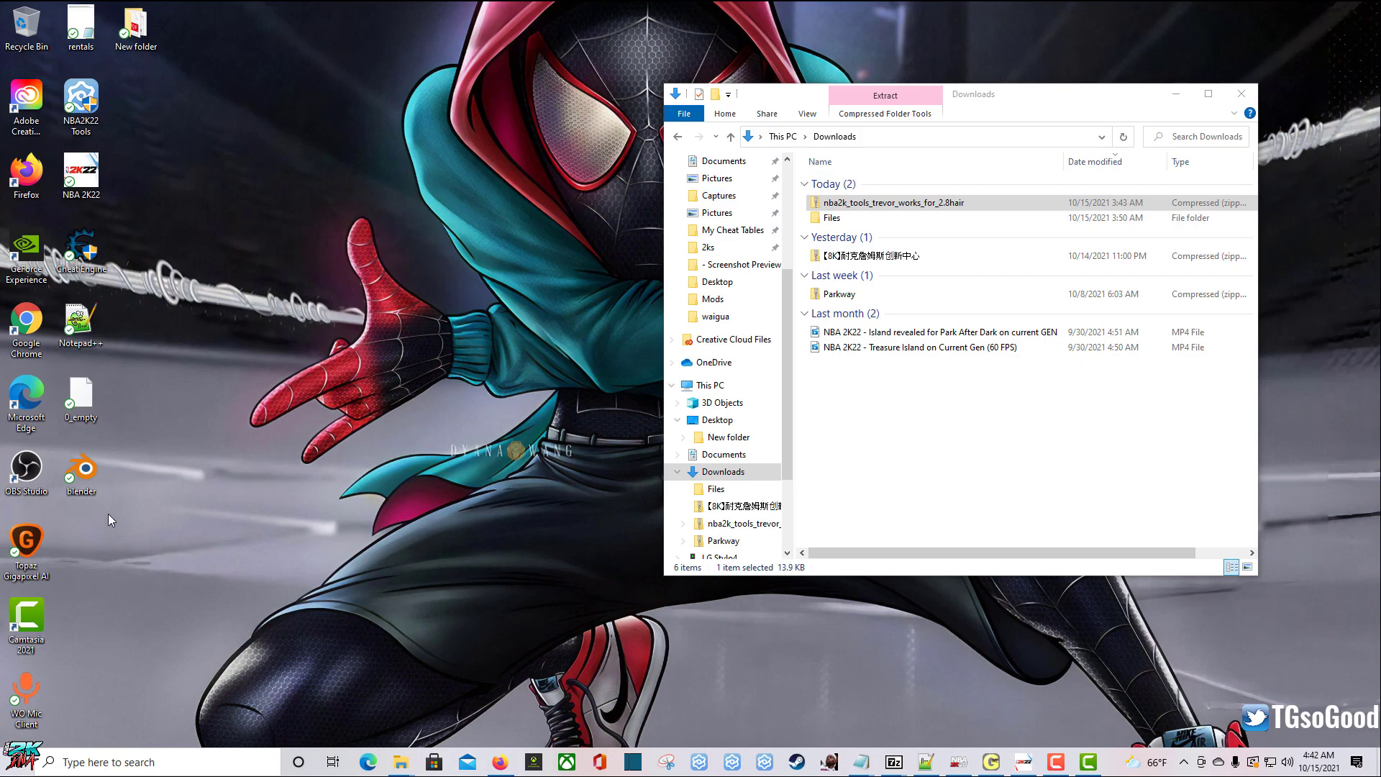
Step: Relaunch Blender 2.93.5 from the taskbar to get the default cube scene
{"action": "left_click", "coordinate": [80, 468]}
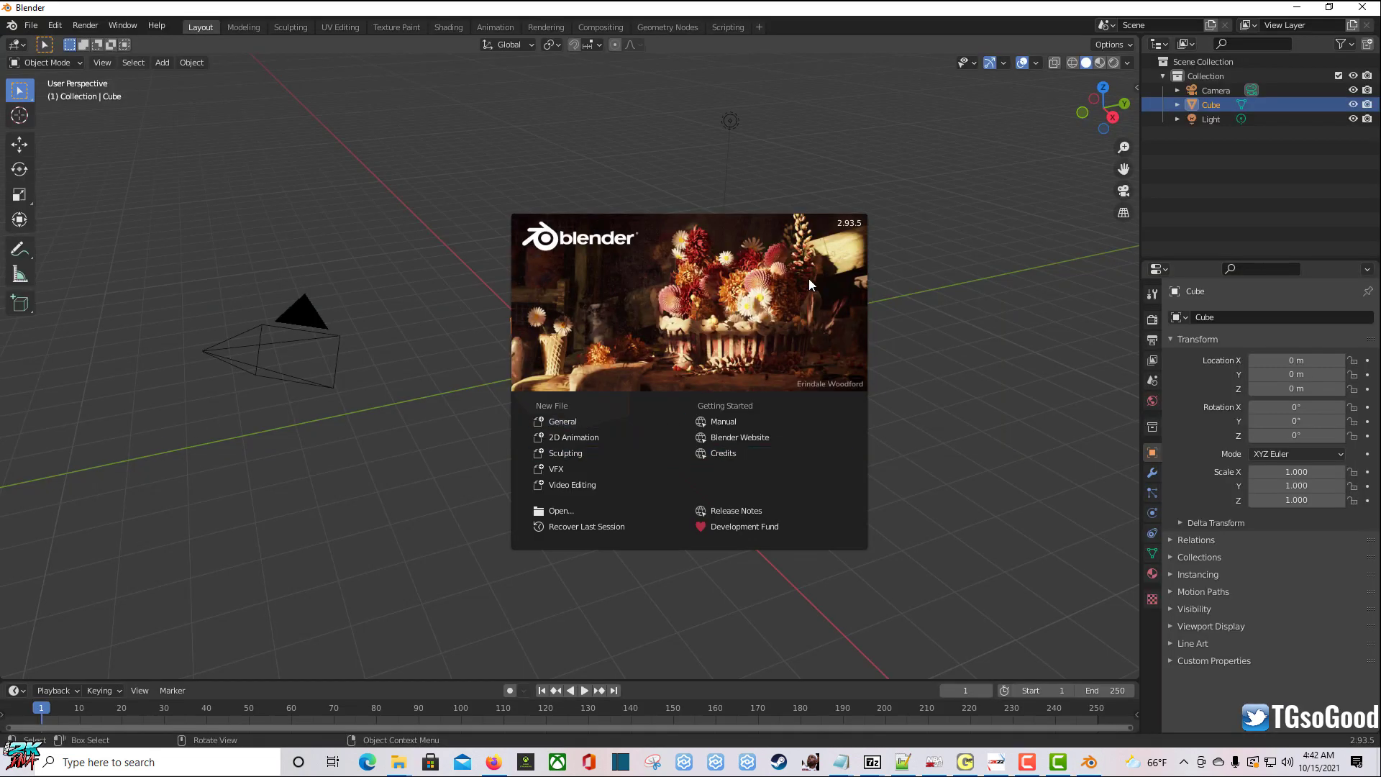
{"action": "mouse_move", "coordinate": [724, 347]}
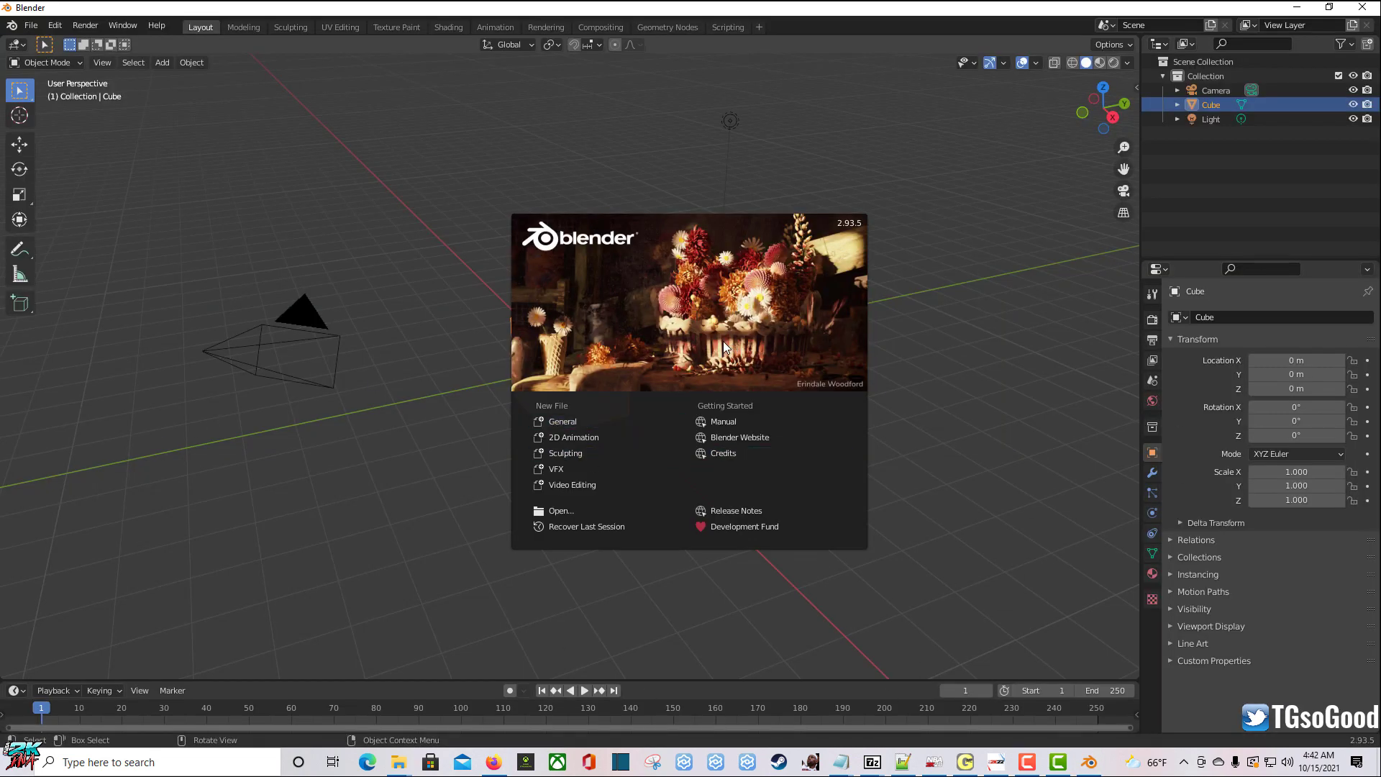
{"action": "mouse_move", "coordinate": [840, 233]}
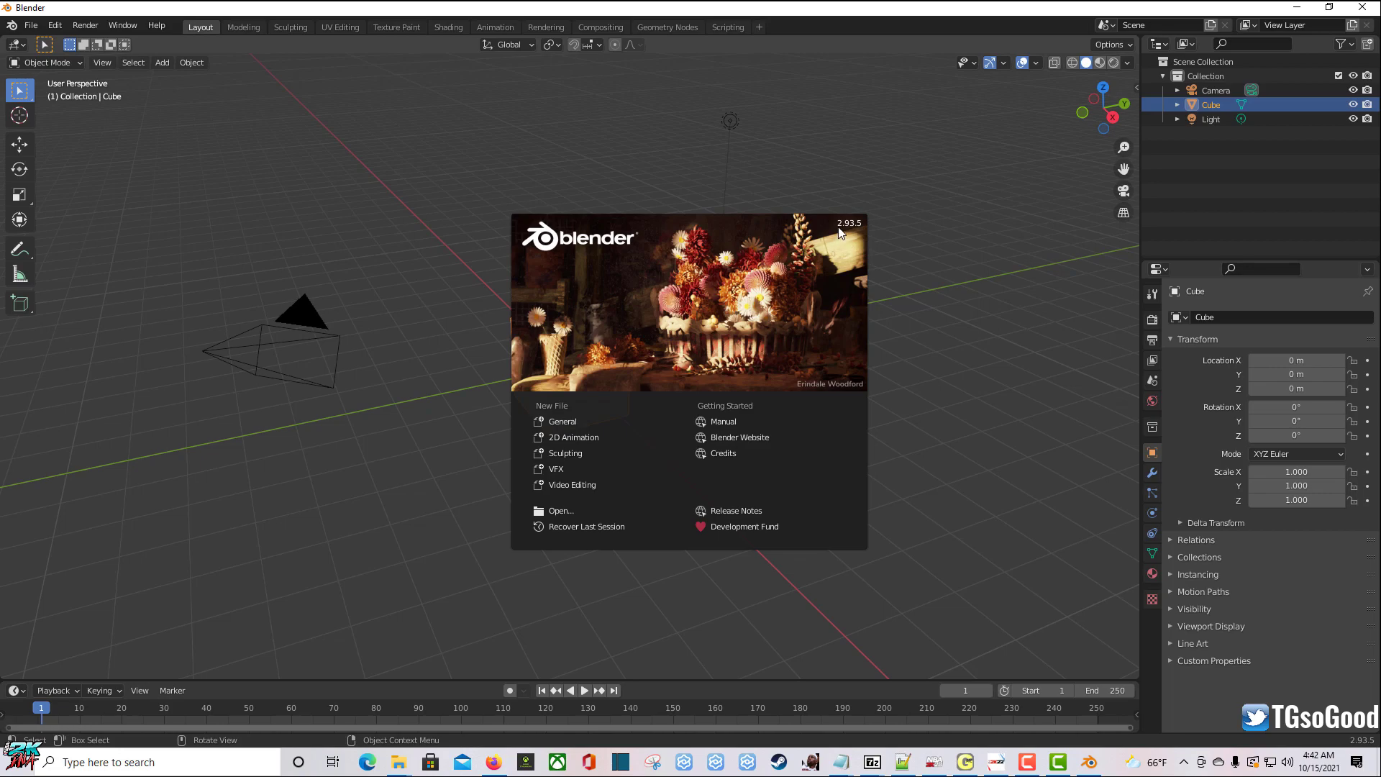
{"action": "mouse_move", "coordinate": [854, 233]}
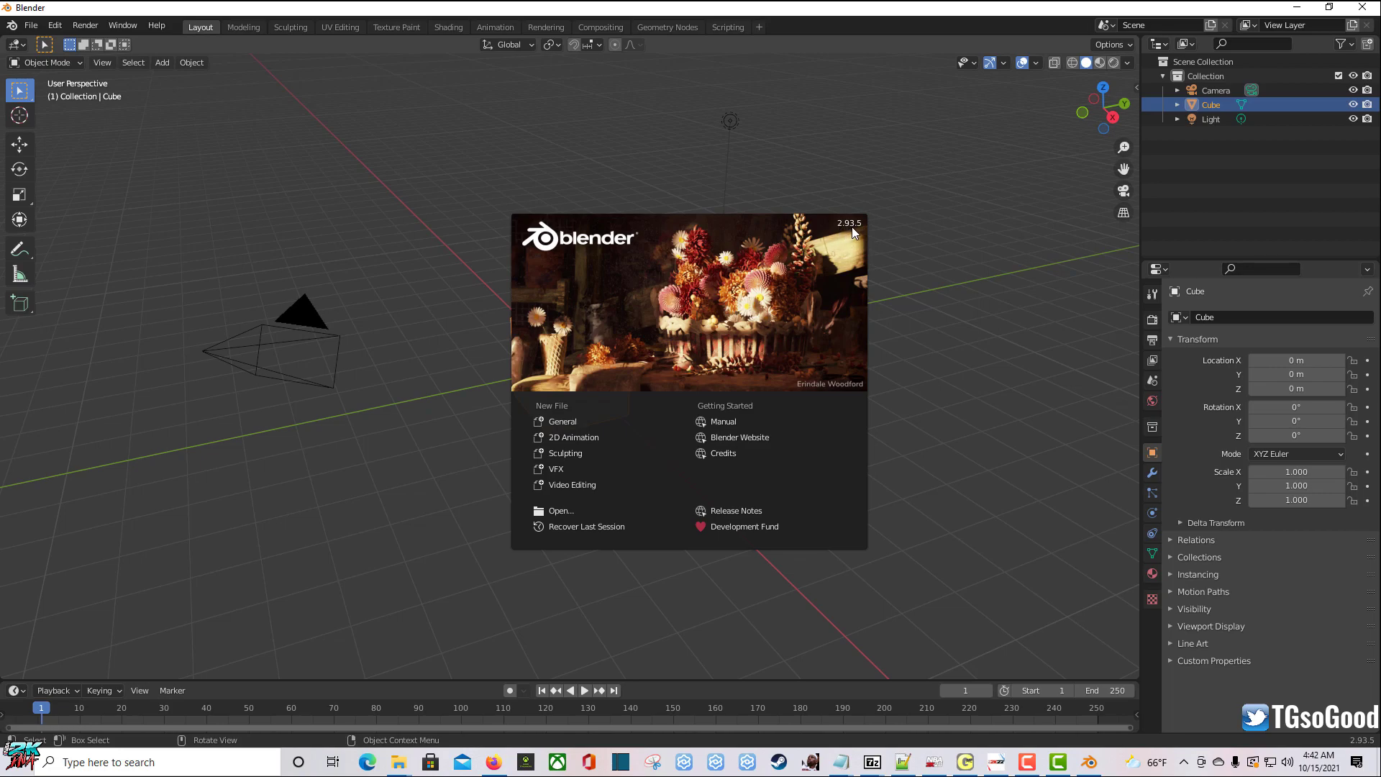
{"action": "mouse_move", "coordinate": [571, 123]}
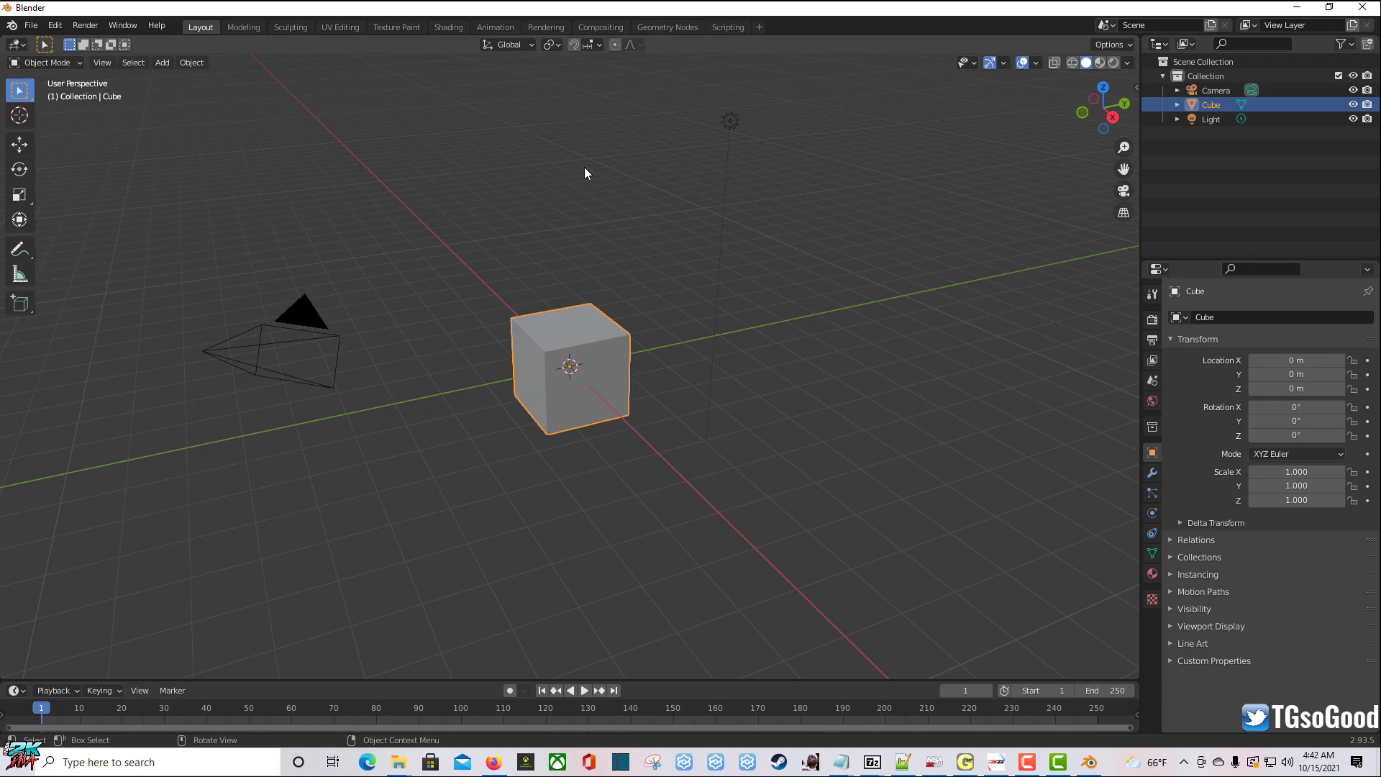
{"action": "mouse_move", "coordinate": [82, 24]}
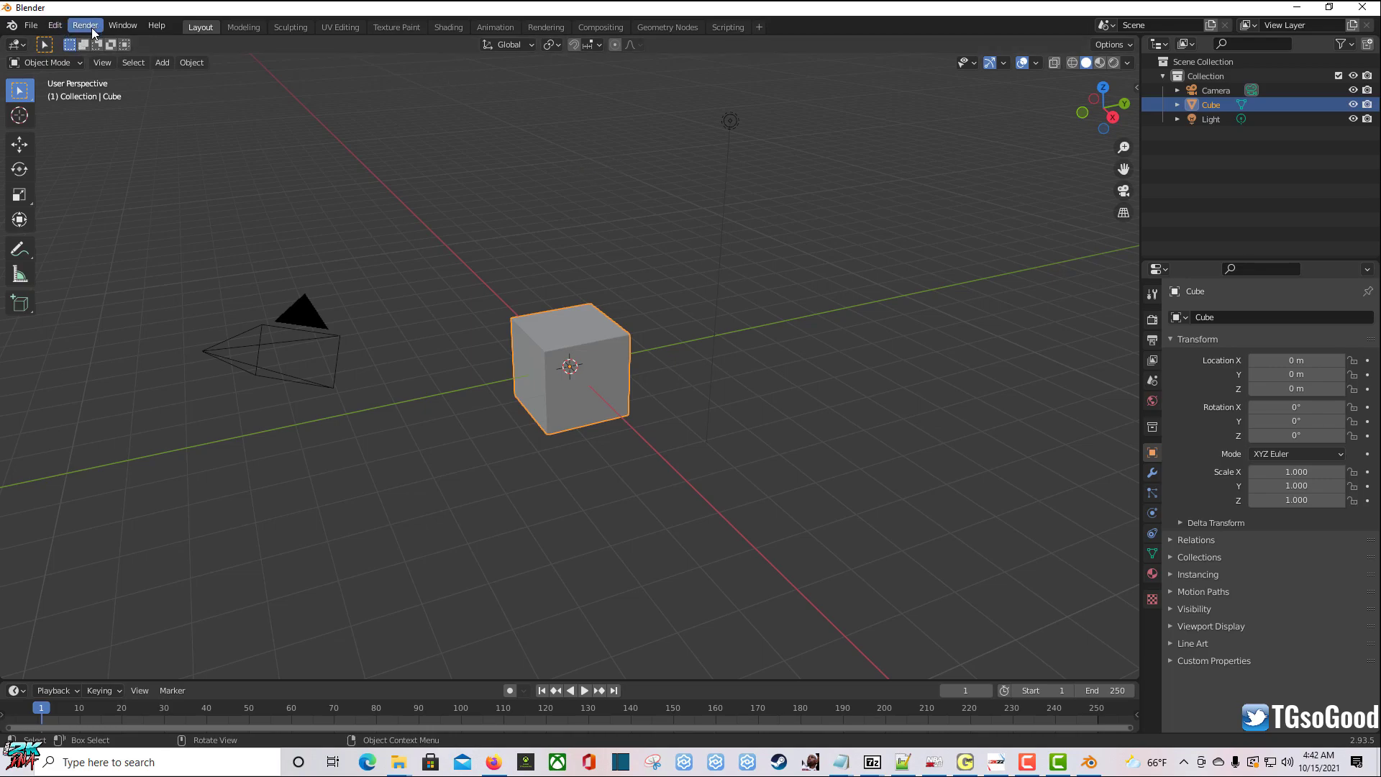
{"action": "mouse_move", "coordinate": [116, 13]}
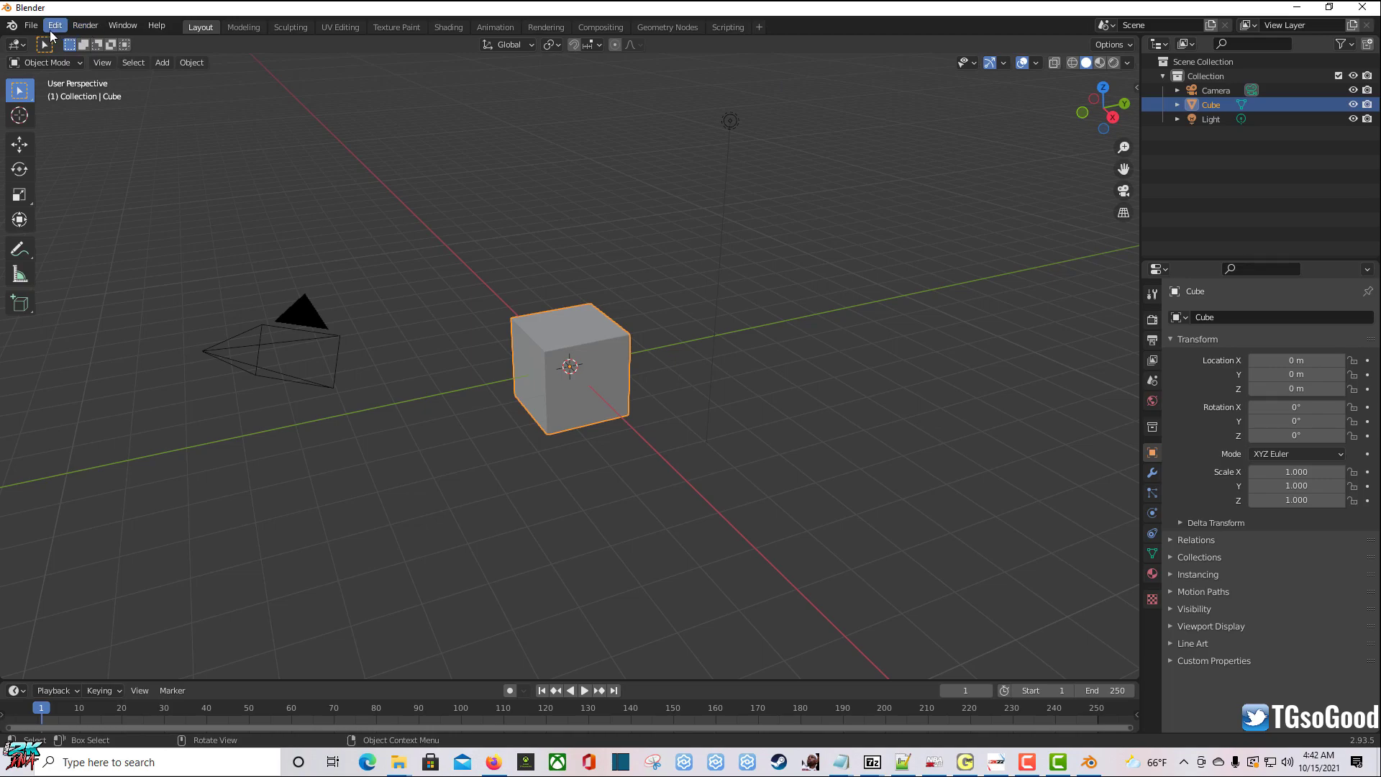
{"action": "mouse_move", "coordinate": [112, 15]}
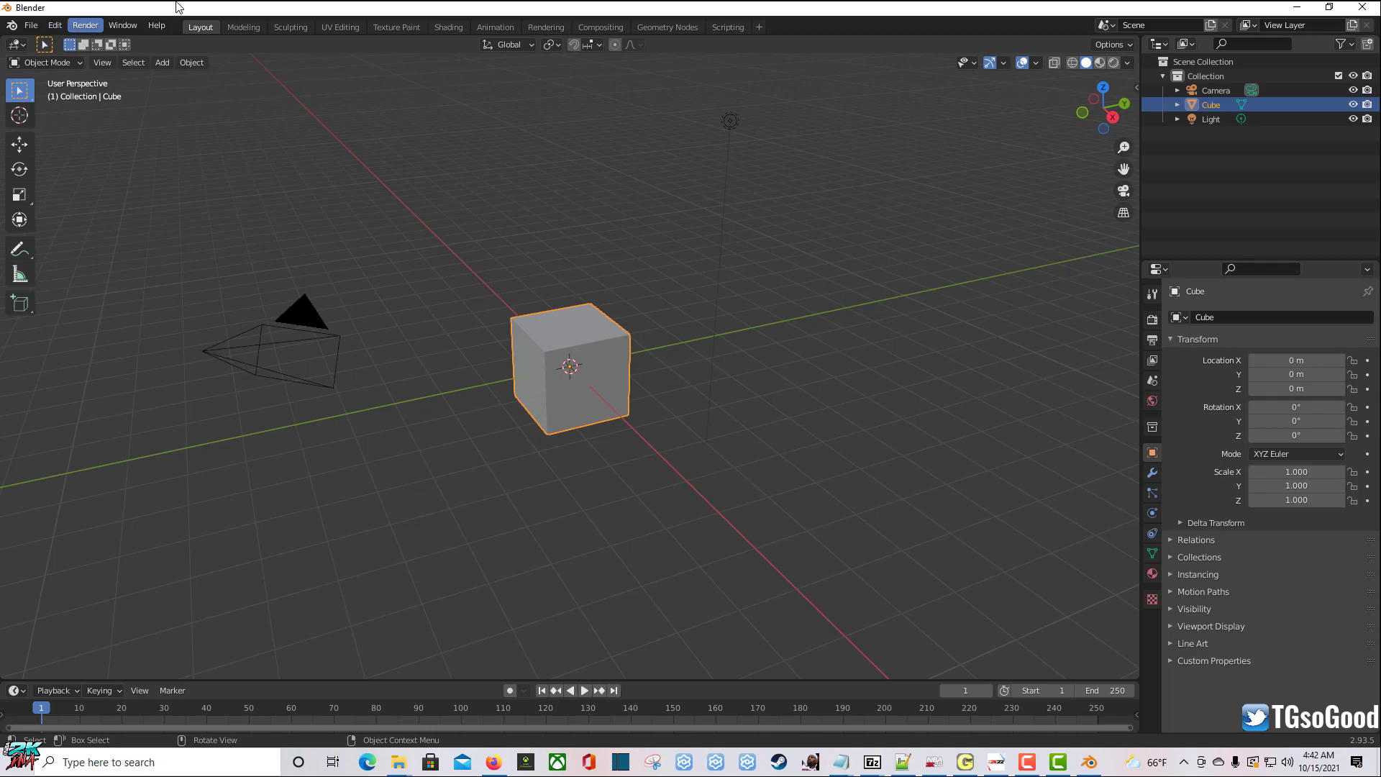
{"action": "mouse_move", "coordinate": [78, 13]}
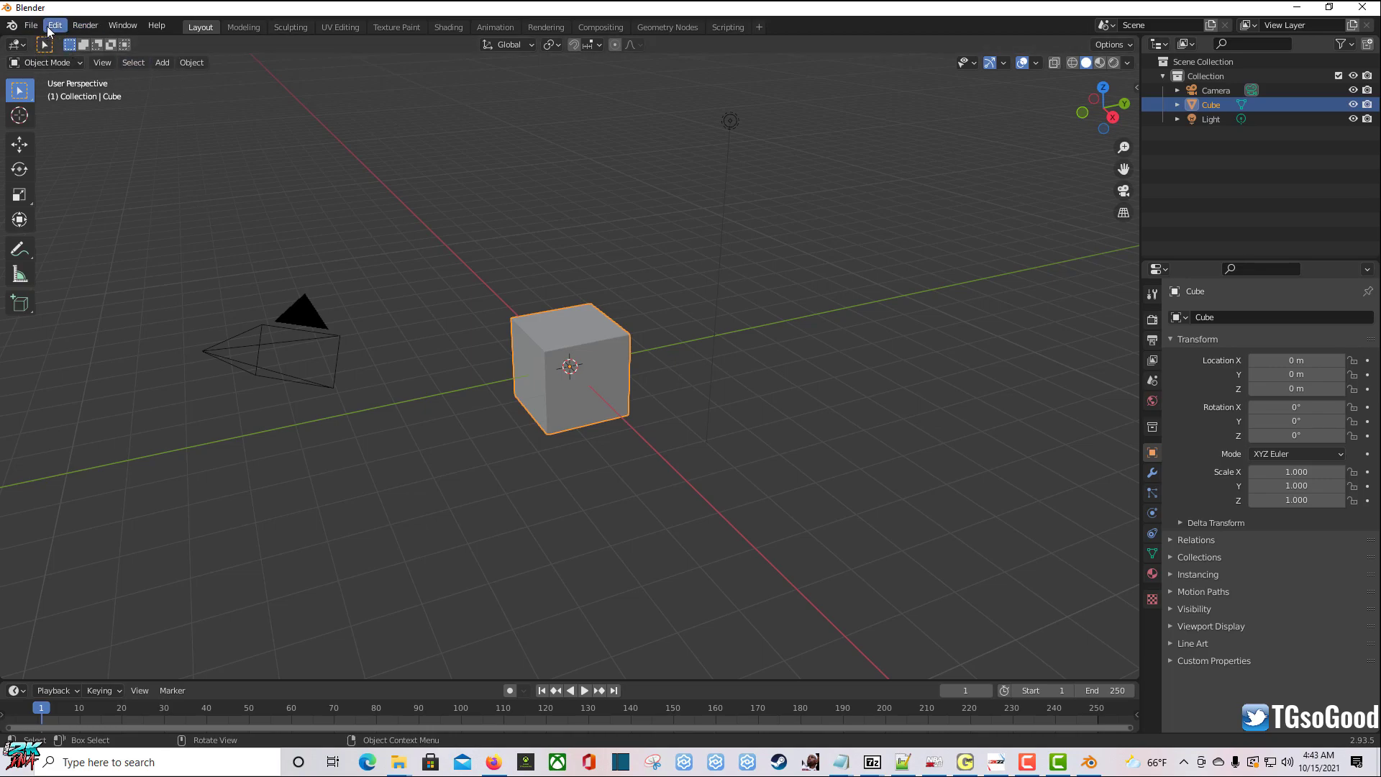
Step: Open Blender Preferences from the Edit menu and switch to the Add-ons section
{"action": "left_click", "coordinate": [58, 25]}
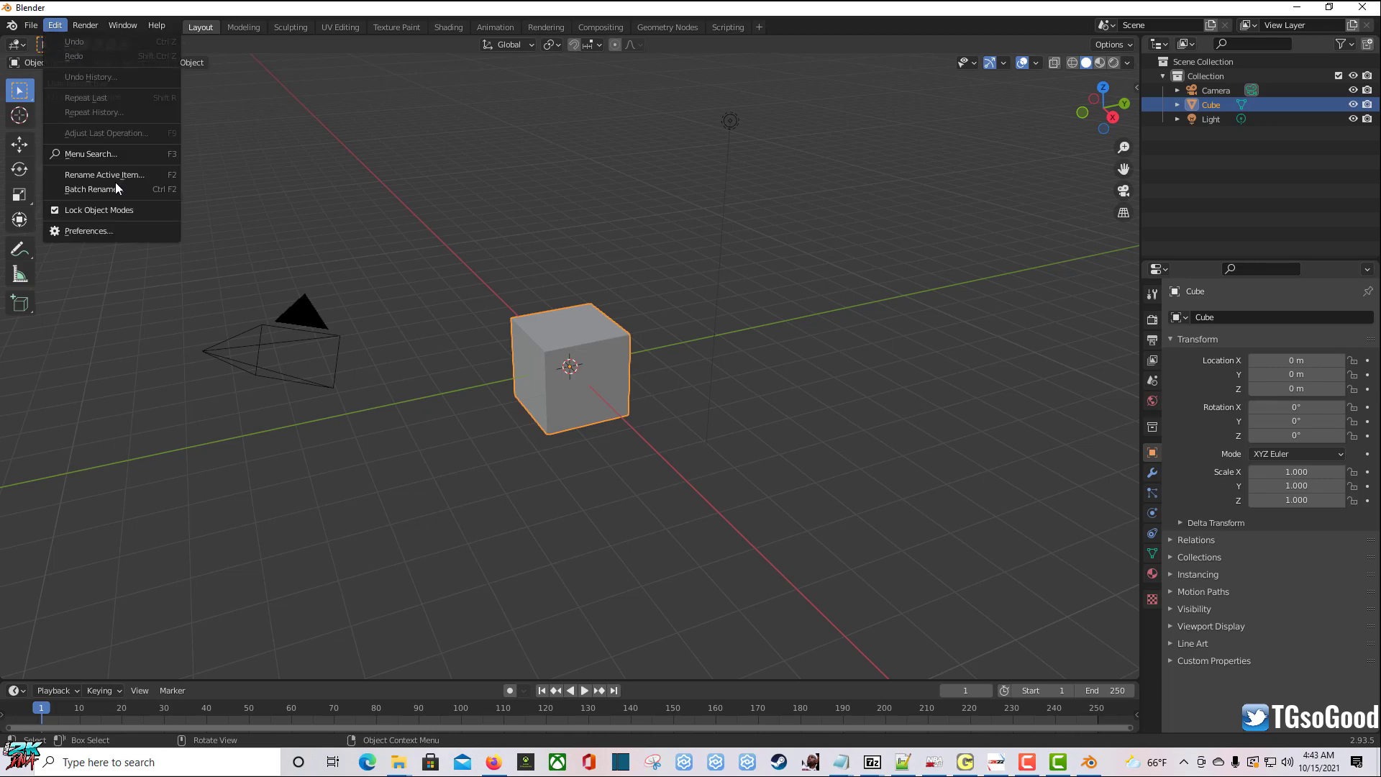
{"action": "mouse_move", "coordinate": [88, 241]}
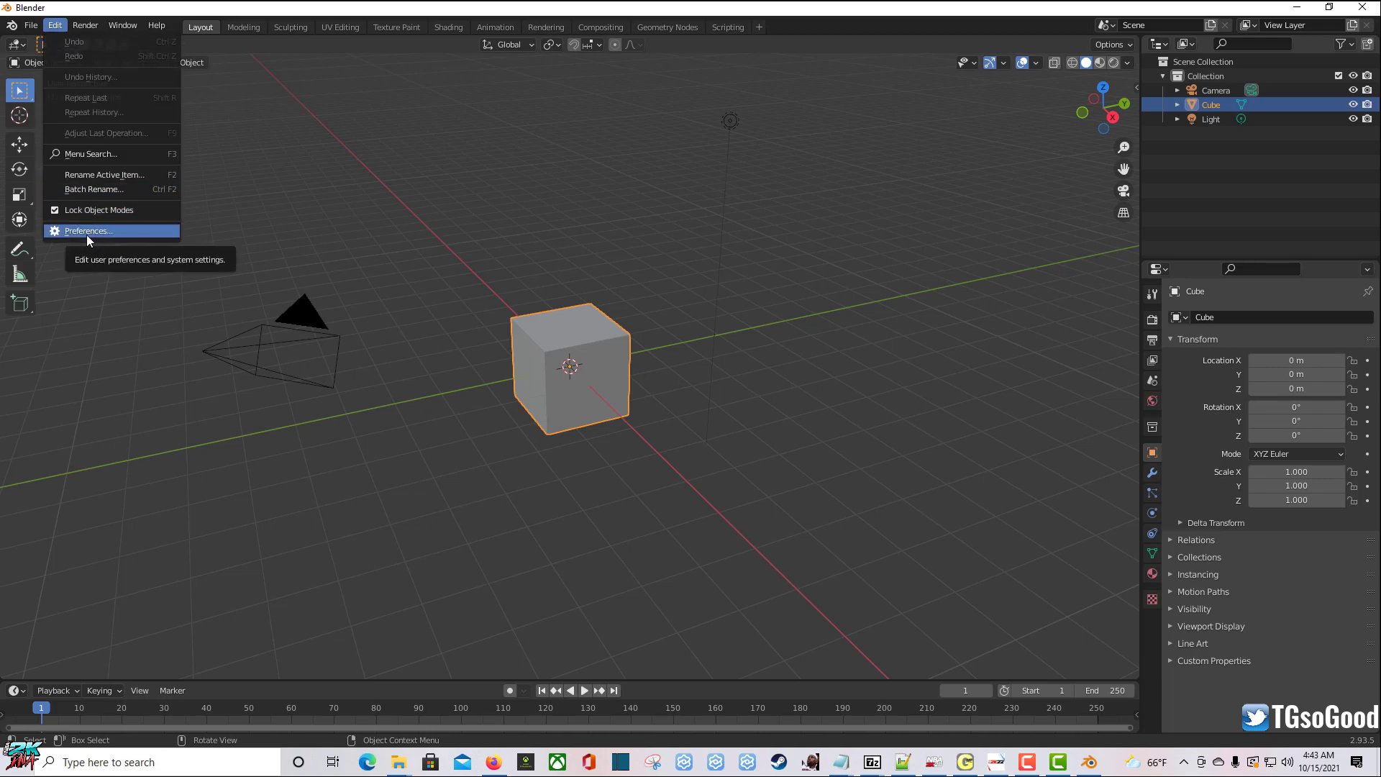
{"action": "left_click", "coordinate": [88, 230]}
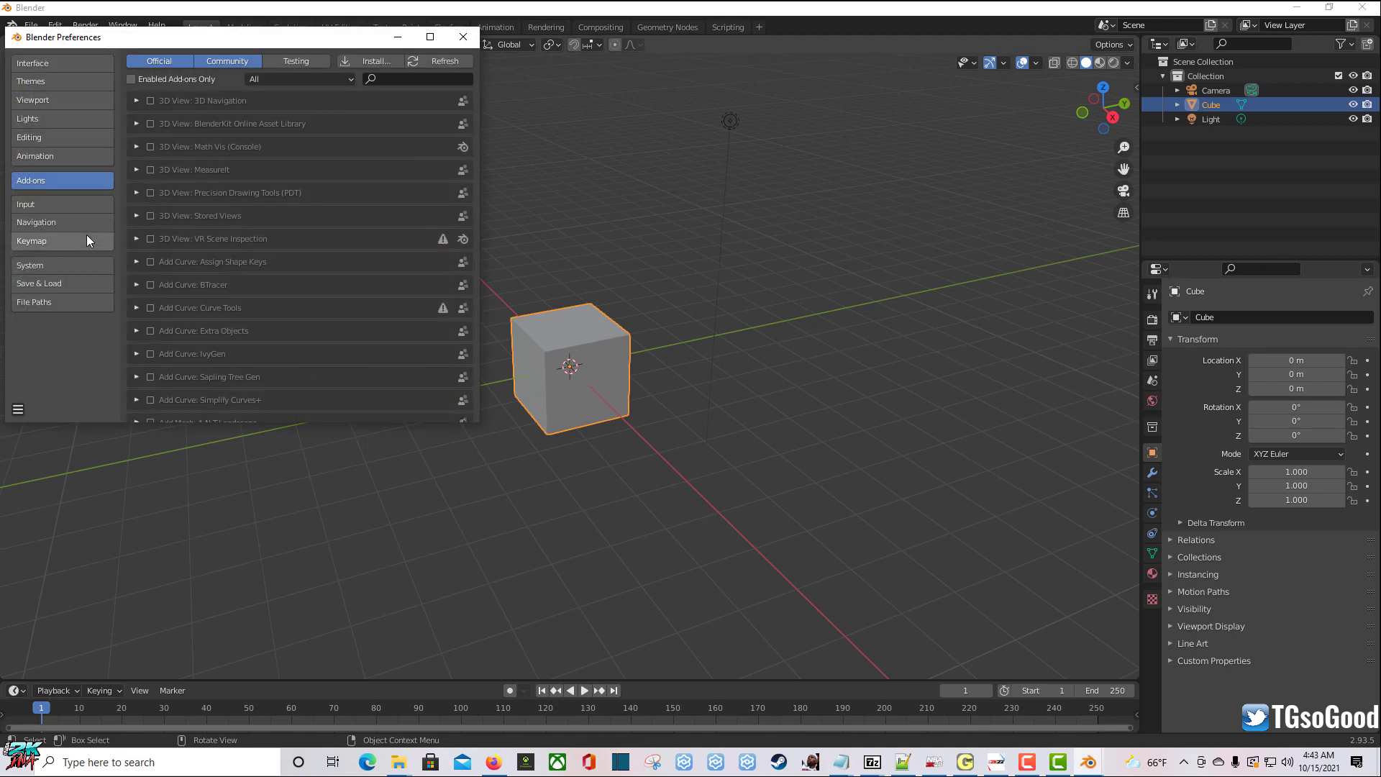
{"action": "left_click", "coordinate": [33, 64]}
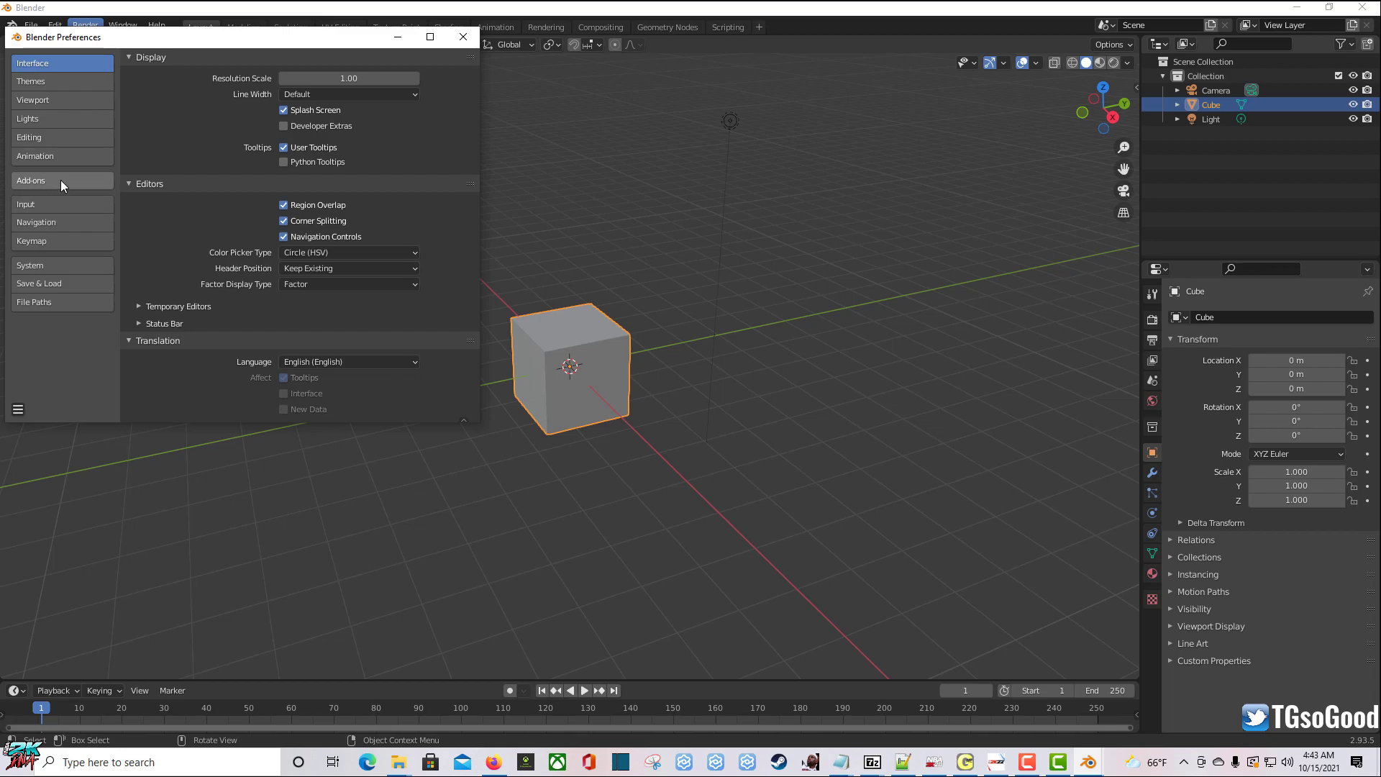
{"action": "left_click", "coordinate": [33, 180]}
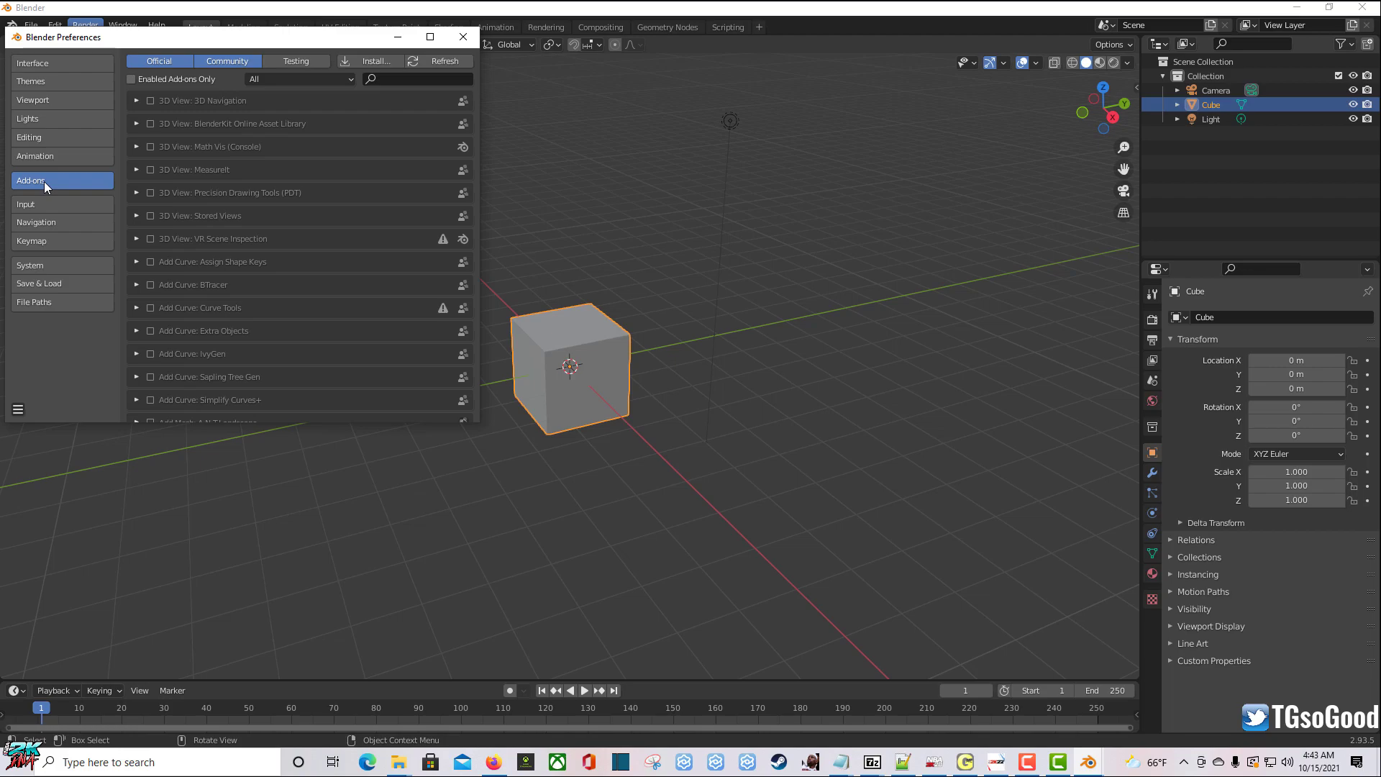
{"action": "mouse_move", "coordinate": [56, 184]}
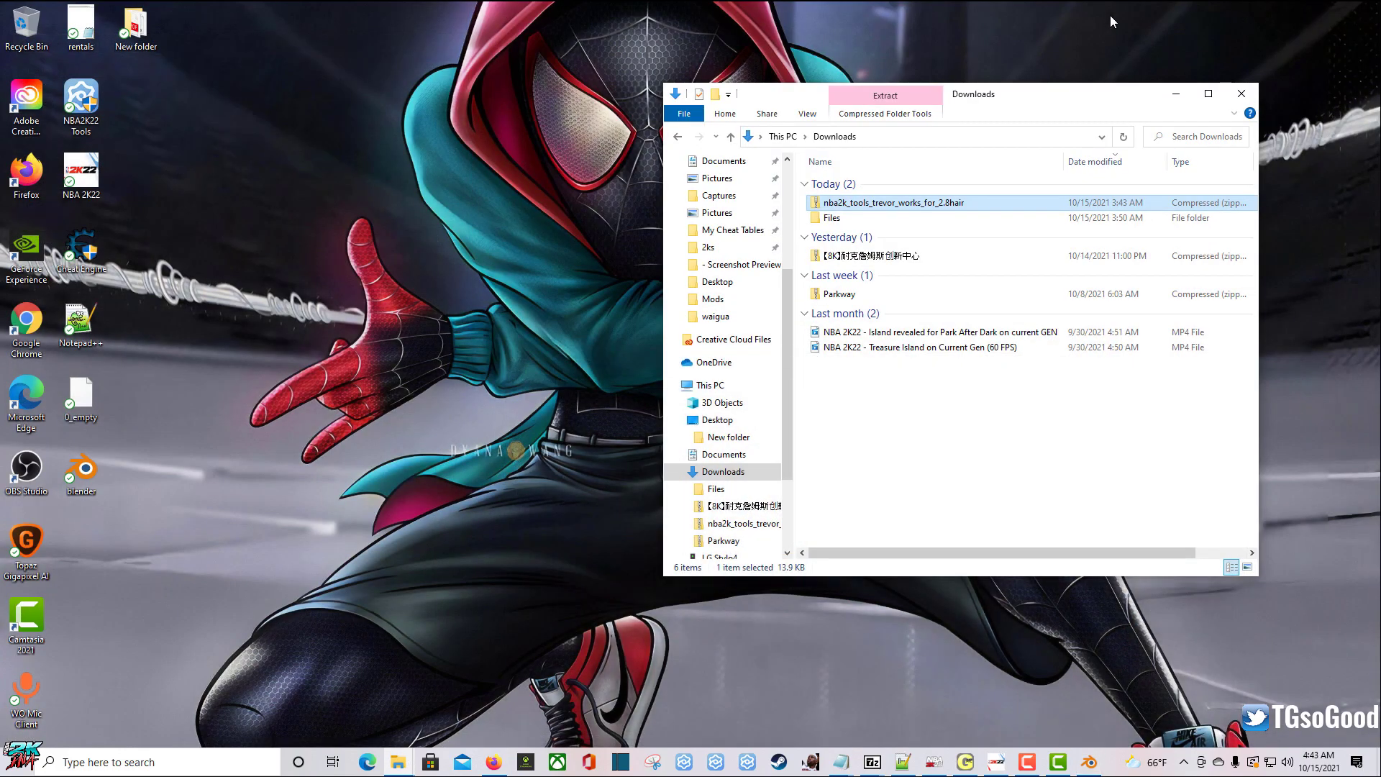
{"action": "mouse_move", "coordinate": [457, 105]}
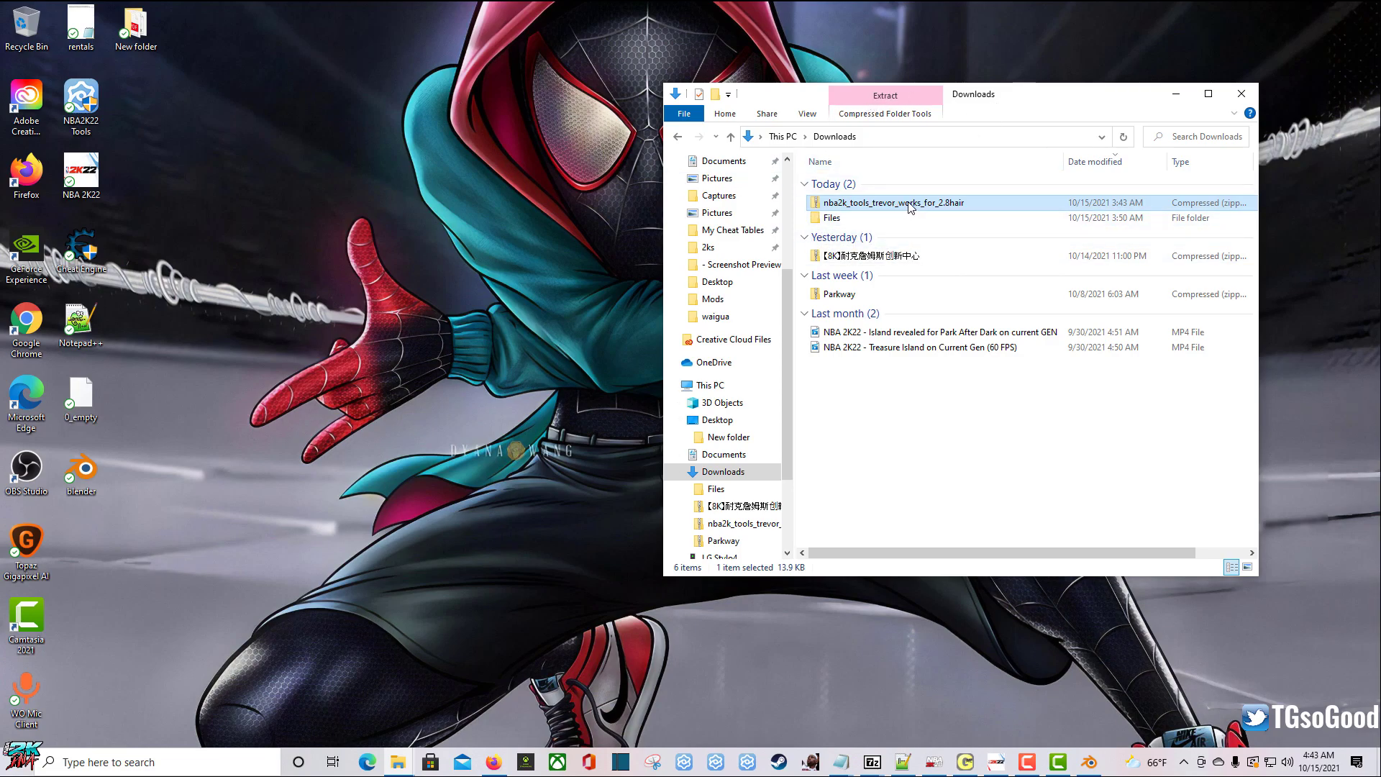
{"action": "mouse_move", "coordinate": [896, 205]}
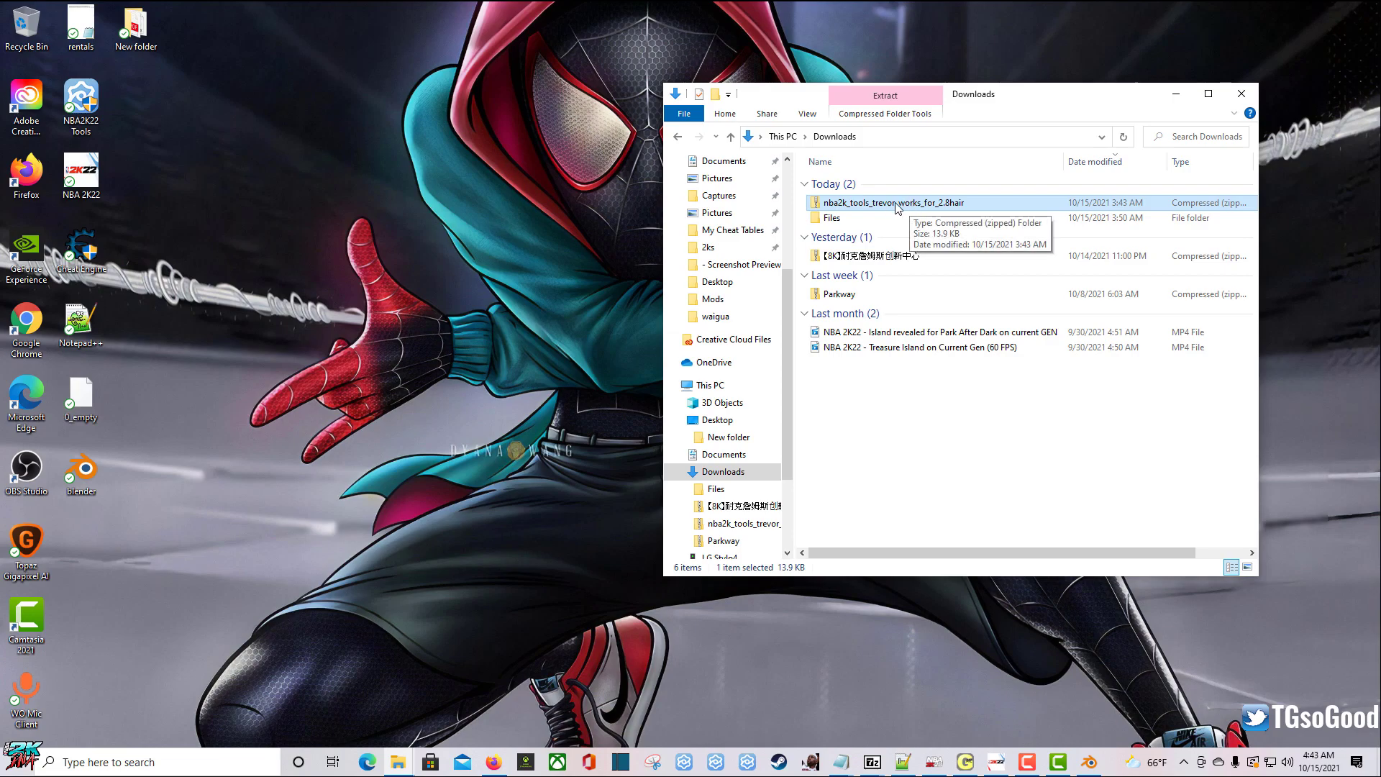
{"action": "mouse_move", "coordinate": [885, 214]}
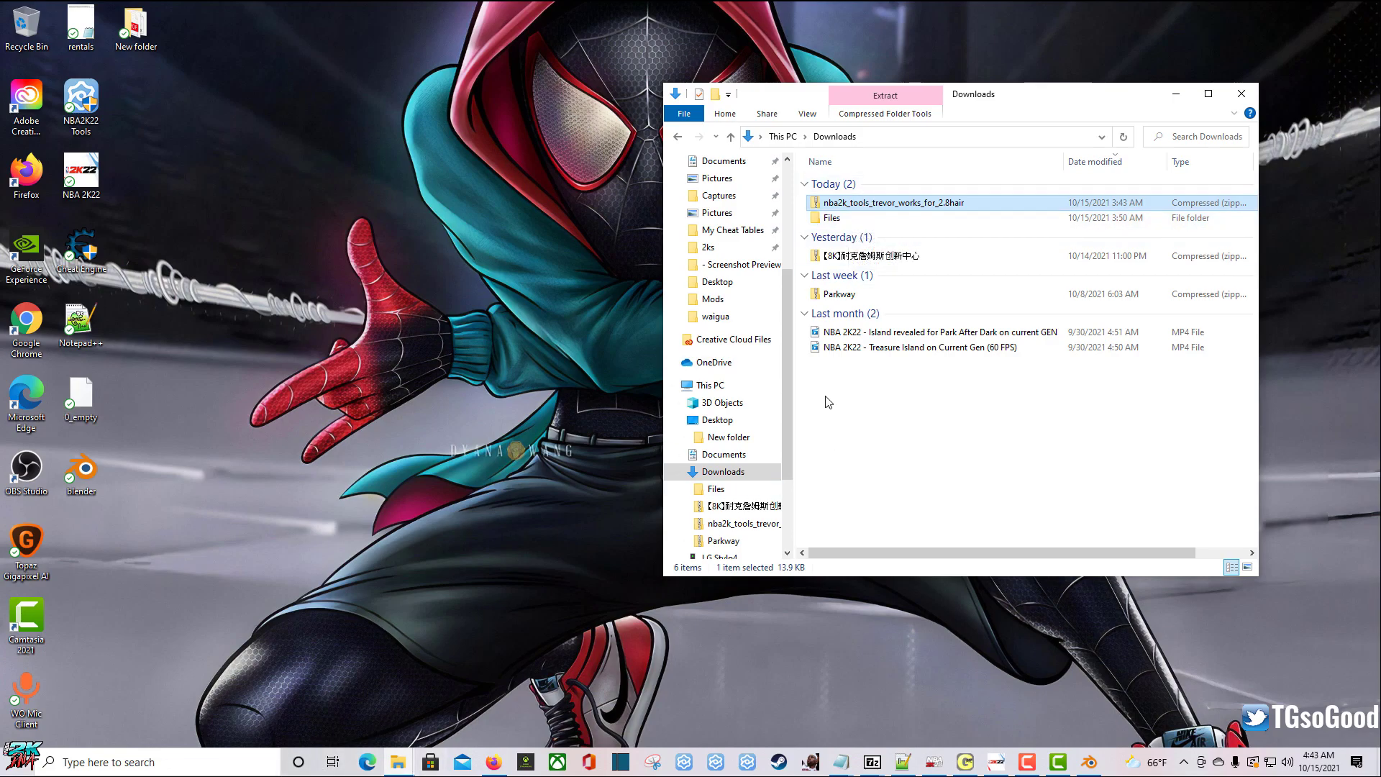
{"action": "mouse_move", "coordinate": [938, 209]}
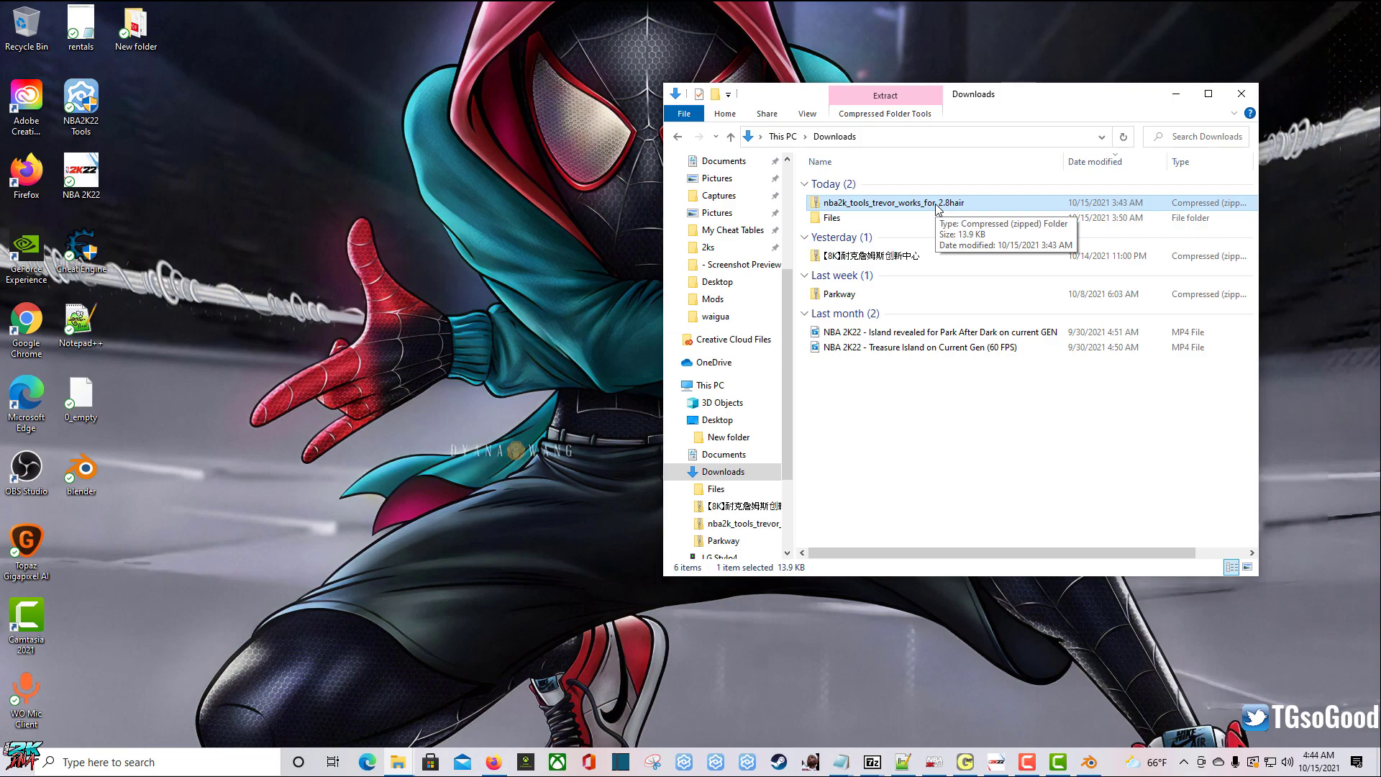
Step: Read the NLSC forum reply on installing the 2K Importer/Exporter, then open an NBA 2K22 file link
{"action": "left_click", "coordinate": [493, 761]}
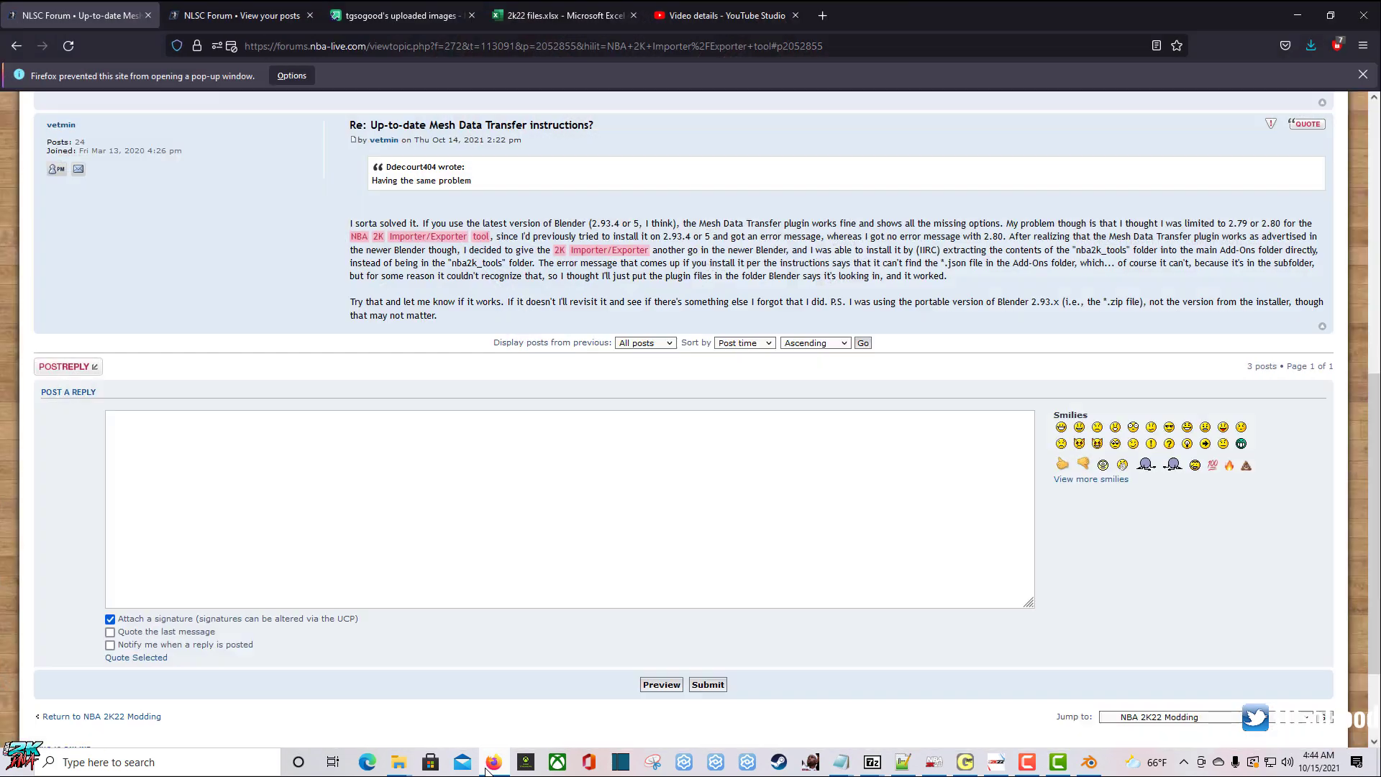
{"action": "scroll", "scroll_direction": "up", "scroll_amount": 3}
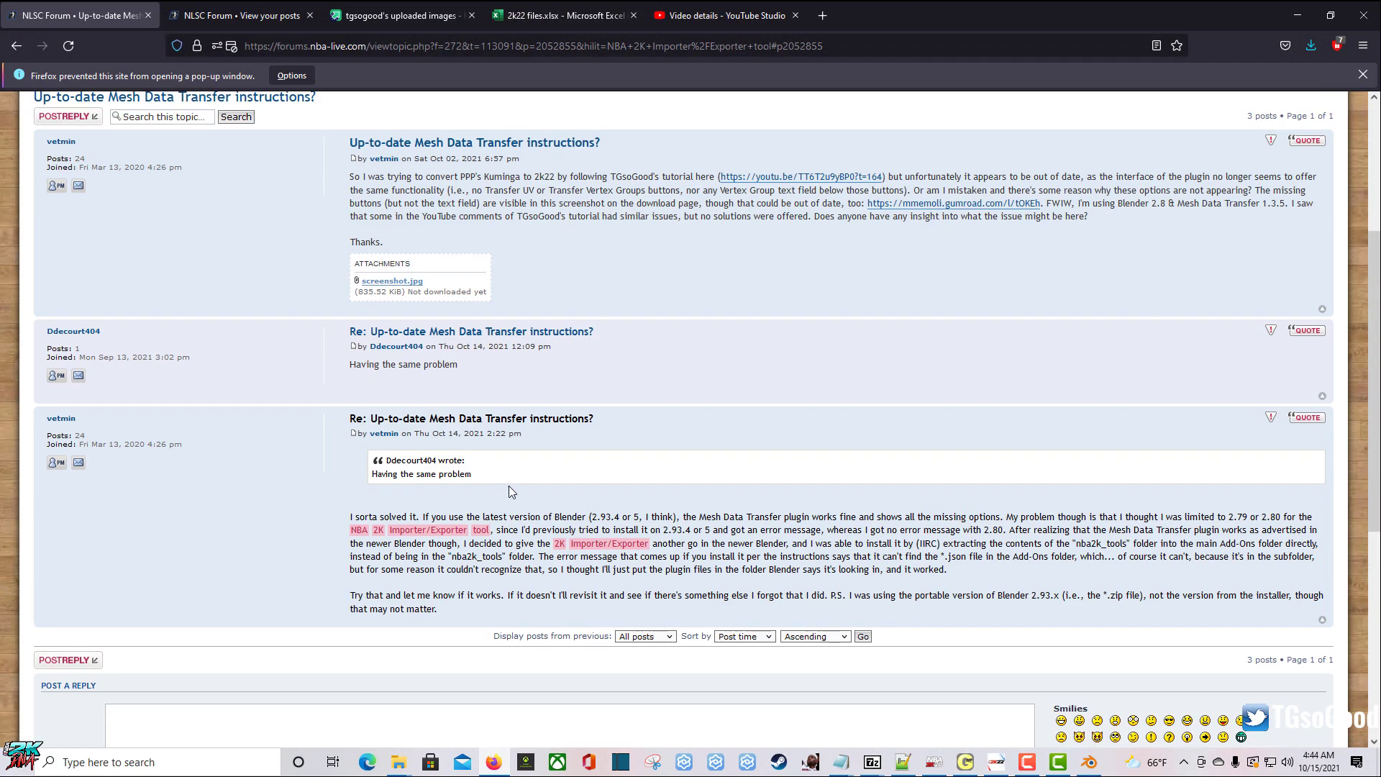
{"action": "scroll", "scroll_direction": "up", "scroll_amount": 3}
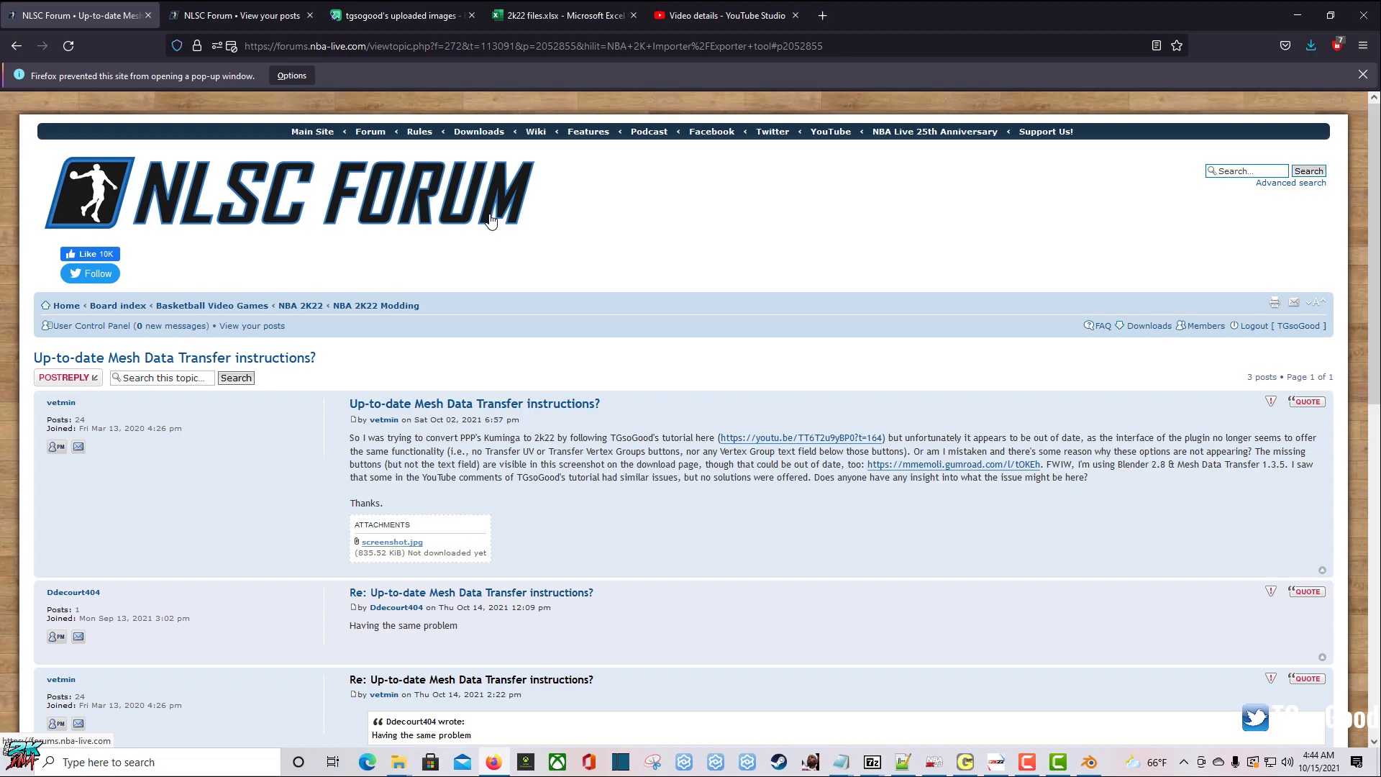
{"action": "mouse_move", "coordinate": [1133, 75]}
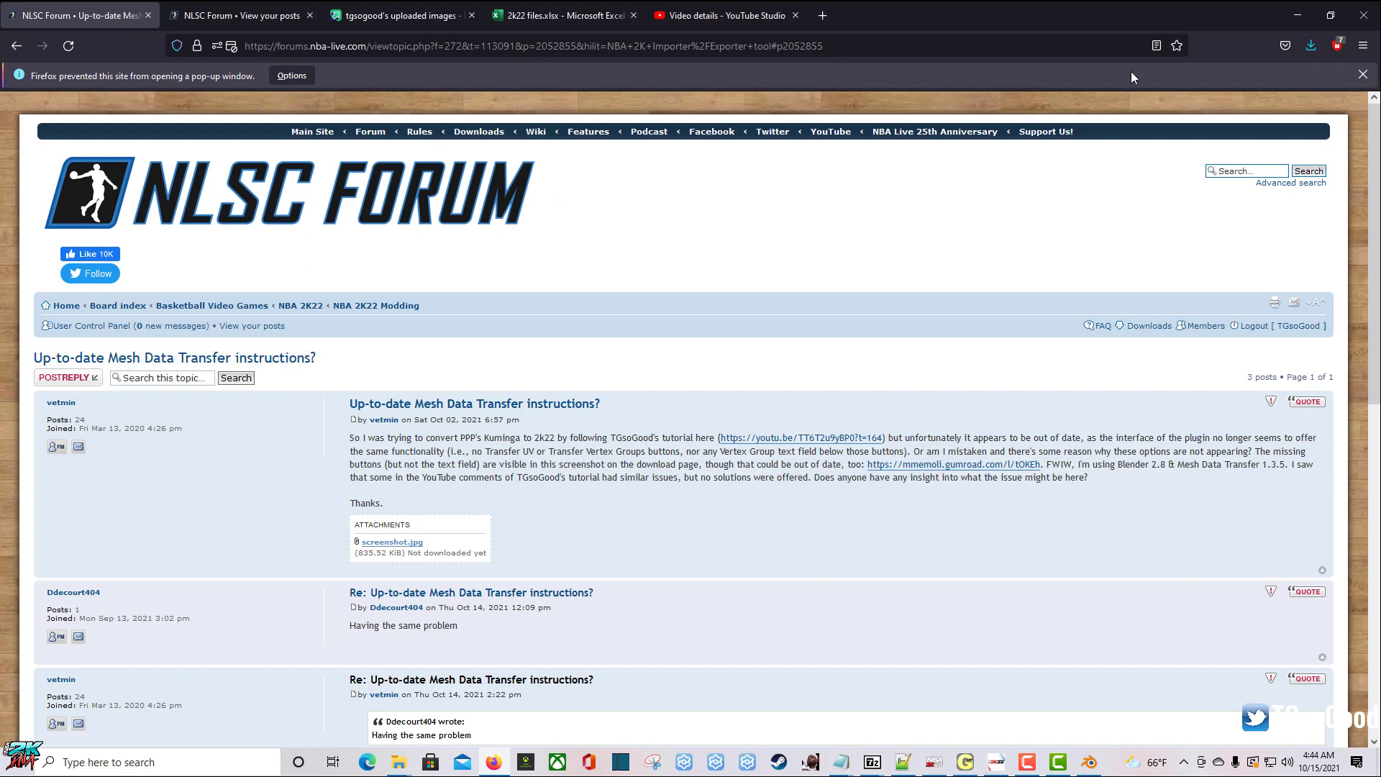
{"action": "scroll", "scroll_direction": "down", "scroll_amount": 3}
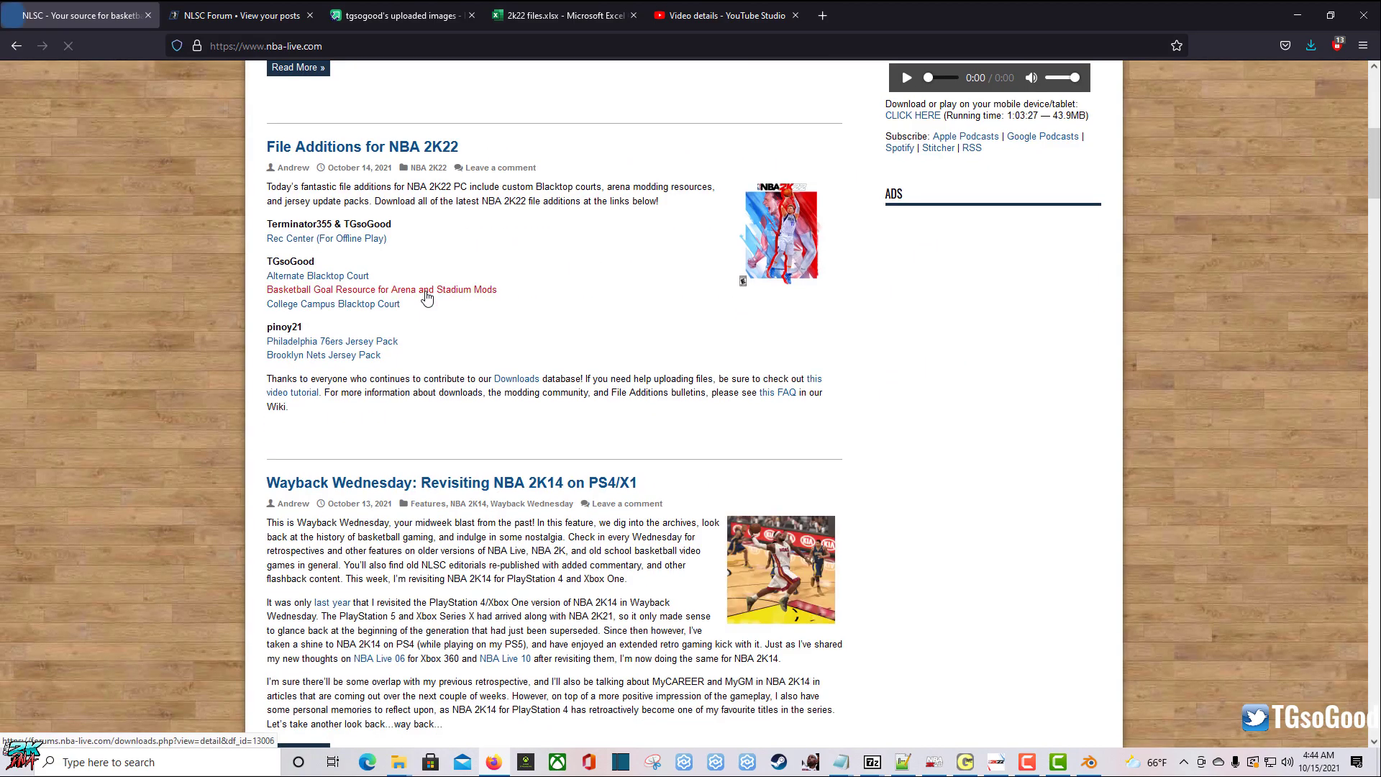
{"action": "left_click", "coordinate": [381, 289]}
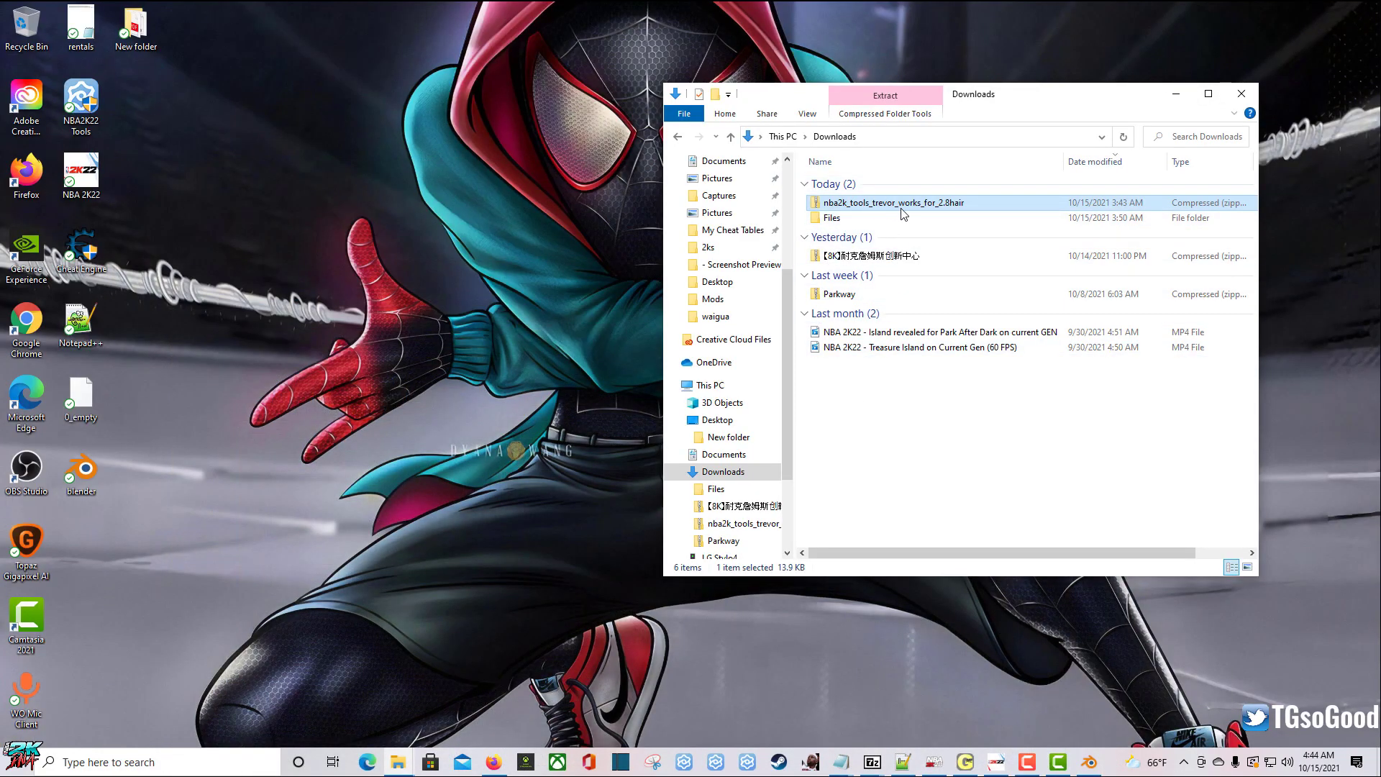
{"action": "mouse_move", "coordinate": [971, 73]}
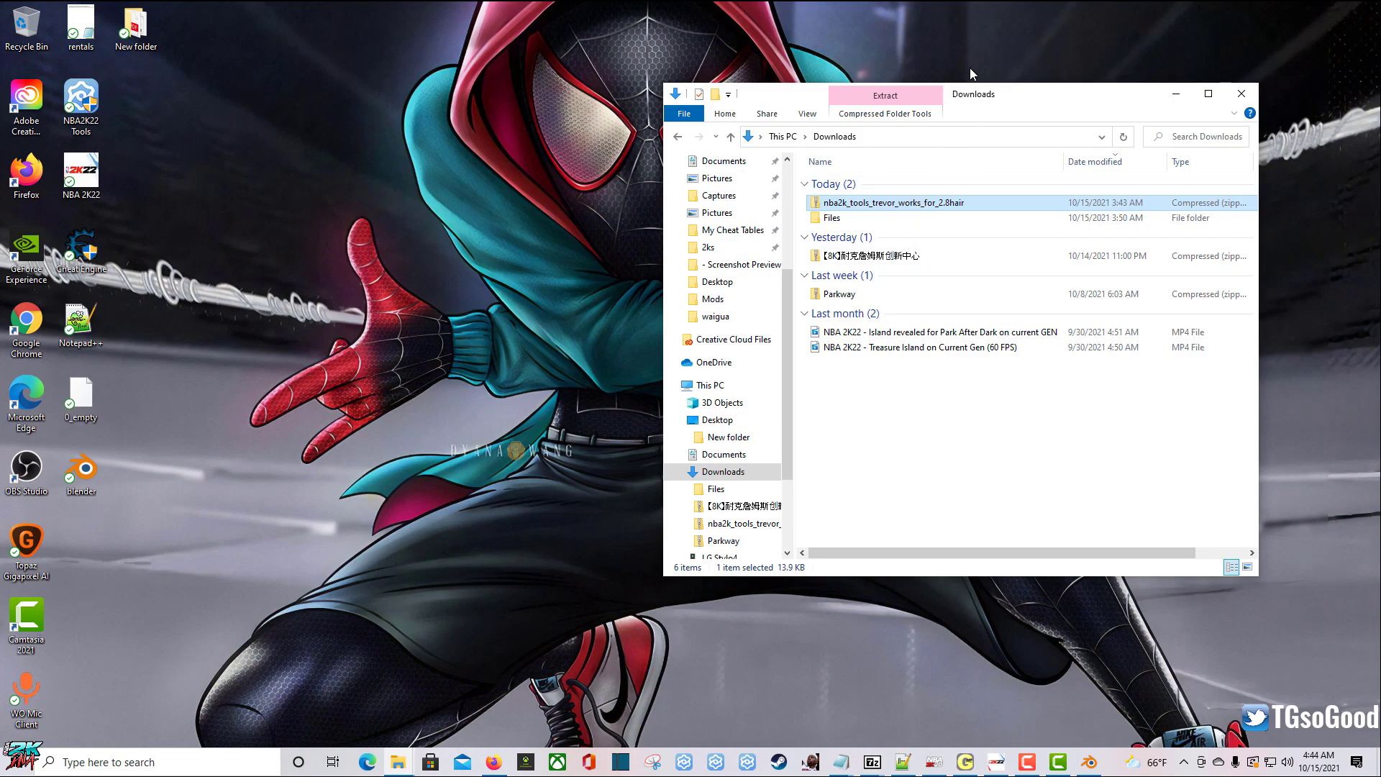
Step: Open the nba2k_tools_trevor_works_for_2.8hair zip in Downloads and its inner nba2k_tools folder
{"action": "left_click_drag", "start_coordinate": [972, 94], "coordinate": [718, 60]}
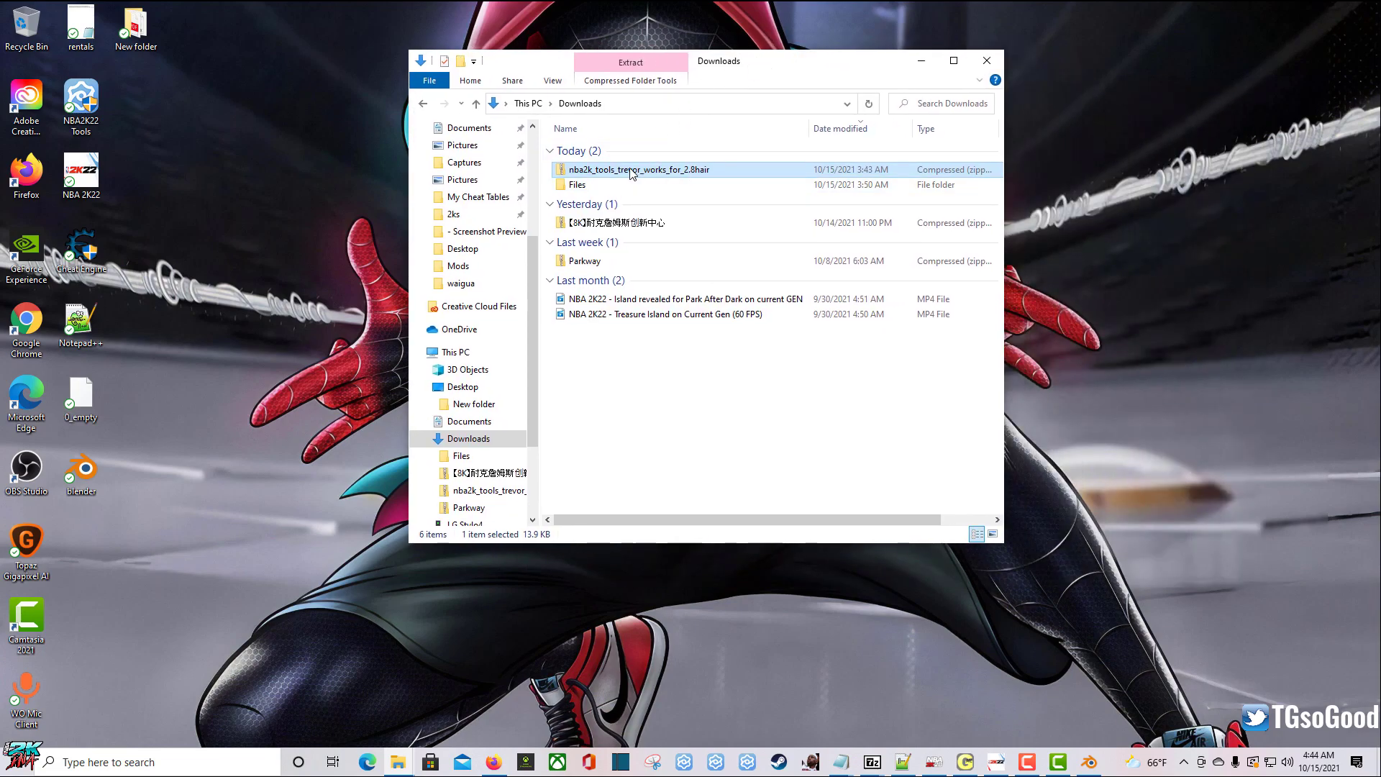
{"action": "mouse_move", "coordinate": [632, 169]}
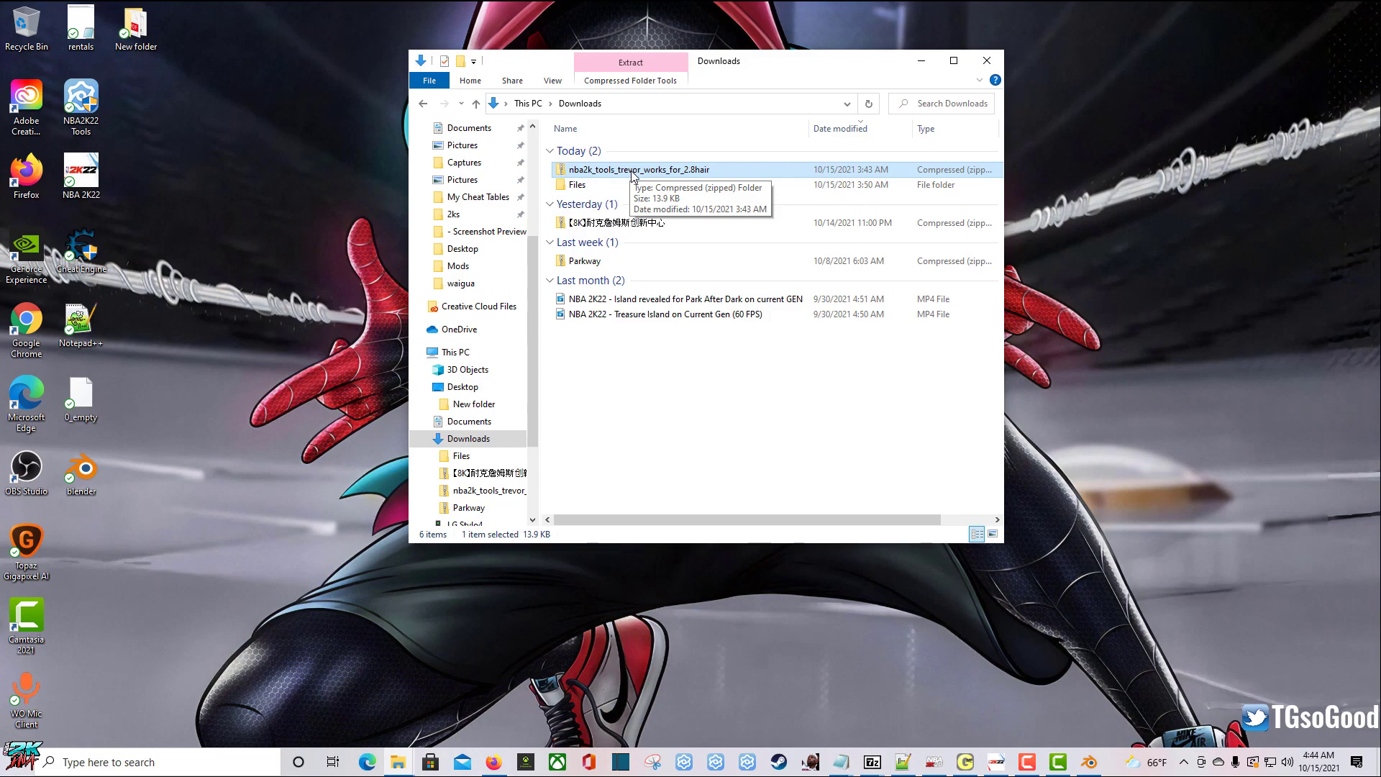
{"action": "left_click", "coordinate": [635, 169]}
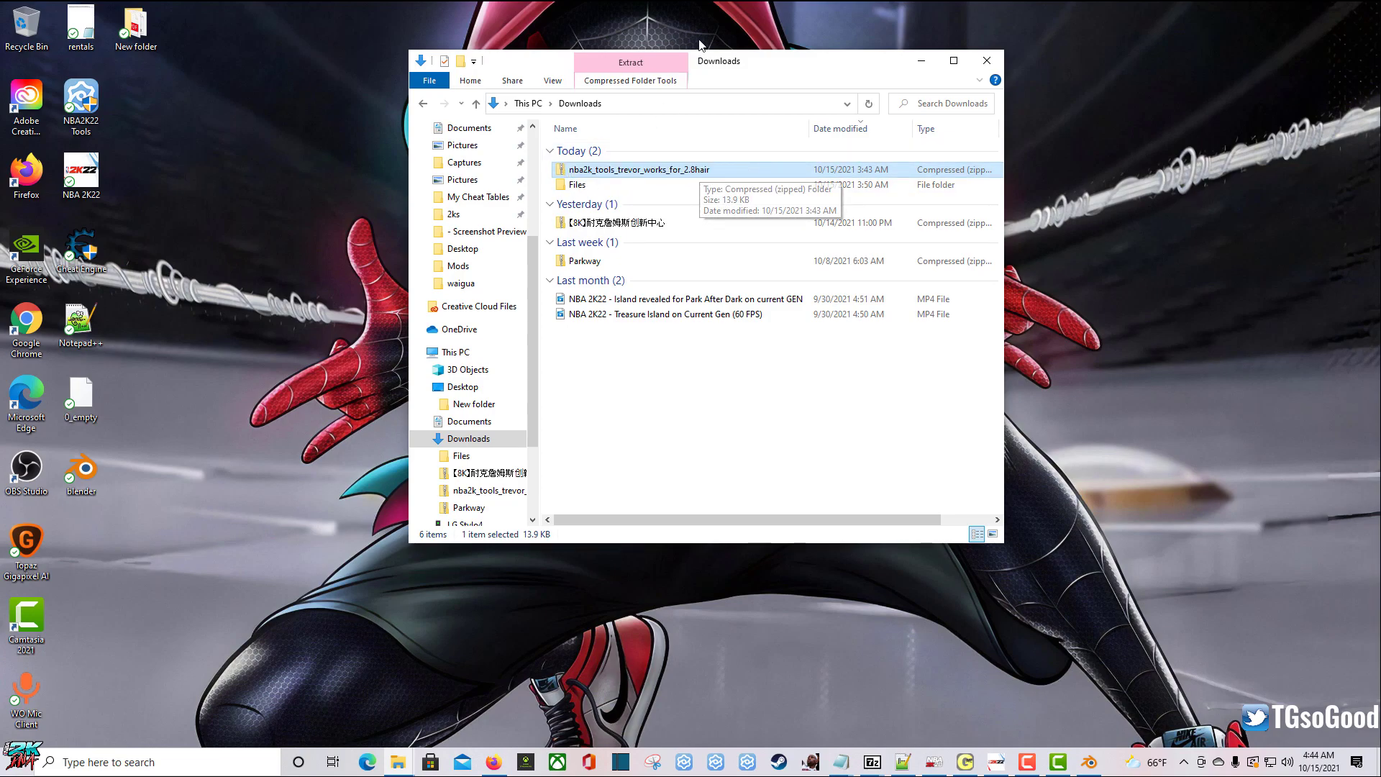
{"action": "double_click", "coordinate": [618, 170]}
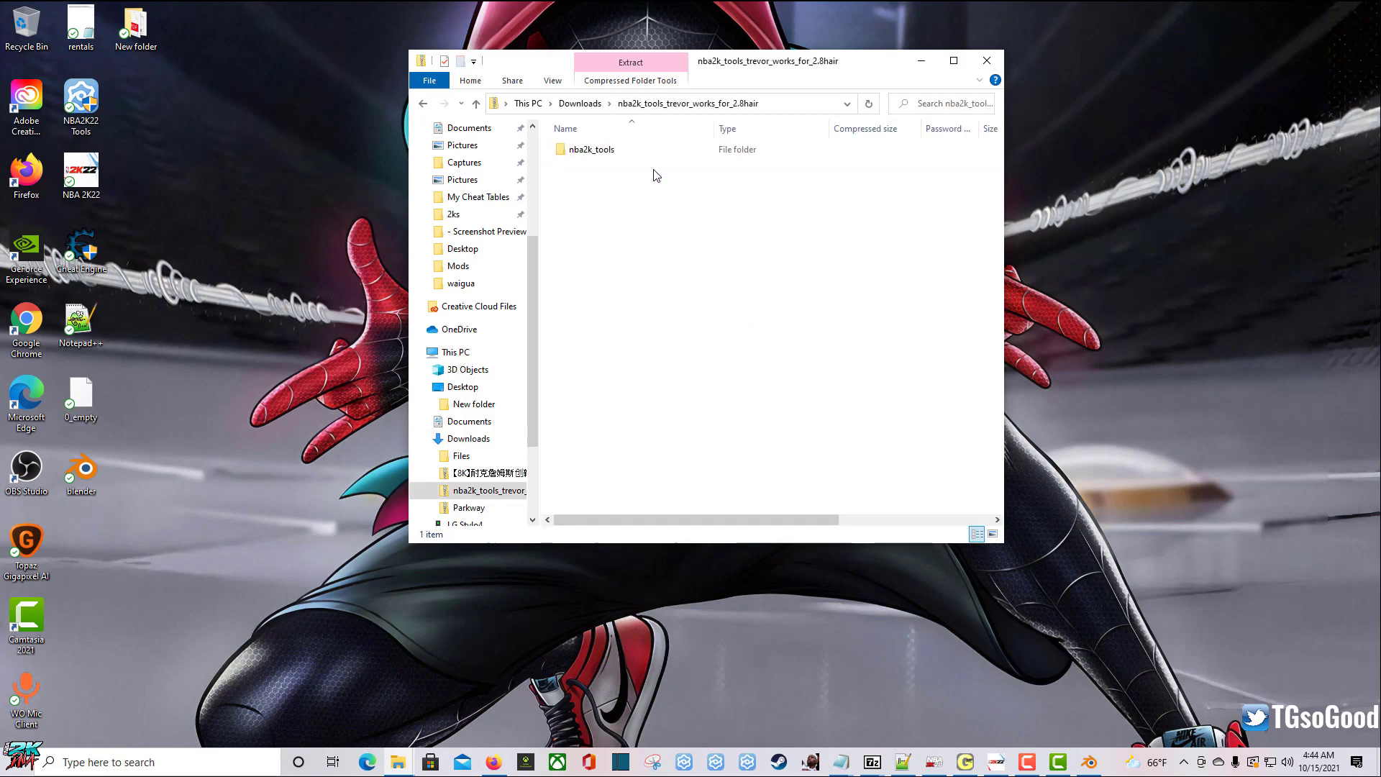
{"action": "left_click", "coordinate": [590, 150]}
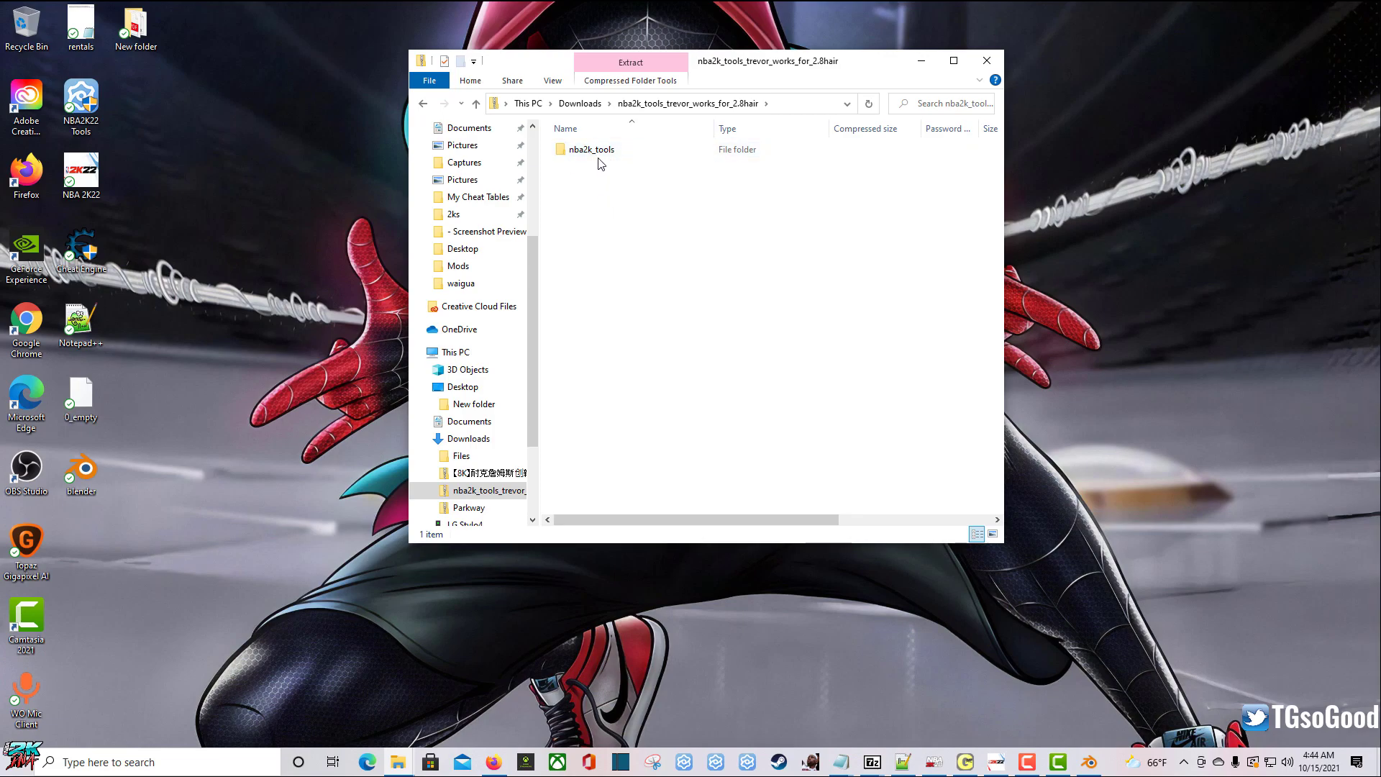
{"action": "double_click", "coordinate": [587, 149]}
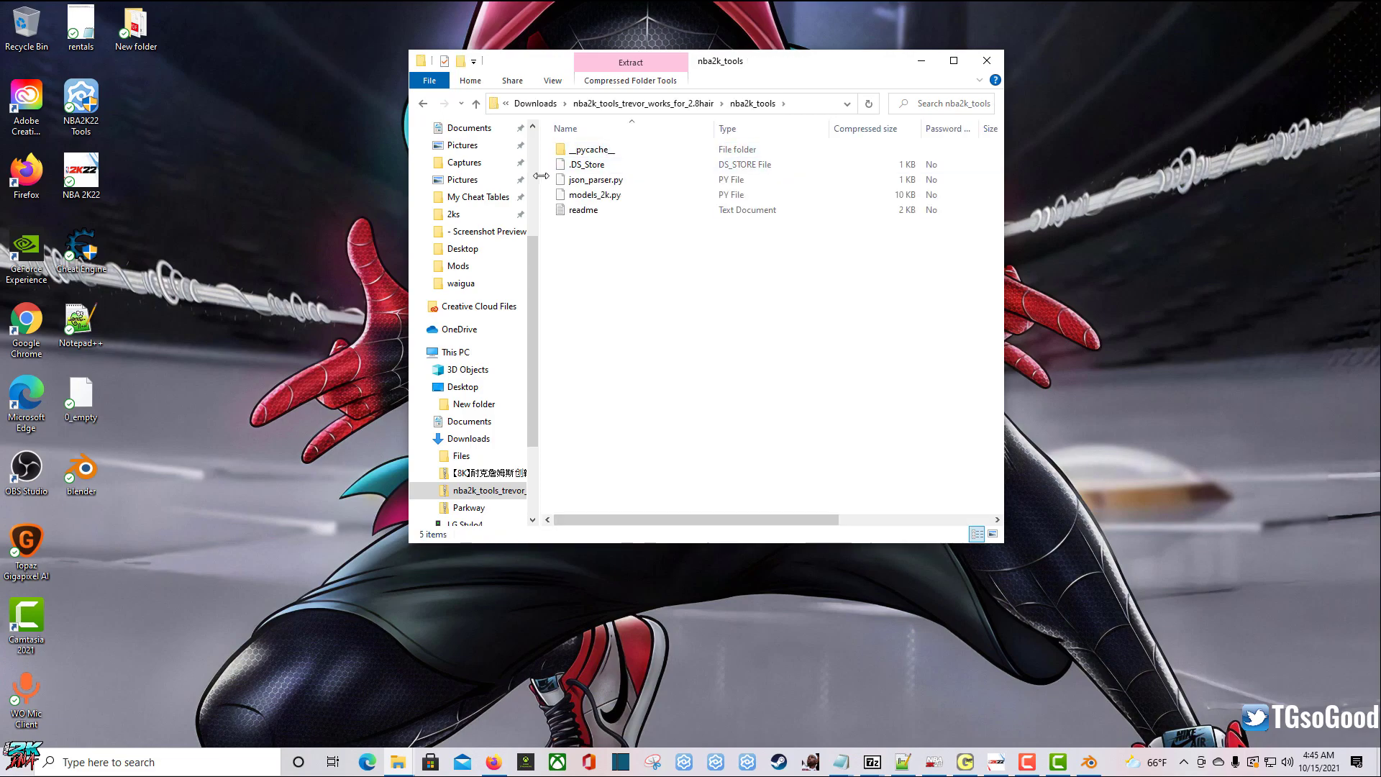
{"action": "left_click", "coordinate": [583, 209]}
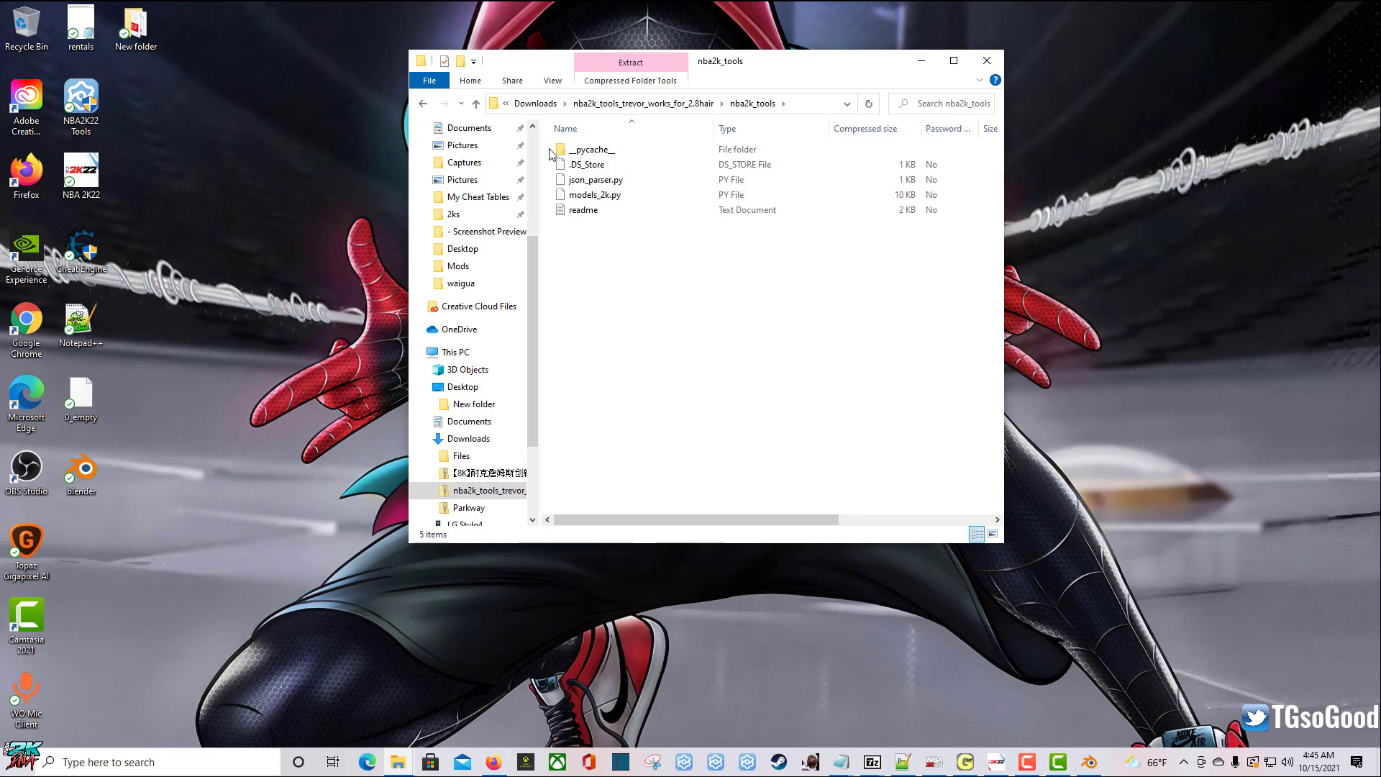
Step: Select the four add-on items except readme, then open Blender 2.93's install folder via shortcut Properties
{"action": "left_click_drag", "start_coordinate": [581, 149], "coordinate": [659, 199]}
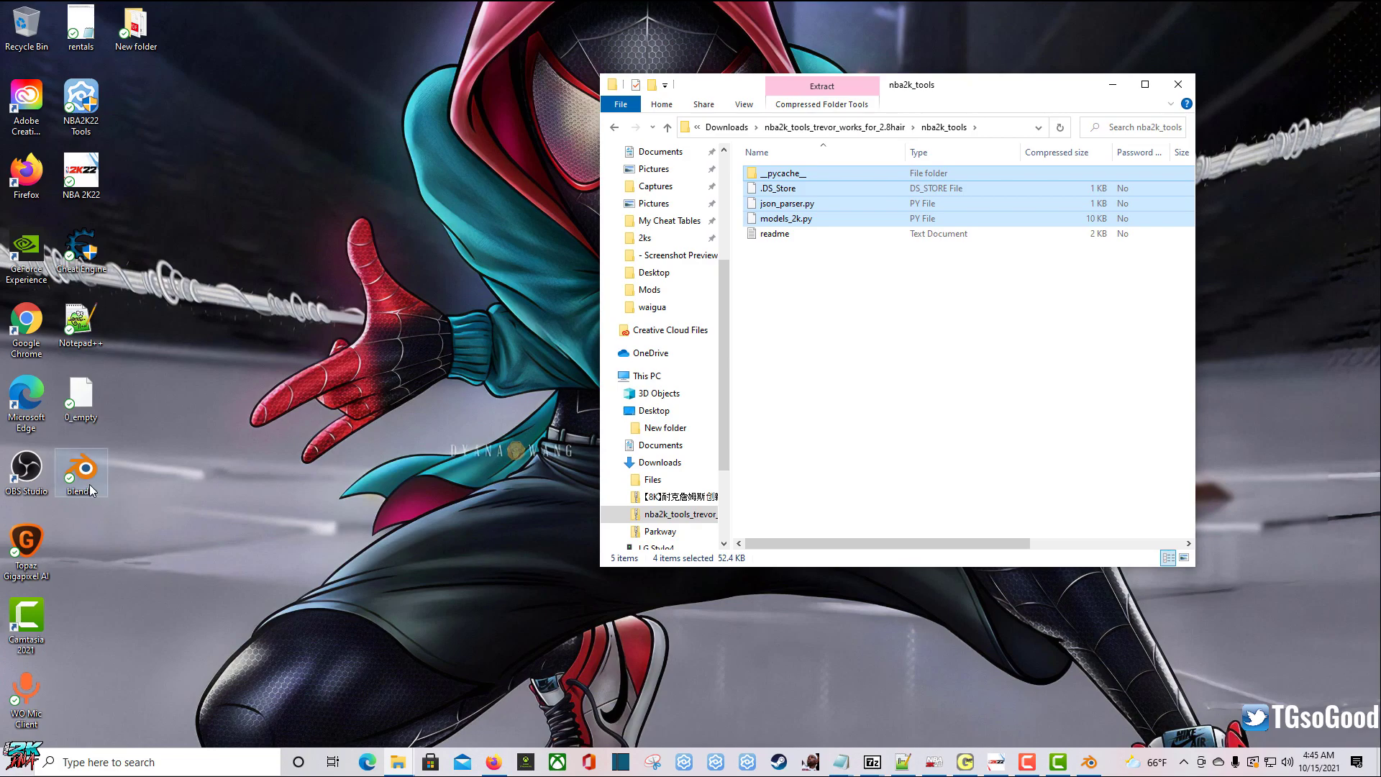
{"action": "right_click", "coordinate": [81, 473]}
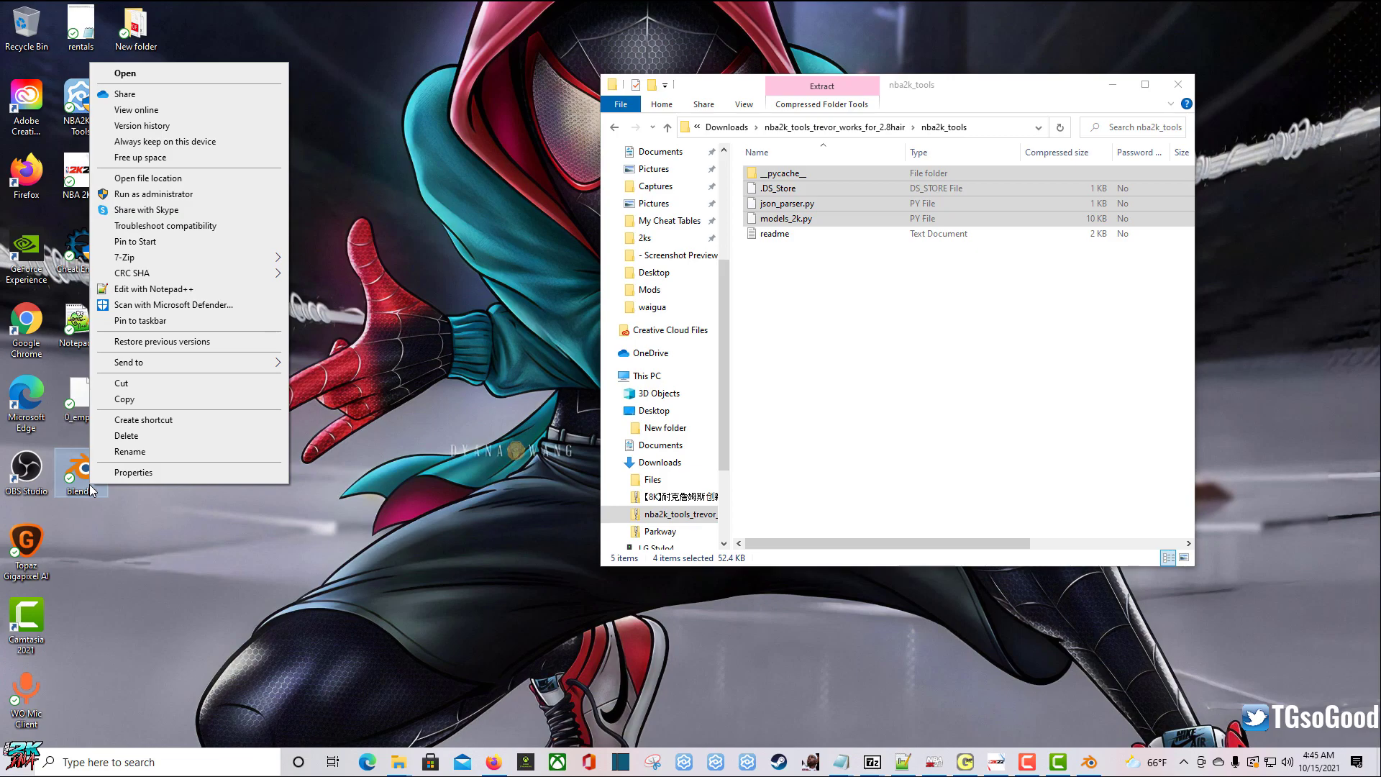
{"action": "left_click", "coordinate": [133, 472]}
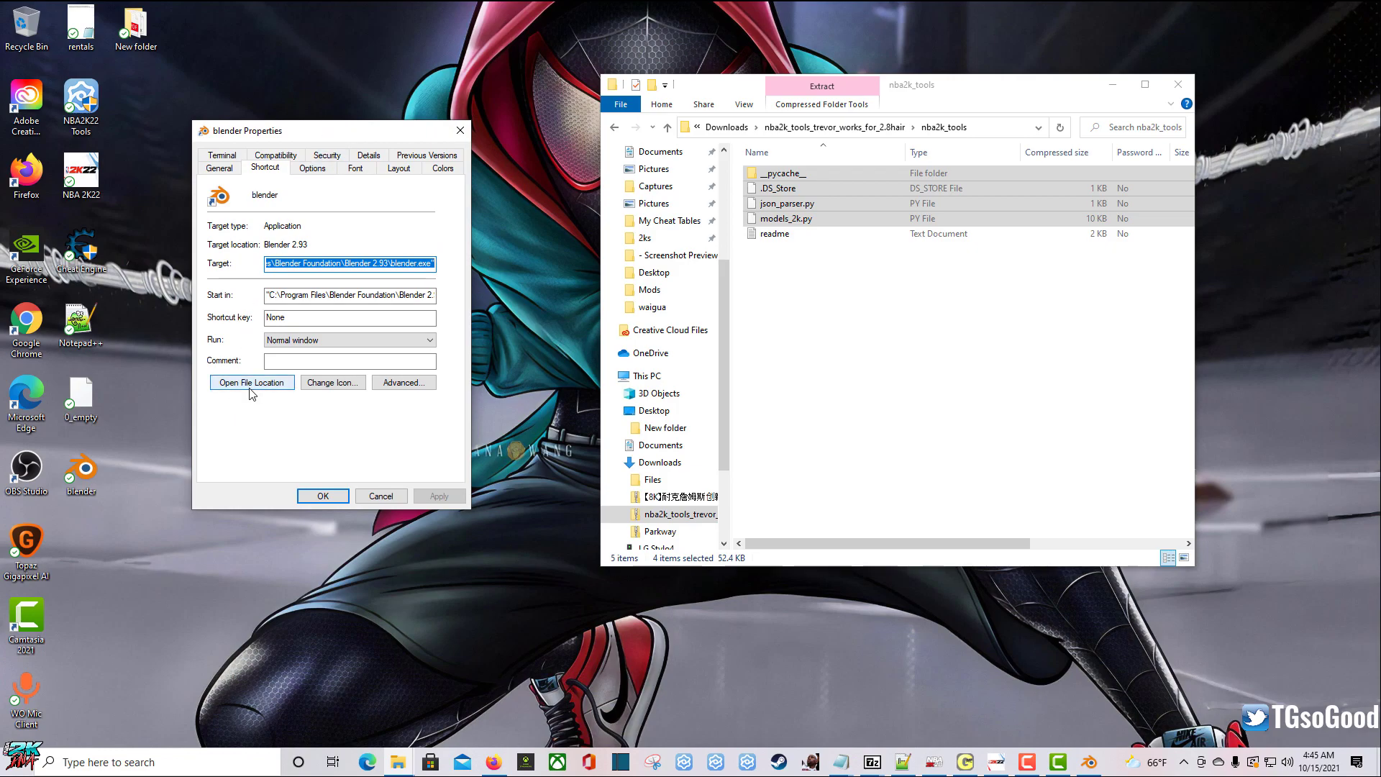
{"action": "left_click", "coordinate": [252, 382]}
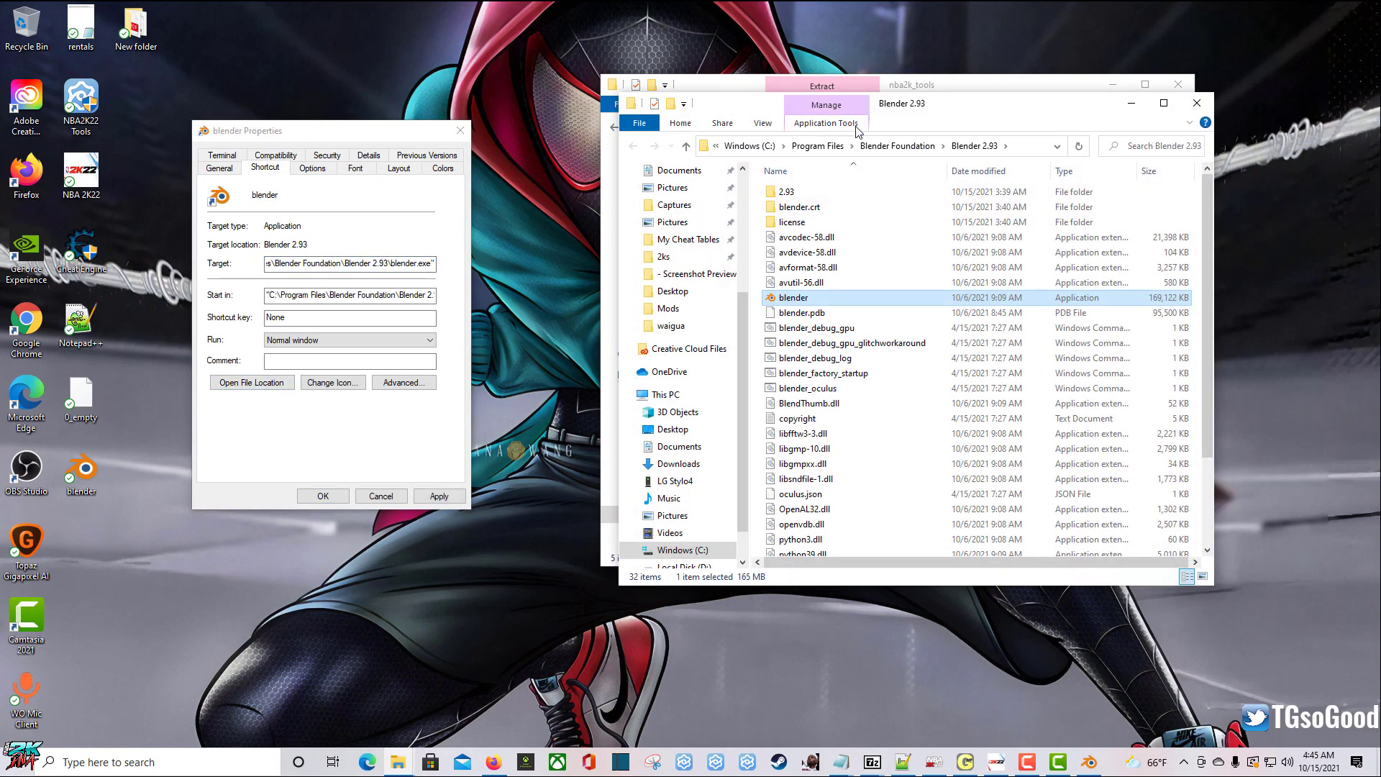
{"action": "mouse_move", "coordinate": [483, 133]}
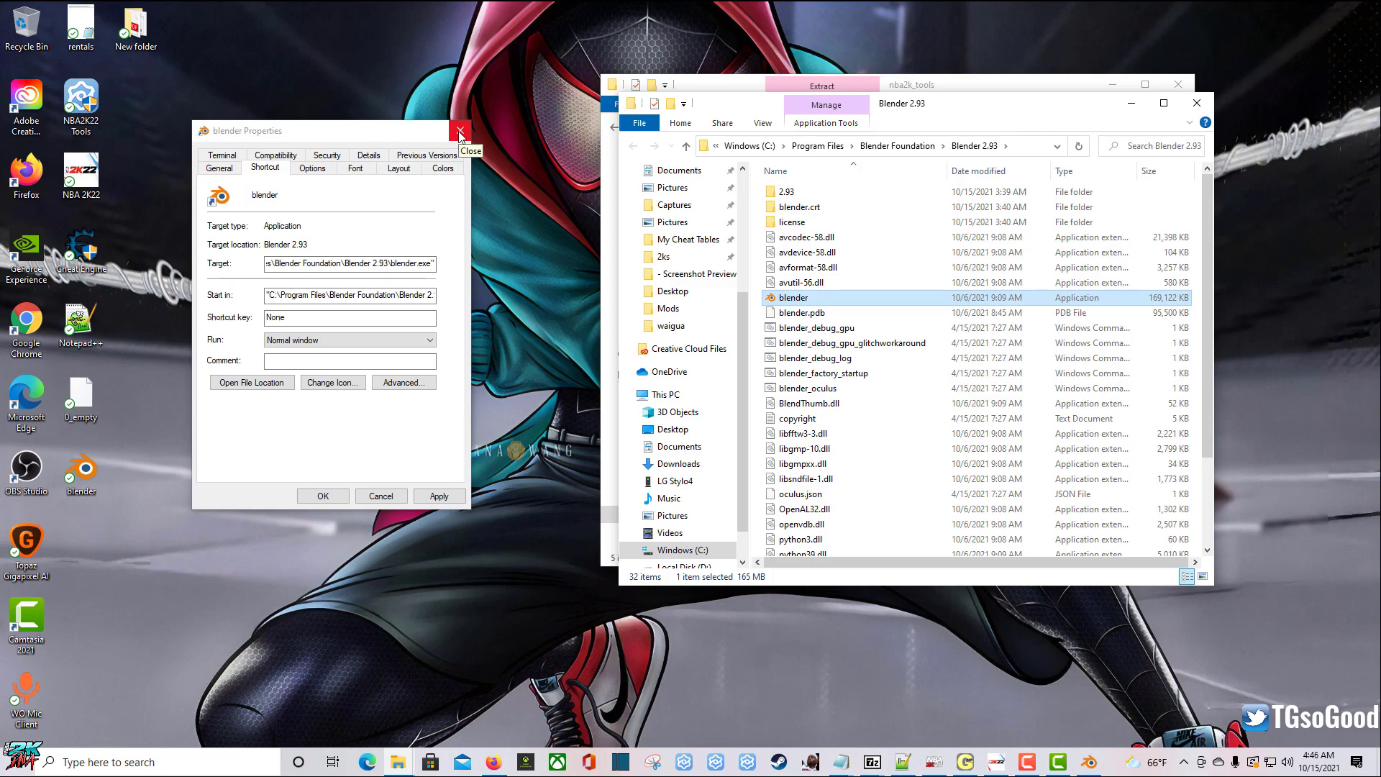
Step: Close the shortcut Properties and browse into Blender 2.93's scripts > addons folder
{"action": "left_click", "coordinate": [460, 131]}
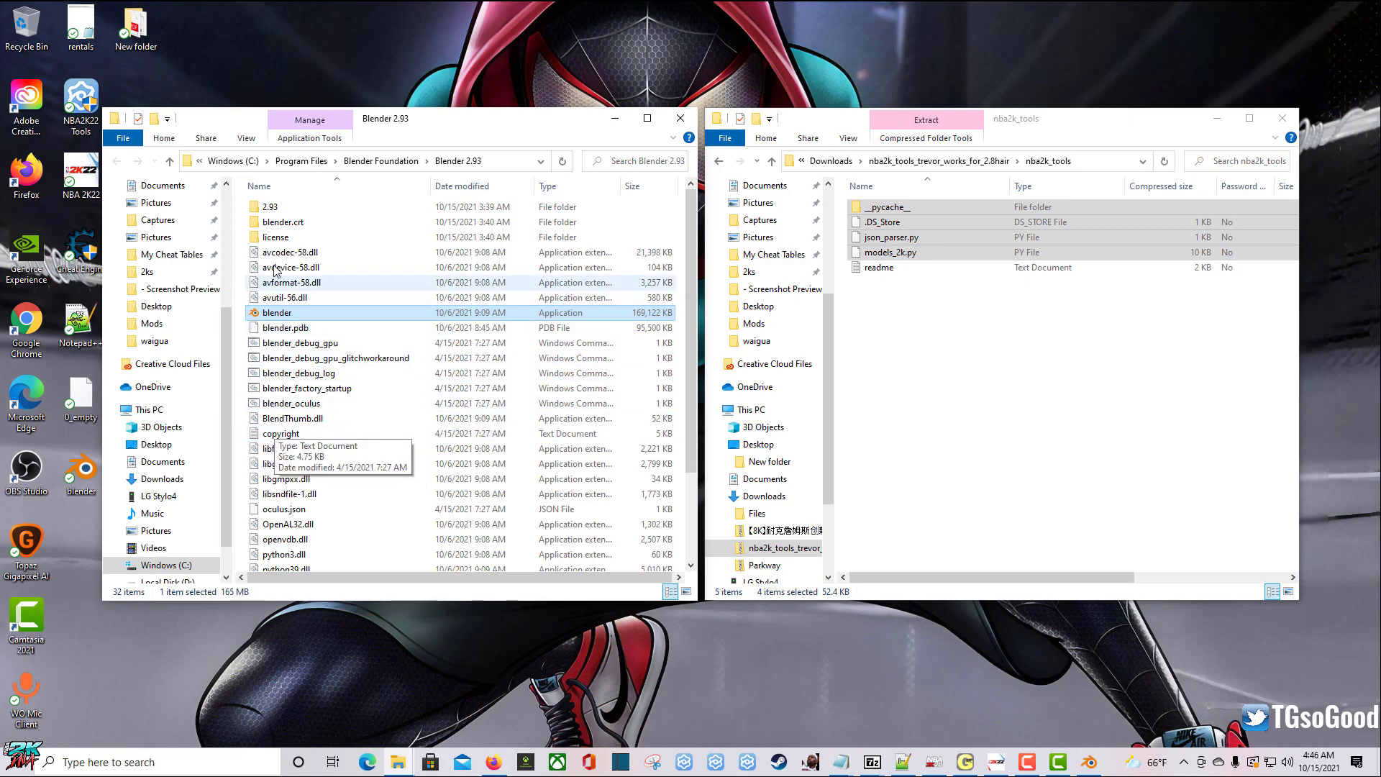
{"action": "mouse_move", "coordinate": [249, 455]}
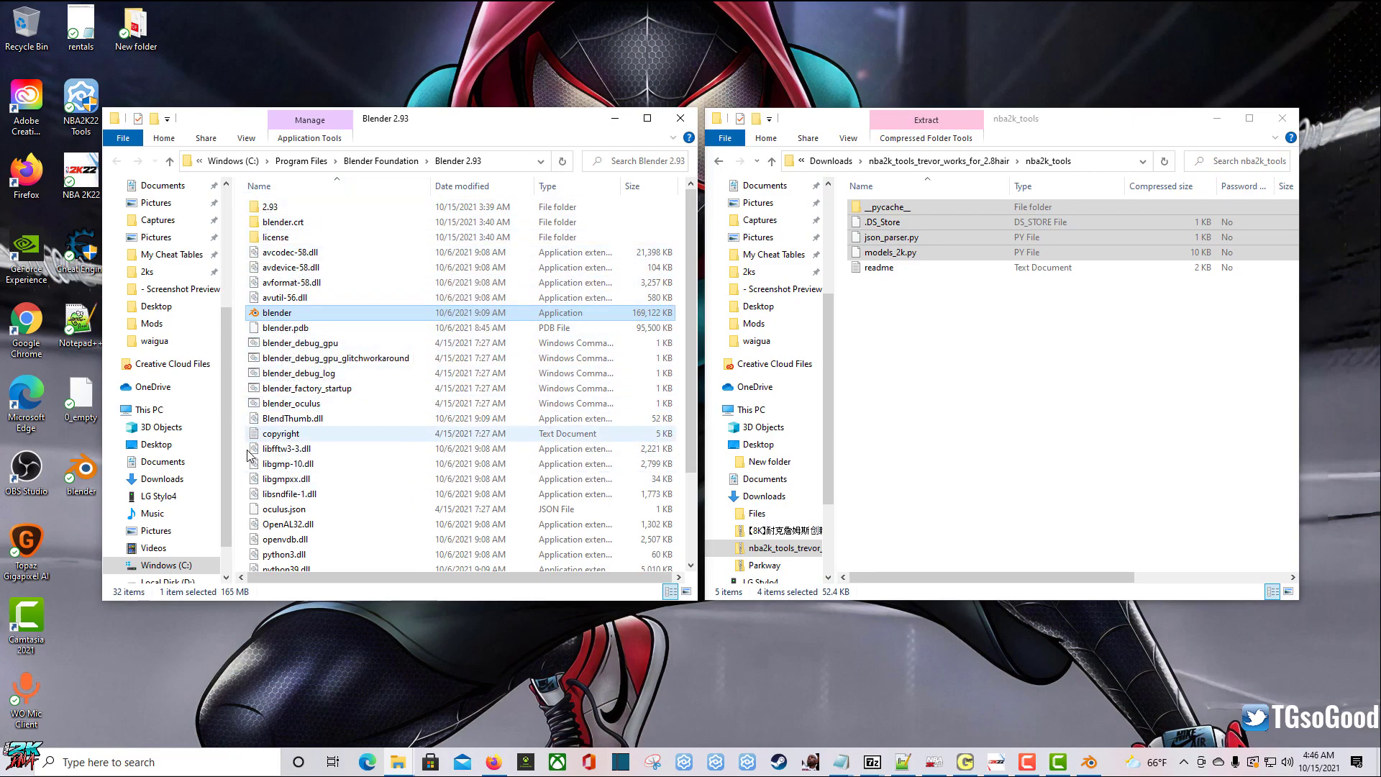
{"action": "mouse_move", "coordinate": [269, 206]}
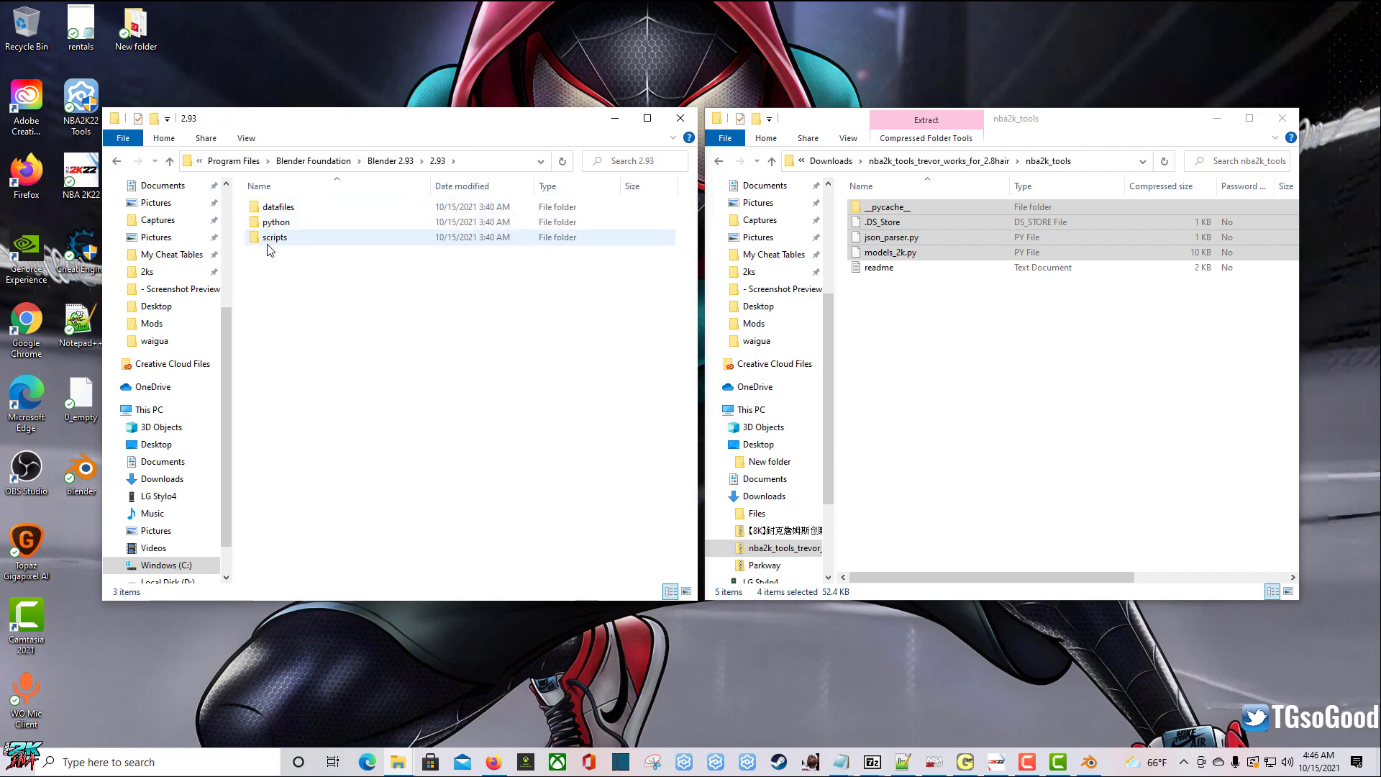
{"action": "double_click", "coordinate": [274, 237]}
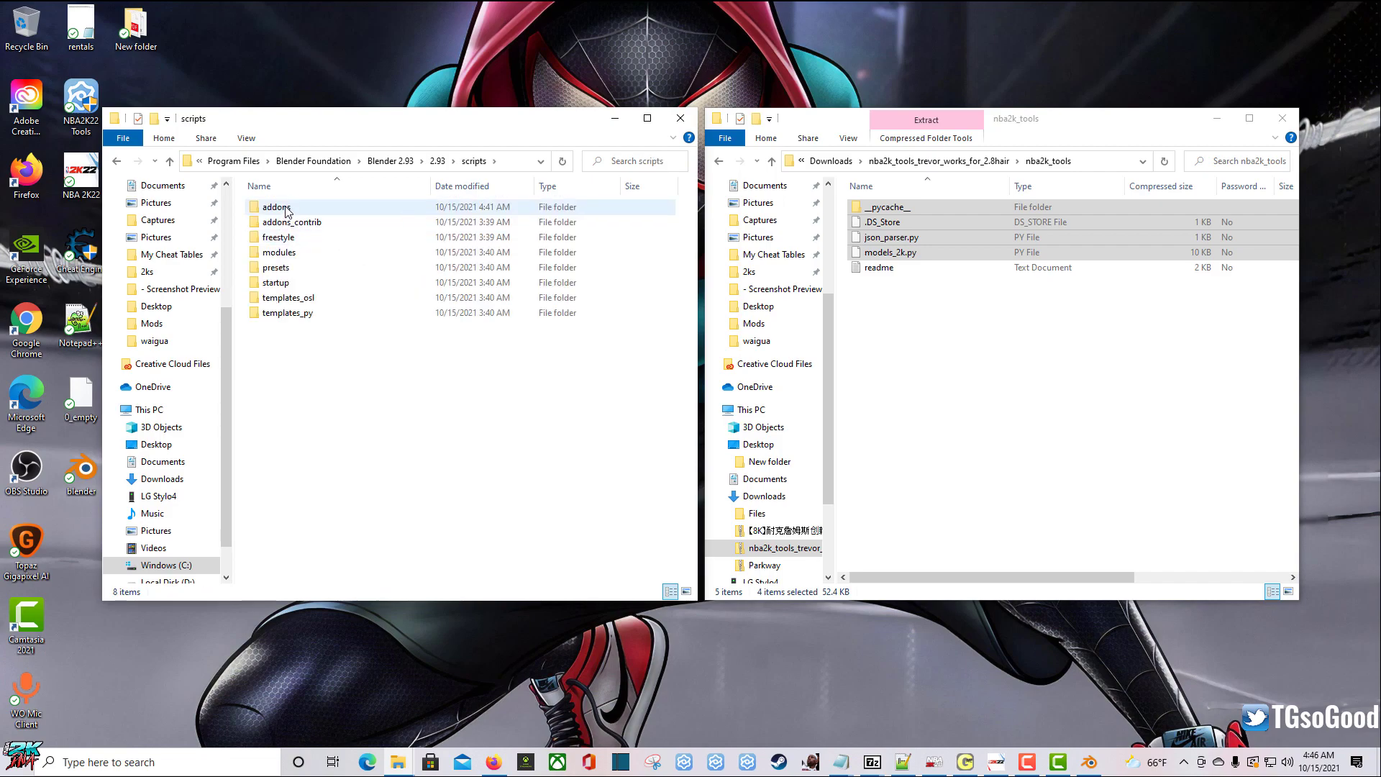
{"action": "mouse_move", "coordinate": [288, 209]}
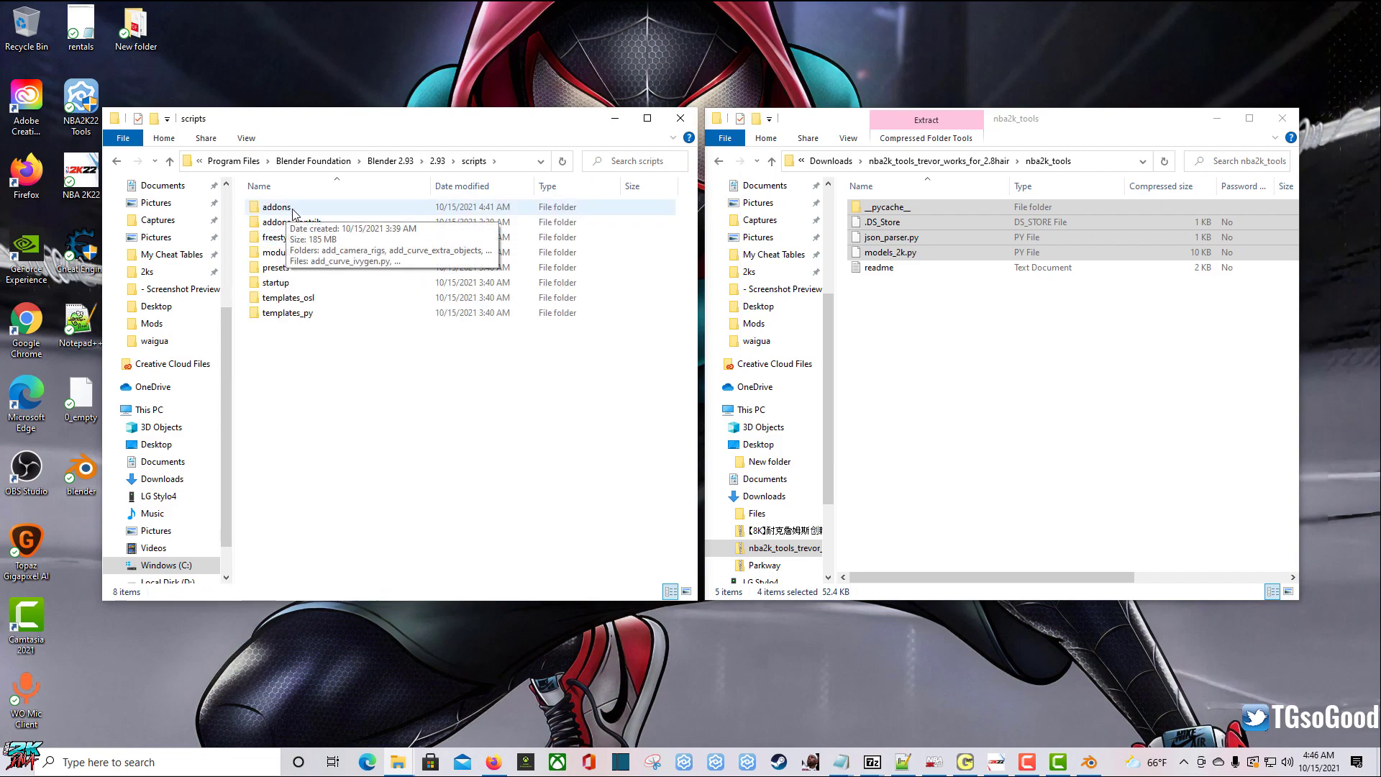
{"action": "double_click", "coordinate": [276, 206]}
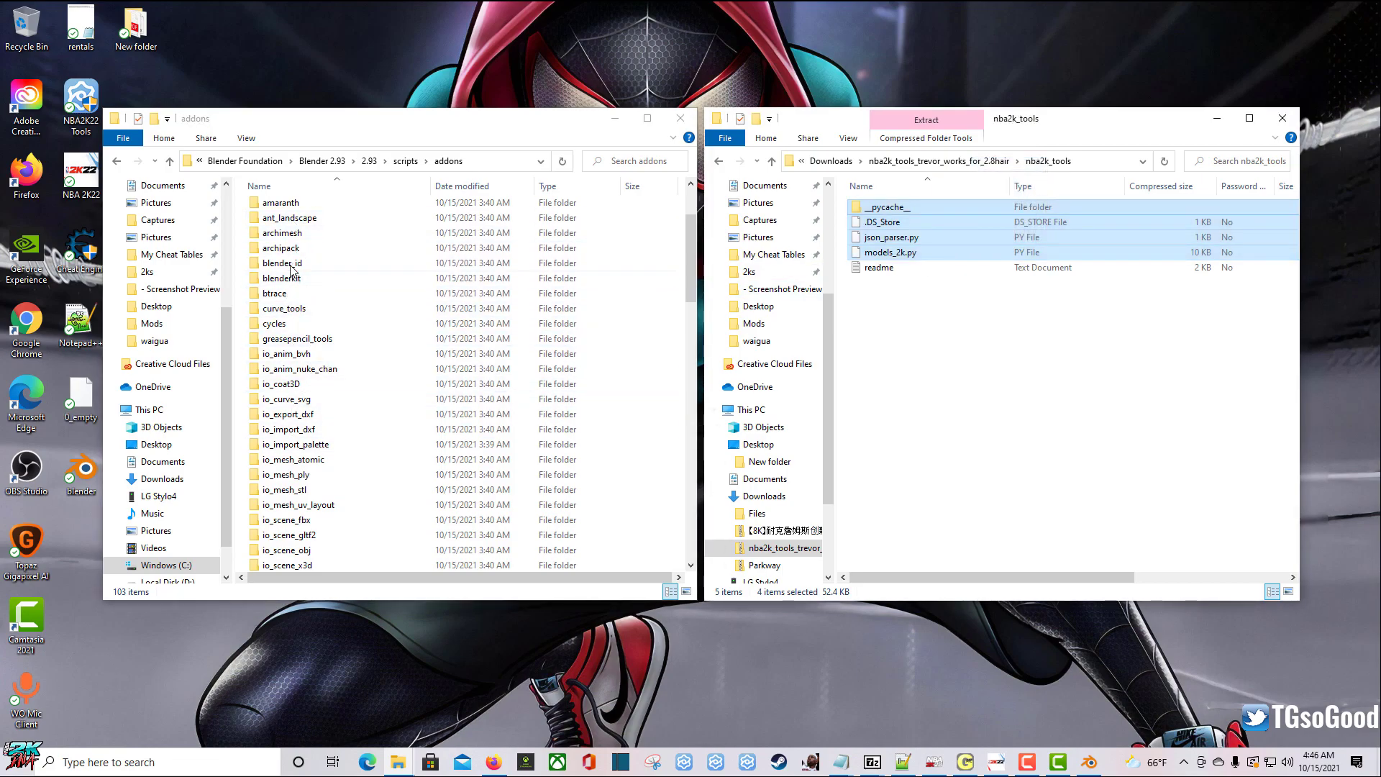
{"action": "scroll", "scroll_direction": "down", "scroll_amount": 3}
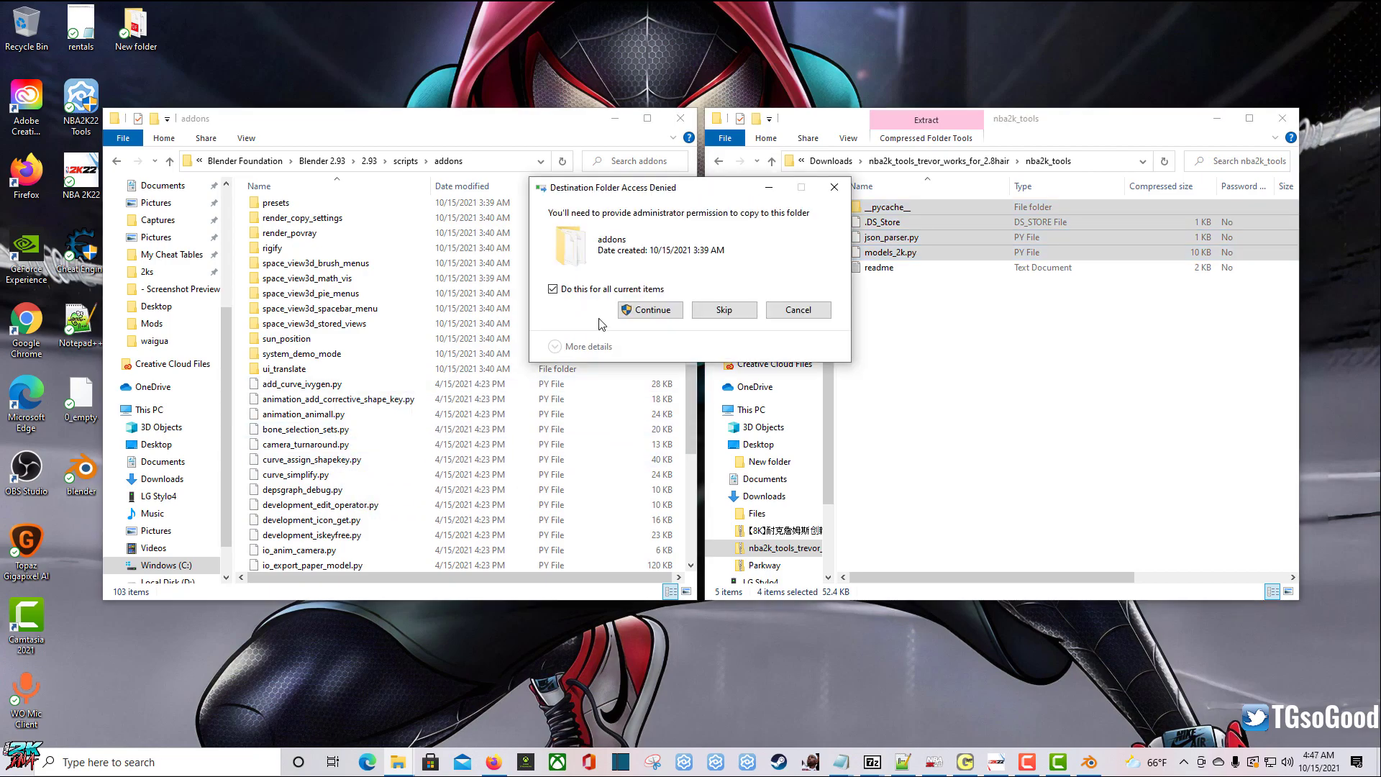
Step: Approve administrator access for all items so the nba2k tool files copy into addons
{"action": "left_click", "coordinate": [552, 288]}
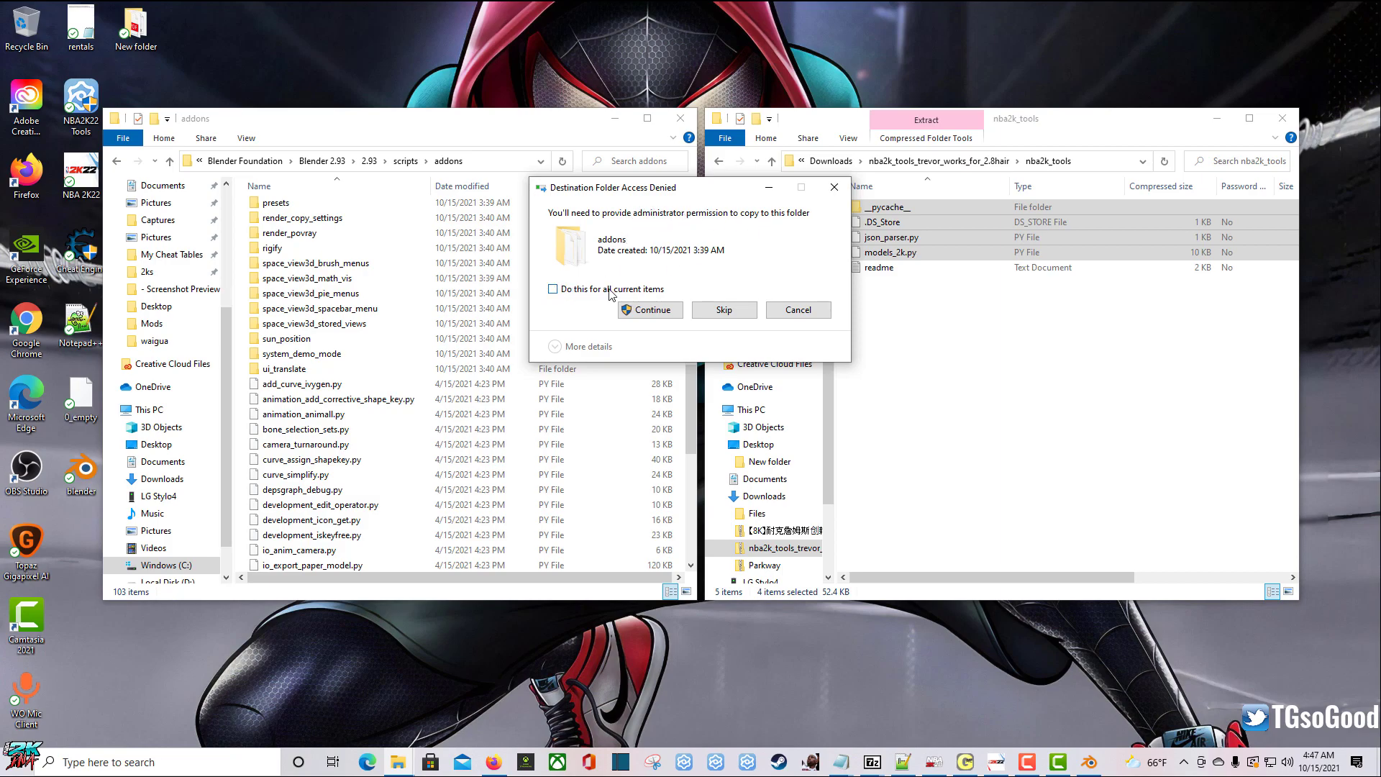
{"action": "left_click", "coordinate": [552, 289]}
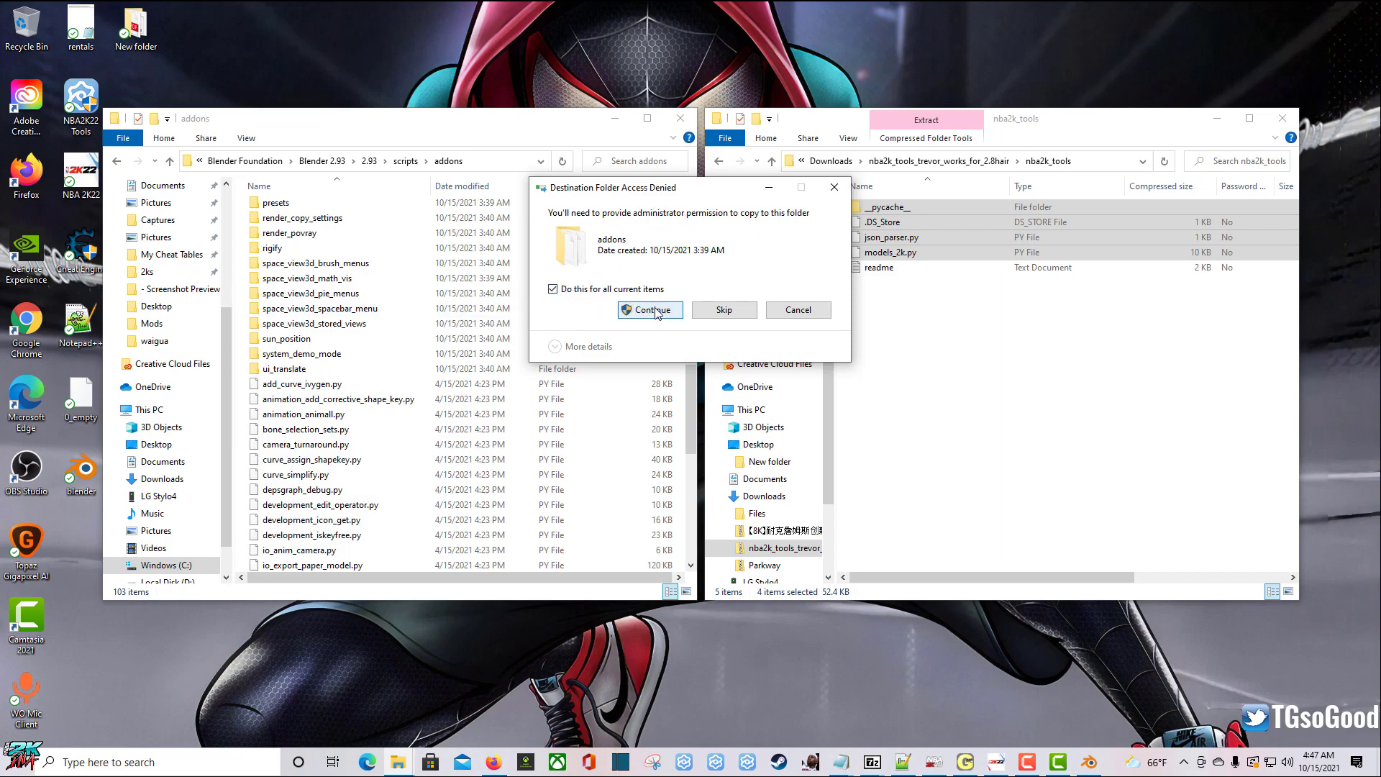
{"action": "left_click", "coordinate": [651, 310]}
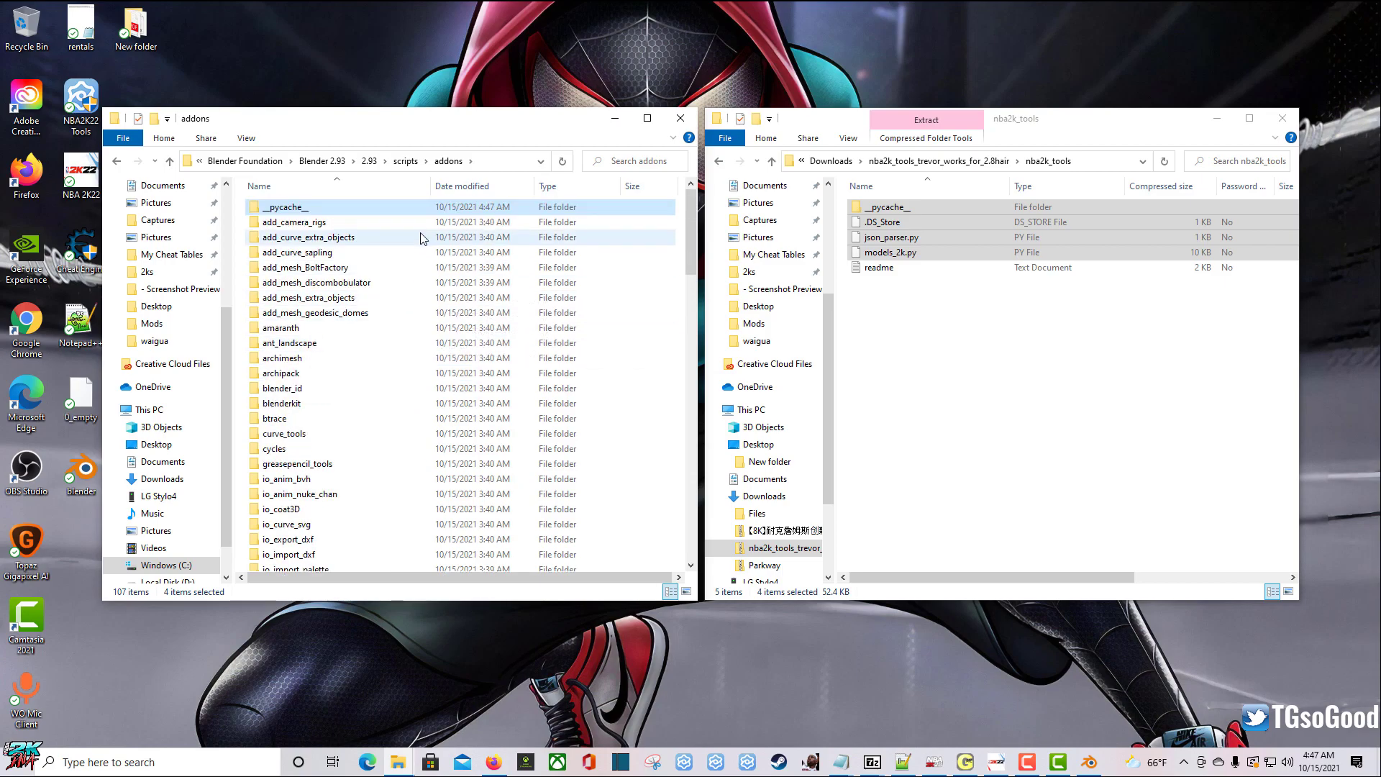
{"action": "scroll", "scroll_direction": "down", "scroll_amount": 3}
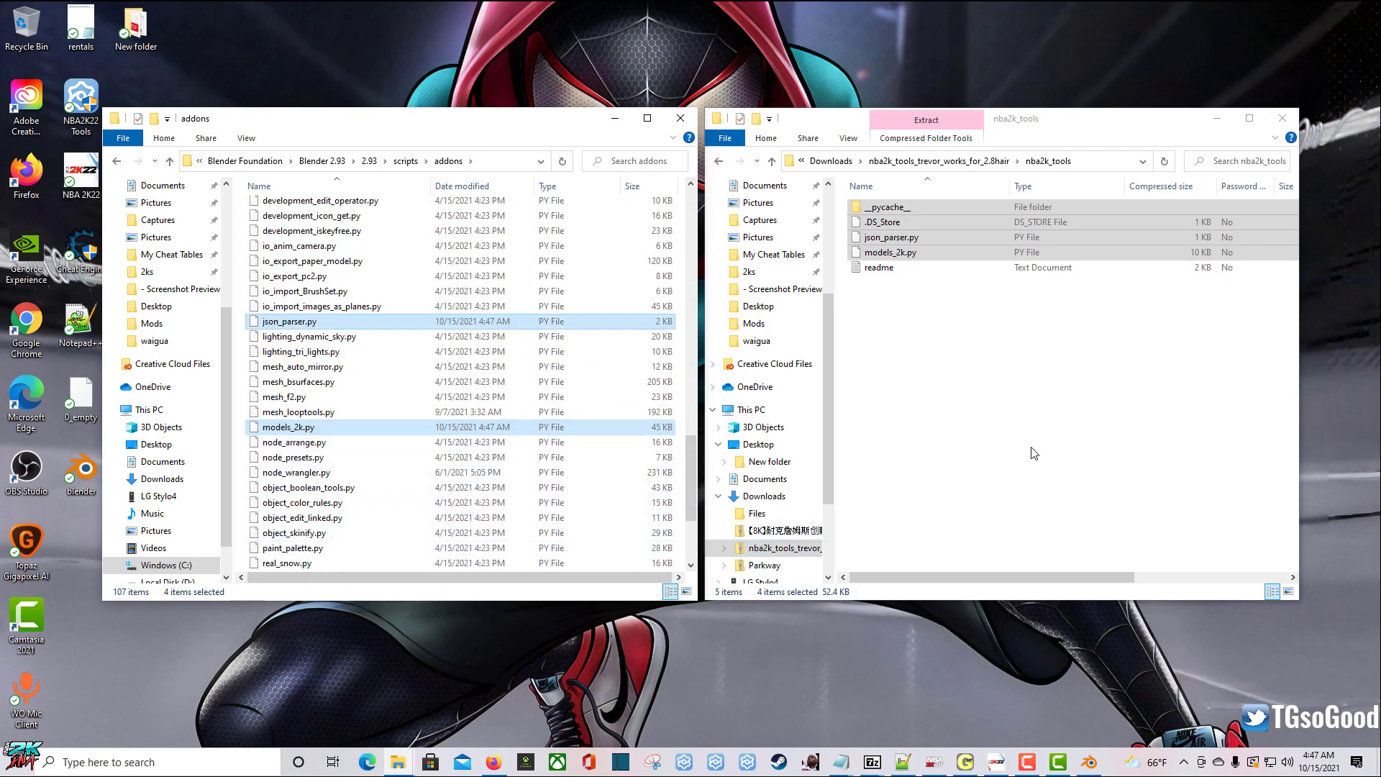
{"action": "mouse_move", "coordinate": [593, 648]}
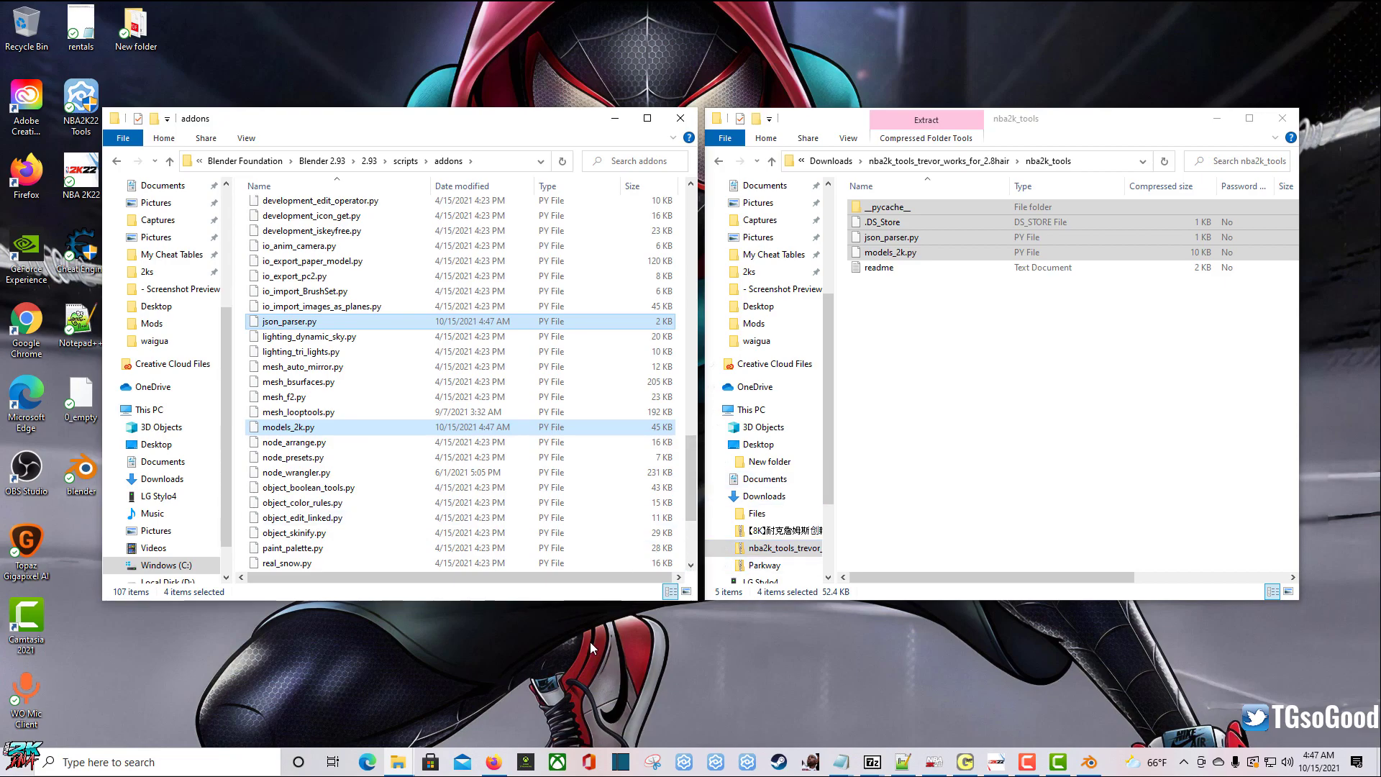
{"action": "mouse_move", "coordinate": [1023, 136]}
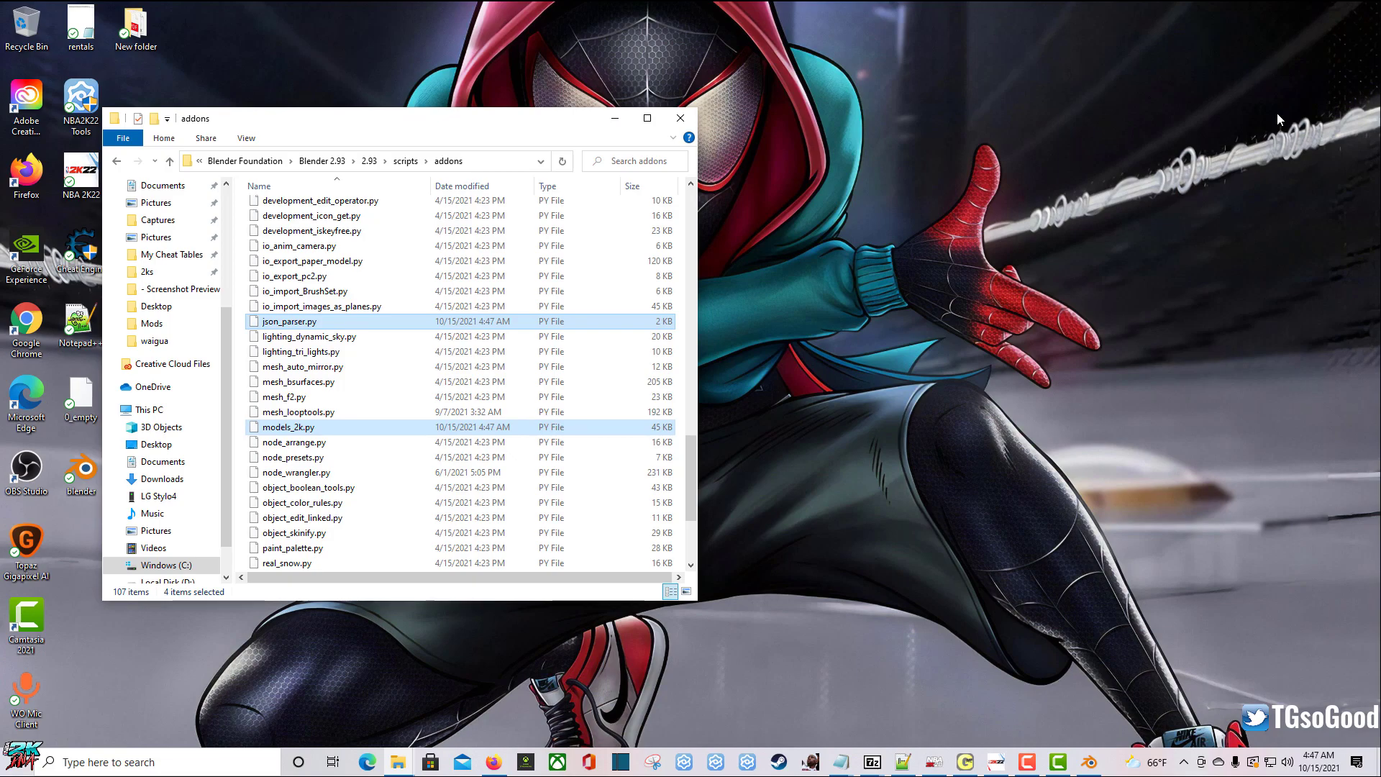
{"action": "mouse_move", "coordinate": [498, 336]}
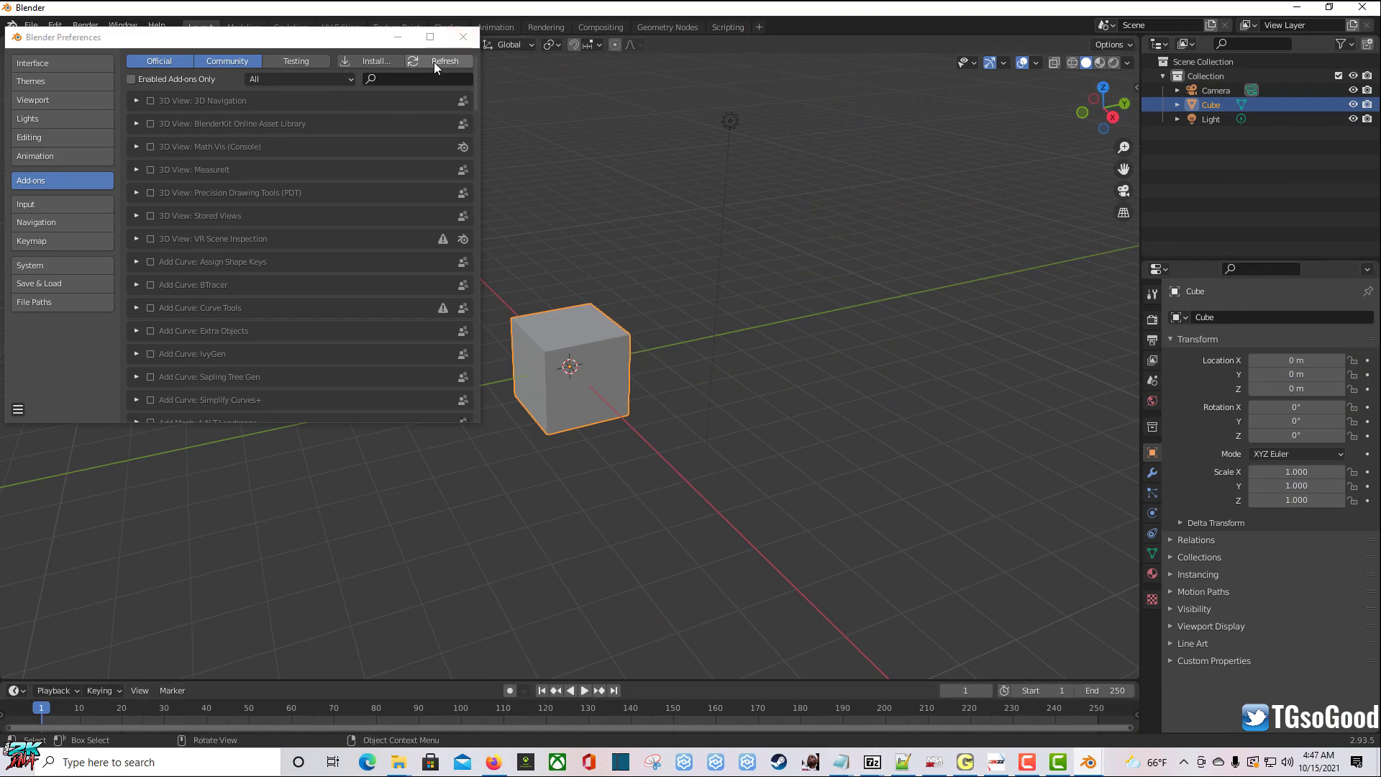
Step: Search the Add-ons list for '2k' to reveal NBA 2K Model Importer & Exporter
{"action": "left_click", "coordinate": [418, 79]}
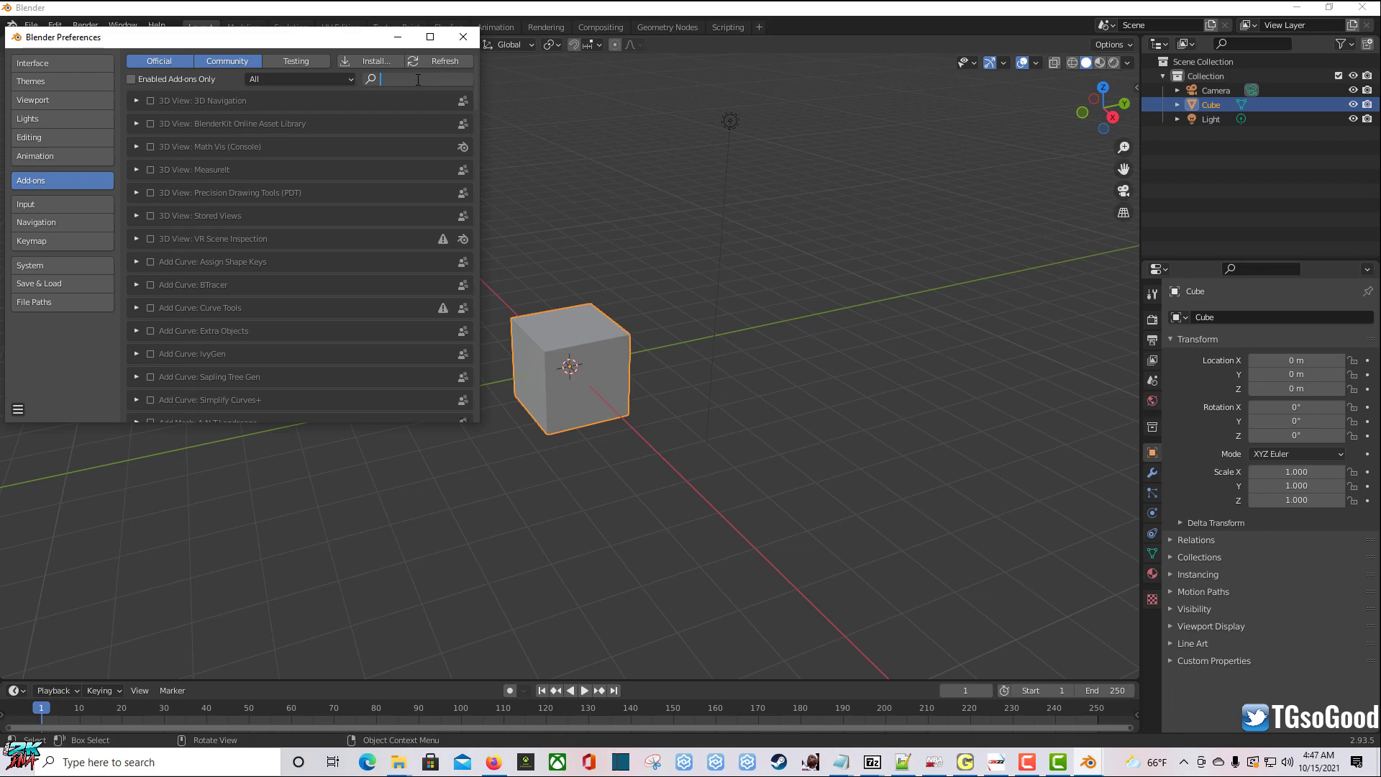
{"action": "type", "text": "2k"}
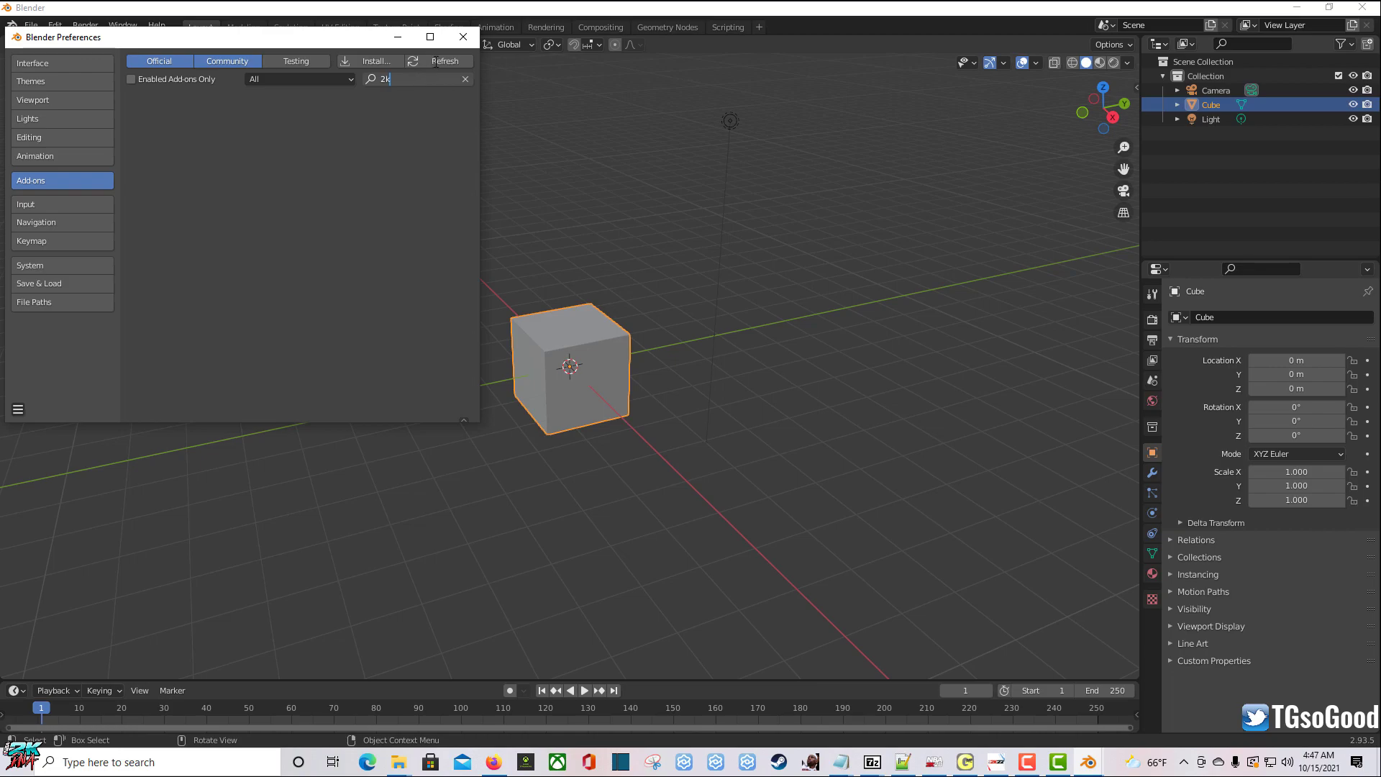
{"action": "left_click", "coordinate": [442, 61]}
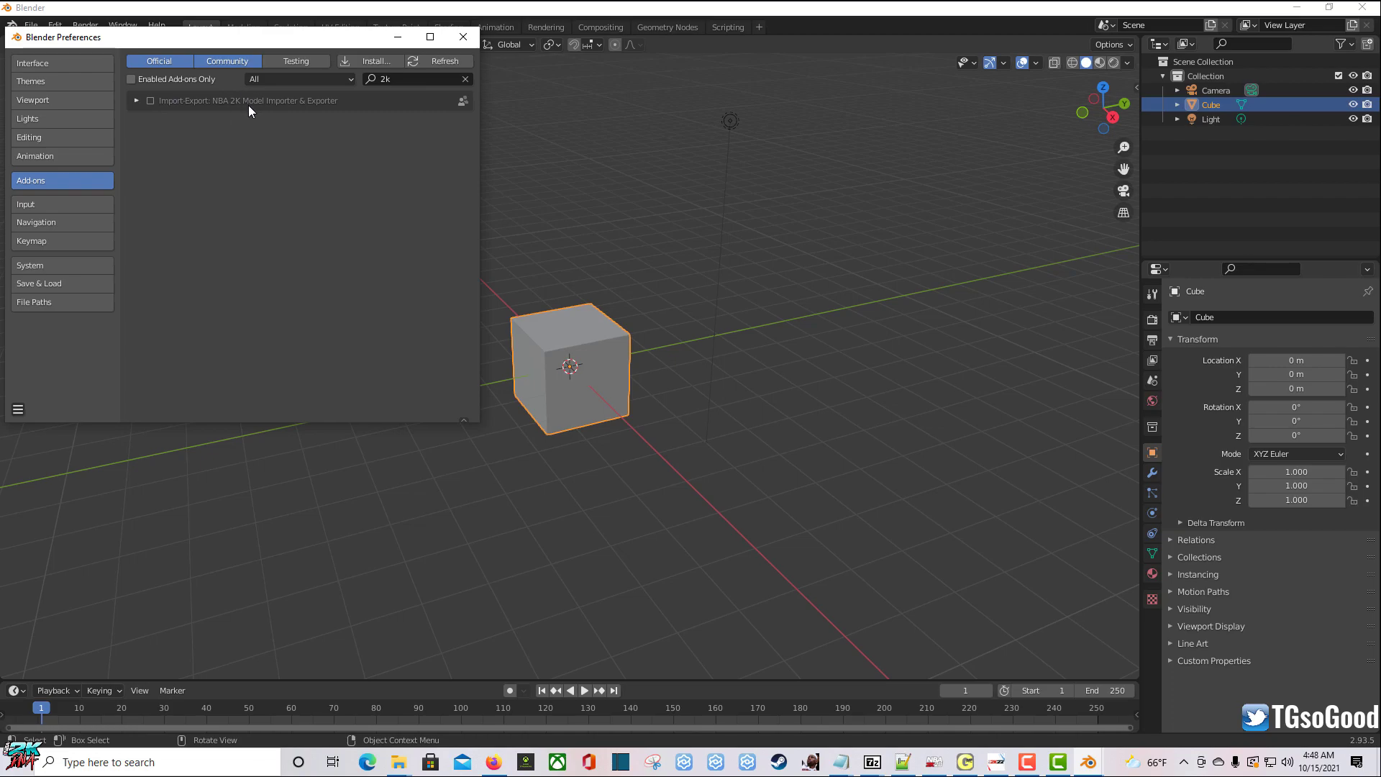
{"action": "mouse_move", "coordinate": [253, 124]}
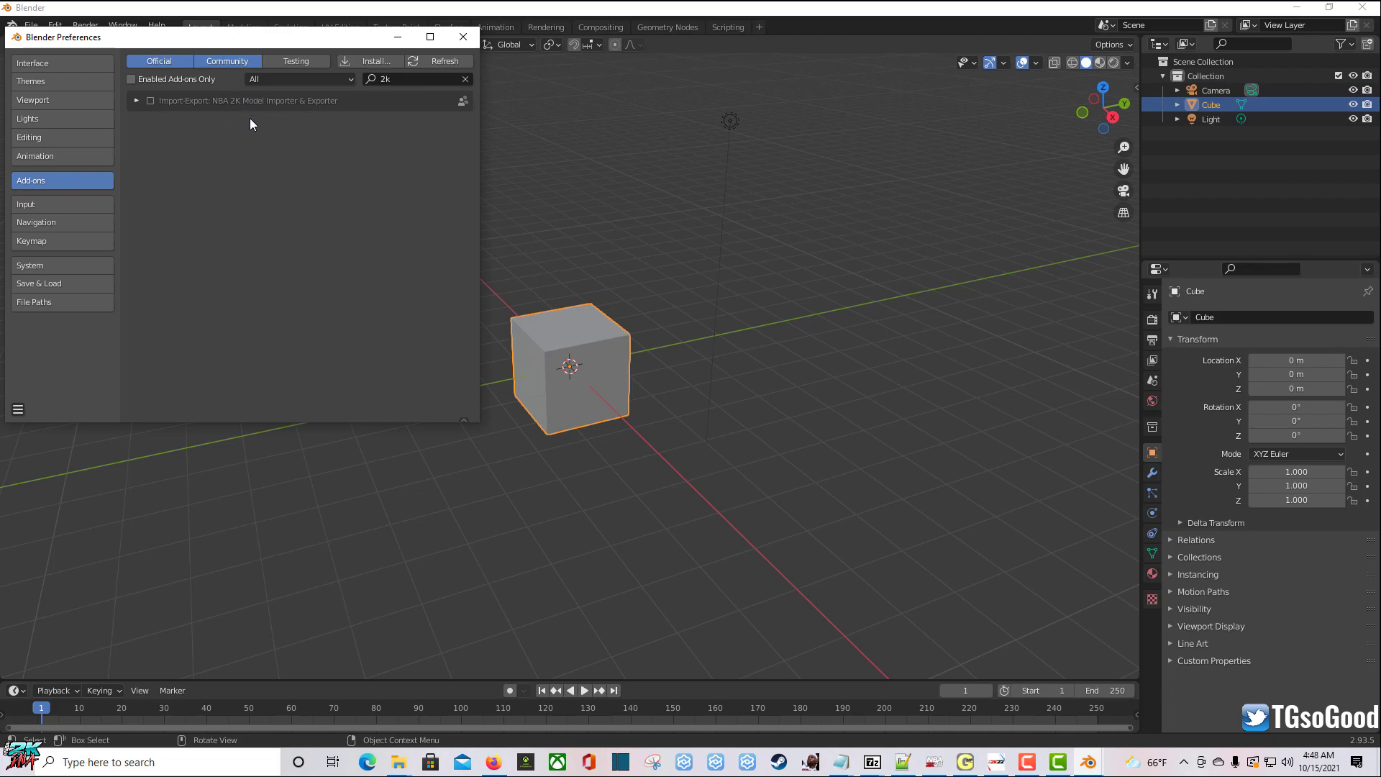
{"action": "mouse_move", "coordinate": [238, 110]}
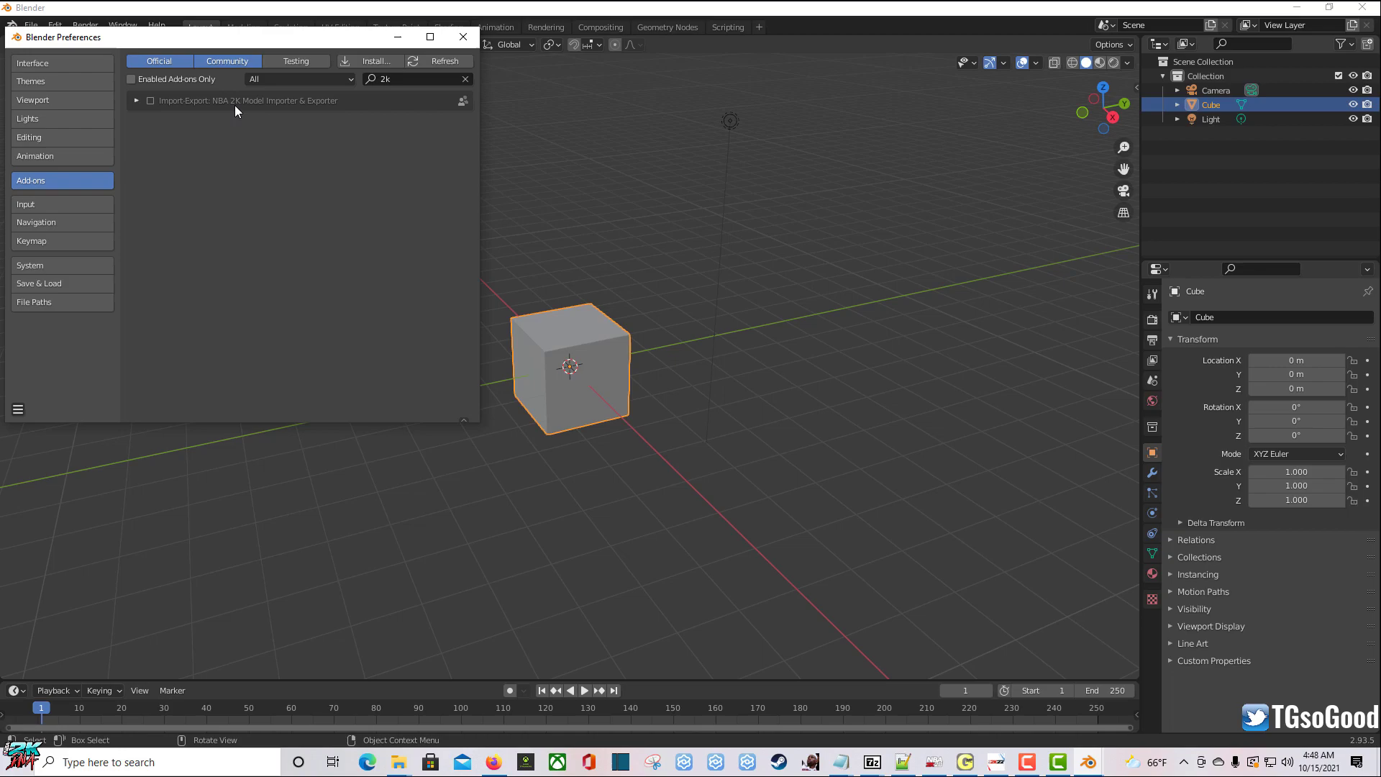
{"action": "mouse_move", "coordinate": [222, 114]}
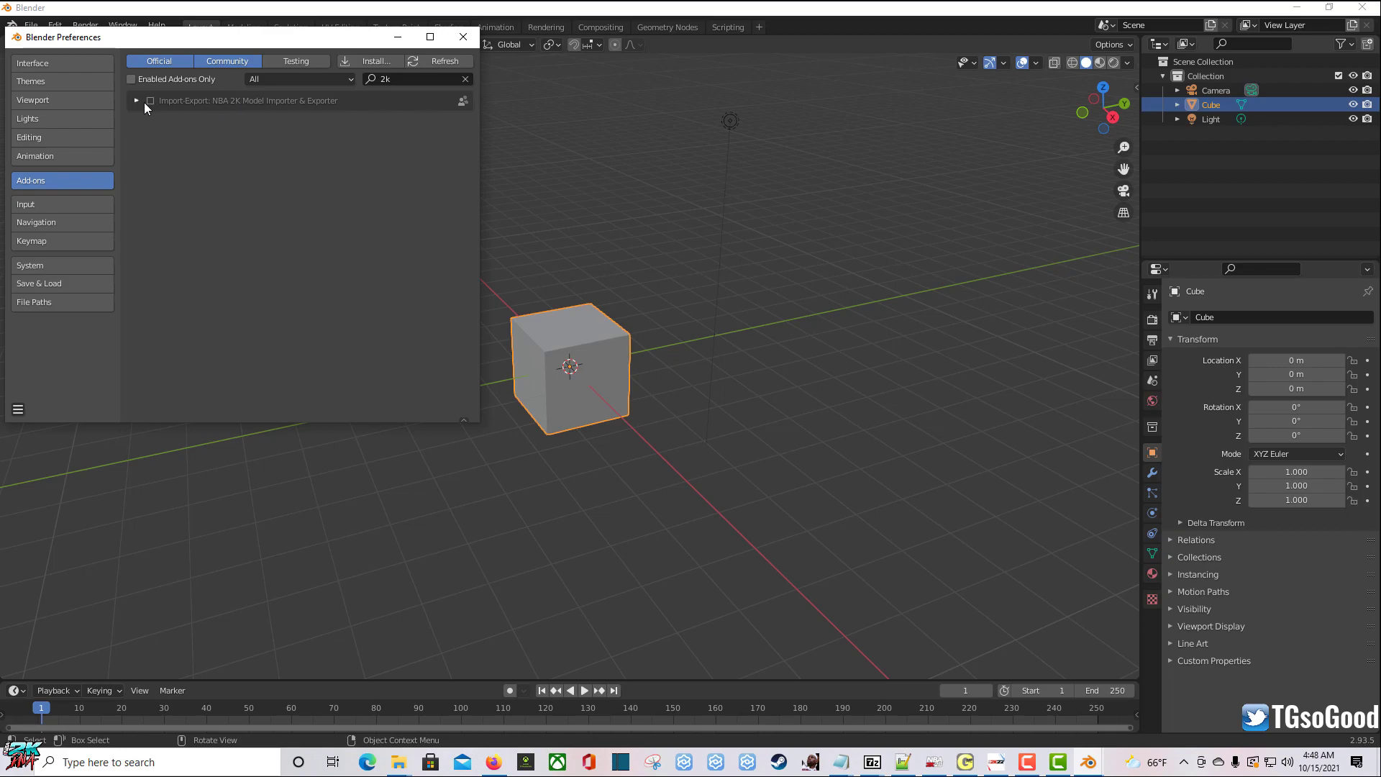
{"action": "mouse_move", "coordinate": [151, 104]}
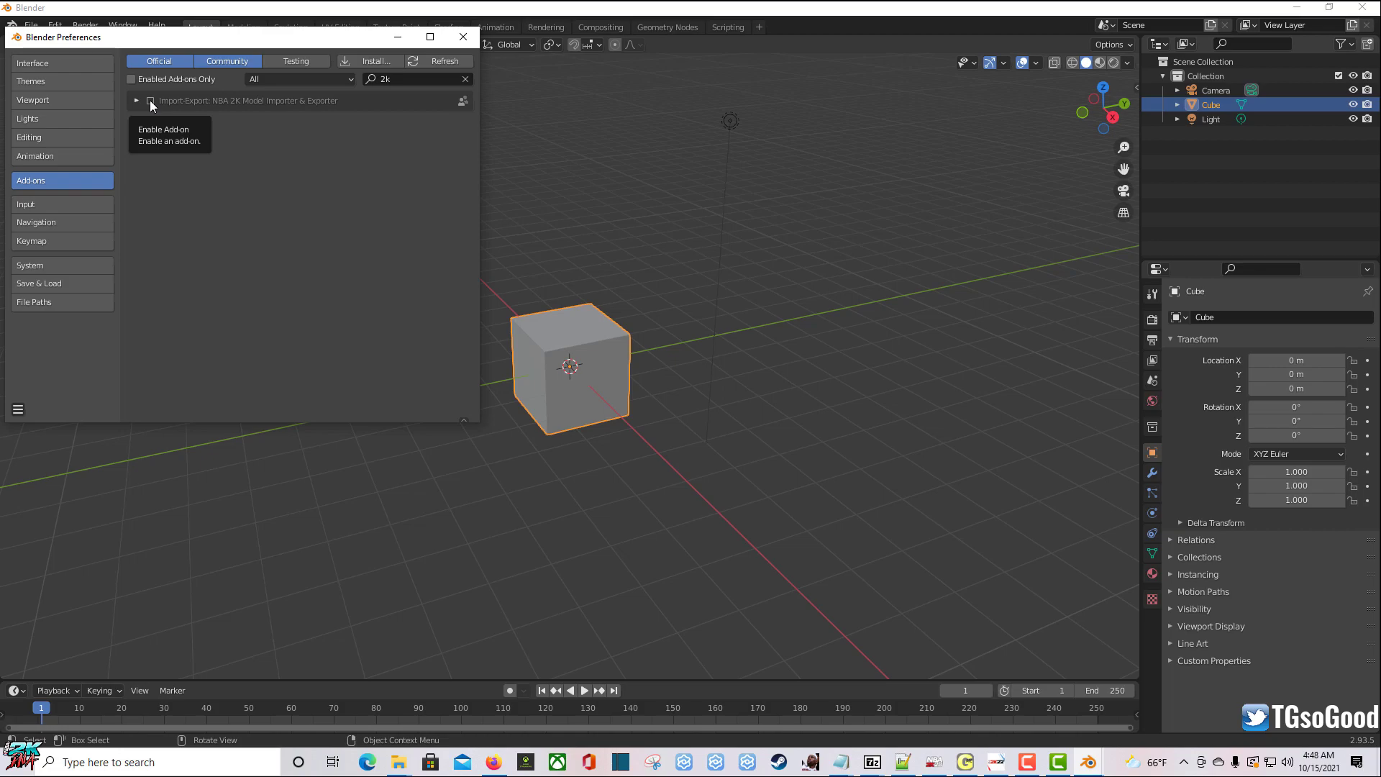
{"action": "mouse_move", "coordinate": [269, 249]}
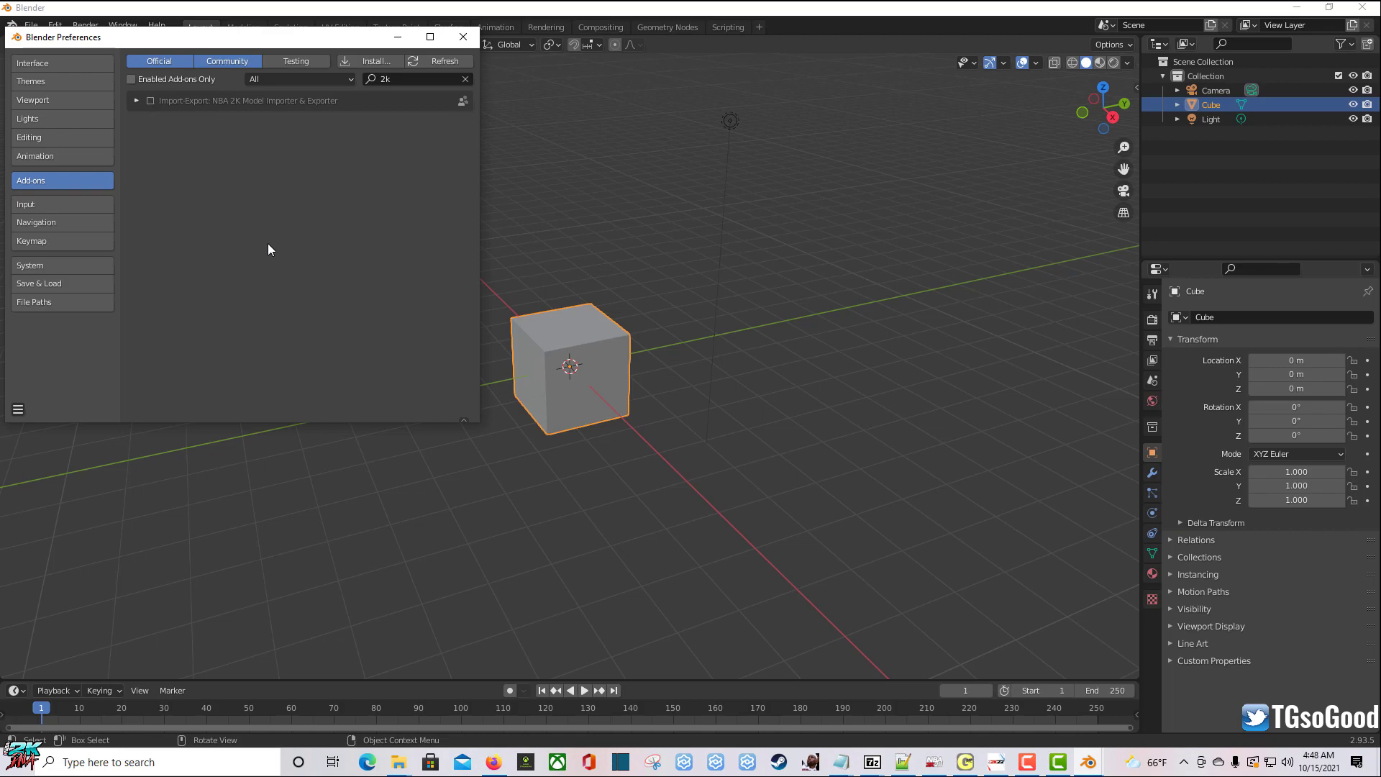
{"action": "mouse_move", "coordinate": [342, 258]}
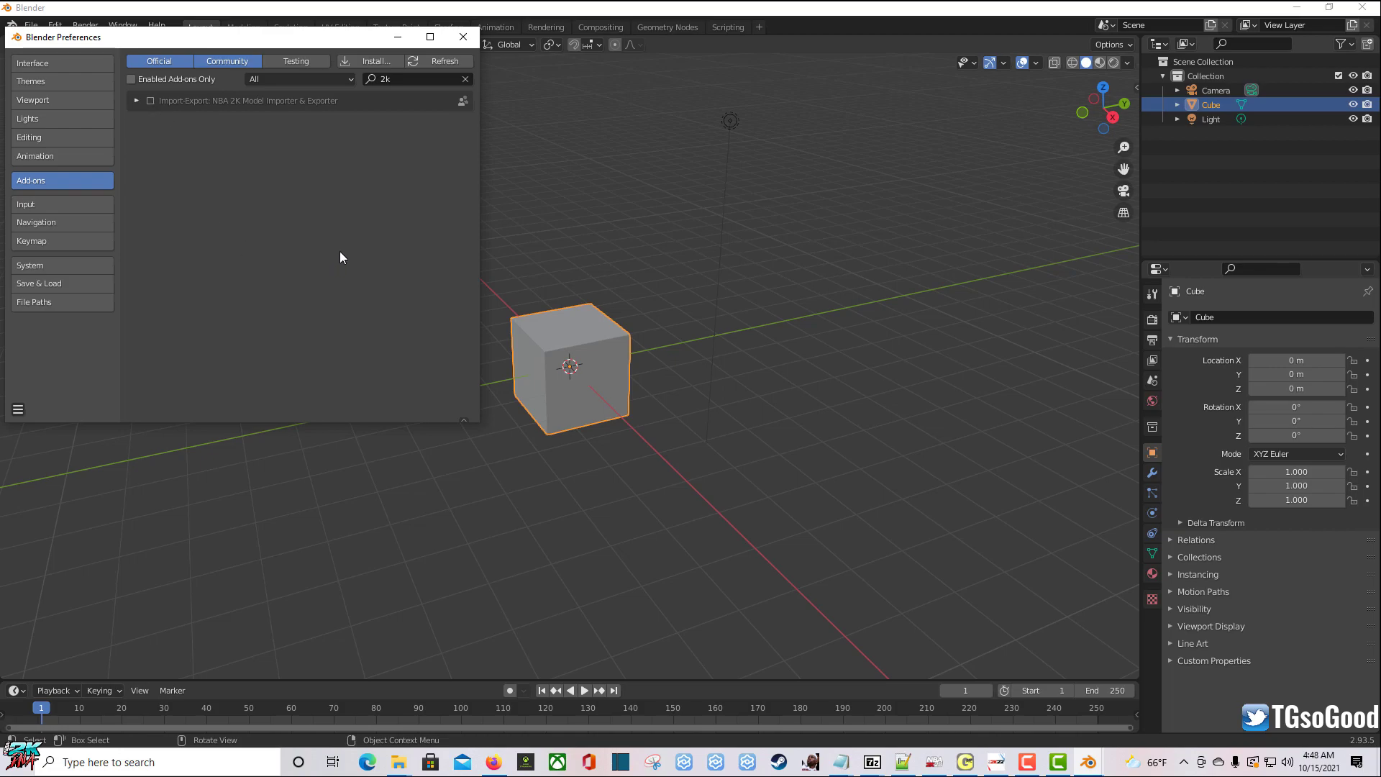
{"action": "mouse_move", "coordinate": [1100, 384]}
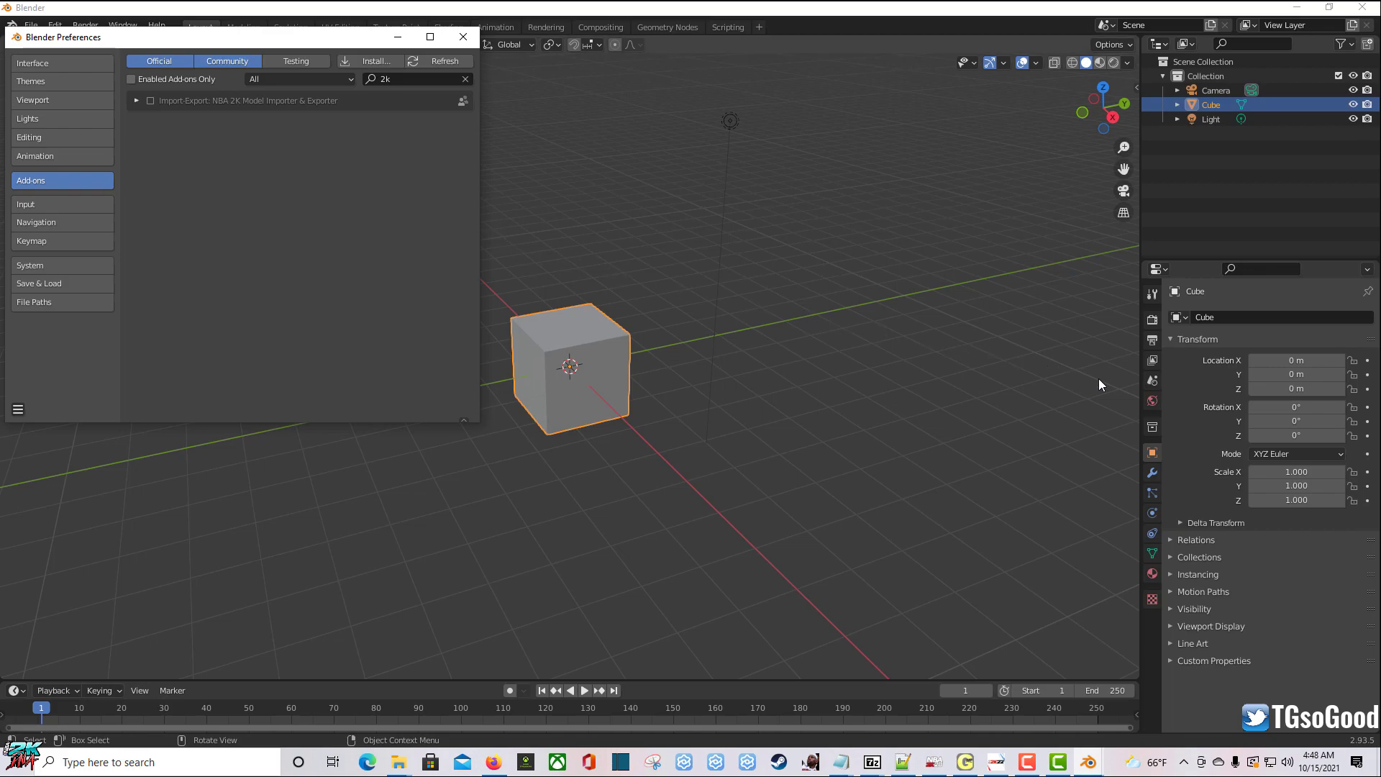
{"action": "mouse_move", "coordinate": [1137, 380]}
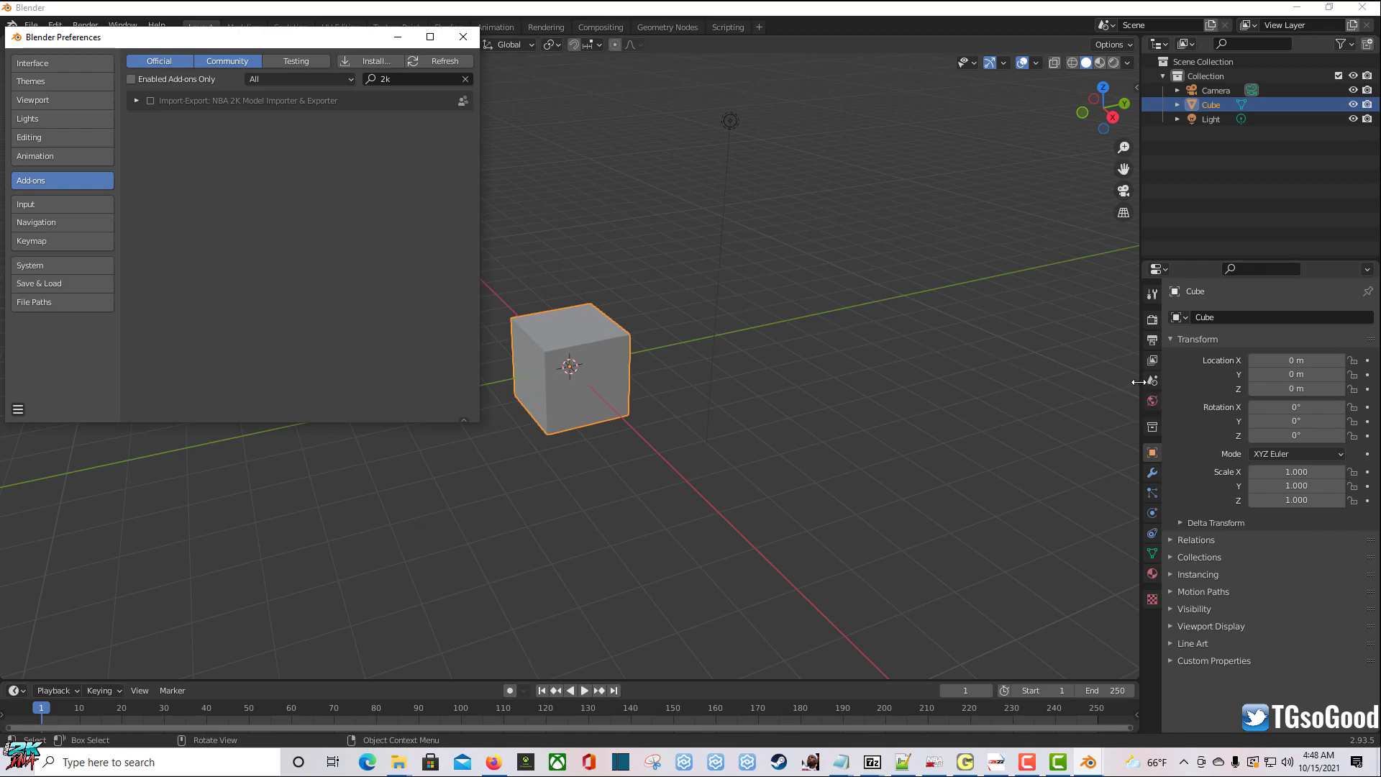
{"action": "mouse_move", "coordinate": [1152, 381]}
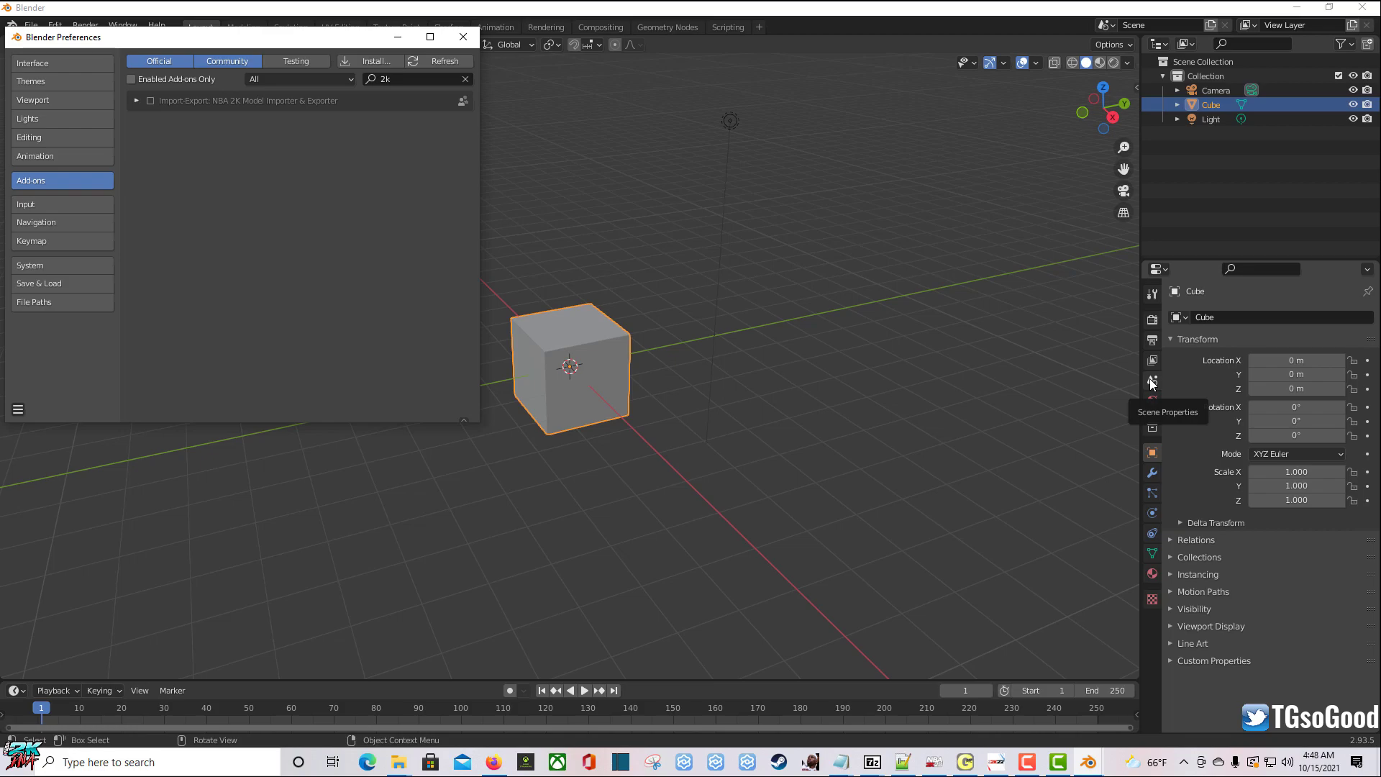
Step: Switch the Properties editor from the cube's object settings to Scene Properties
{"action": "left_click", "coordinate": [1152, 380]}
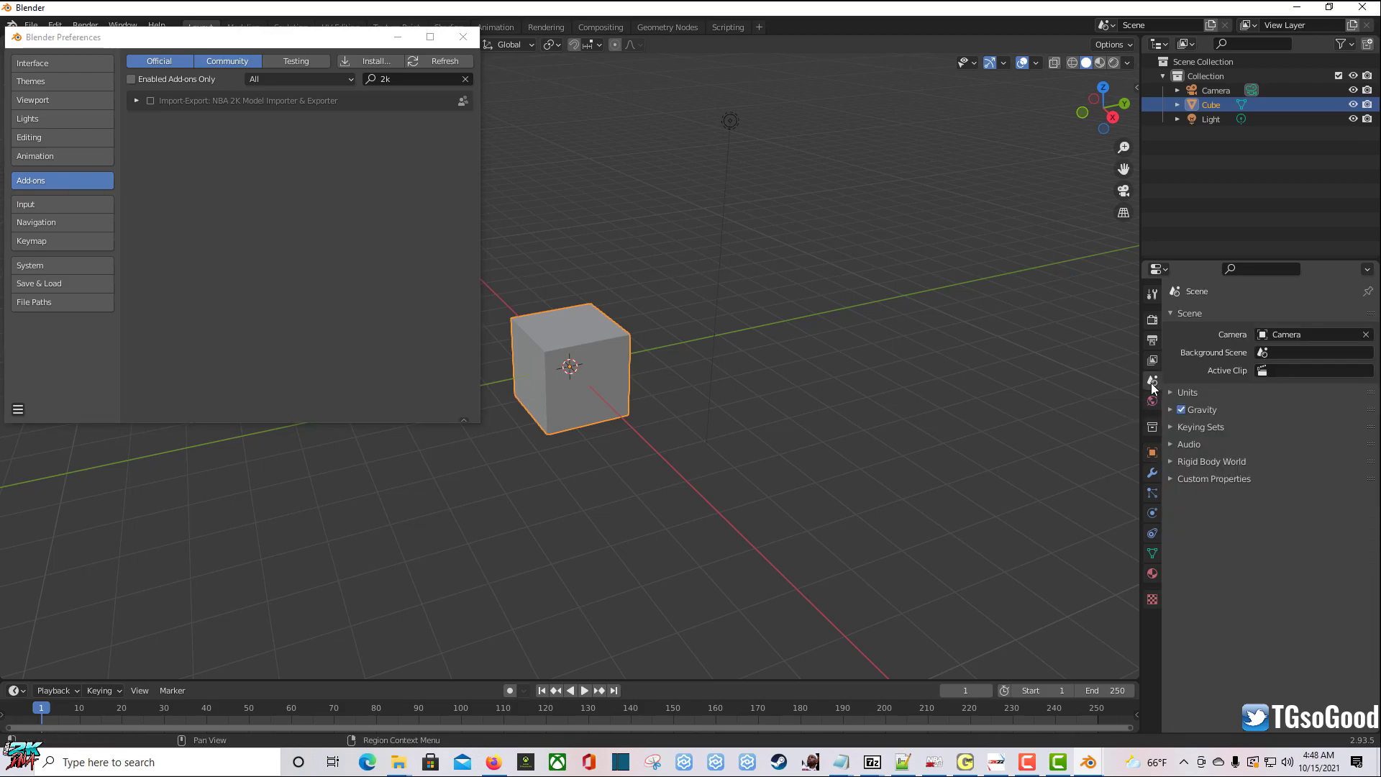
{"action": "mouse_move", "coordinate": [1152, 388]}
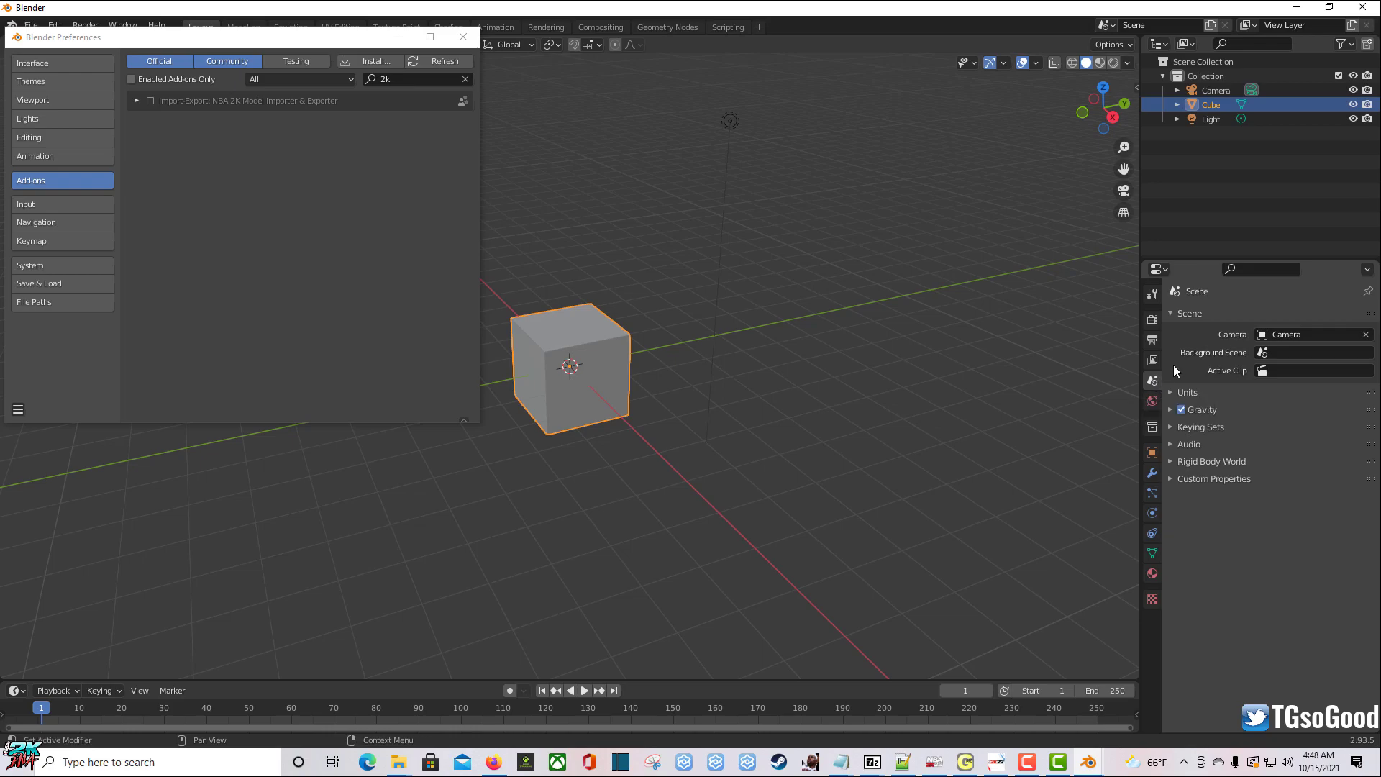
{"action": "mouse_move", "coordinate": [1194, 296]}
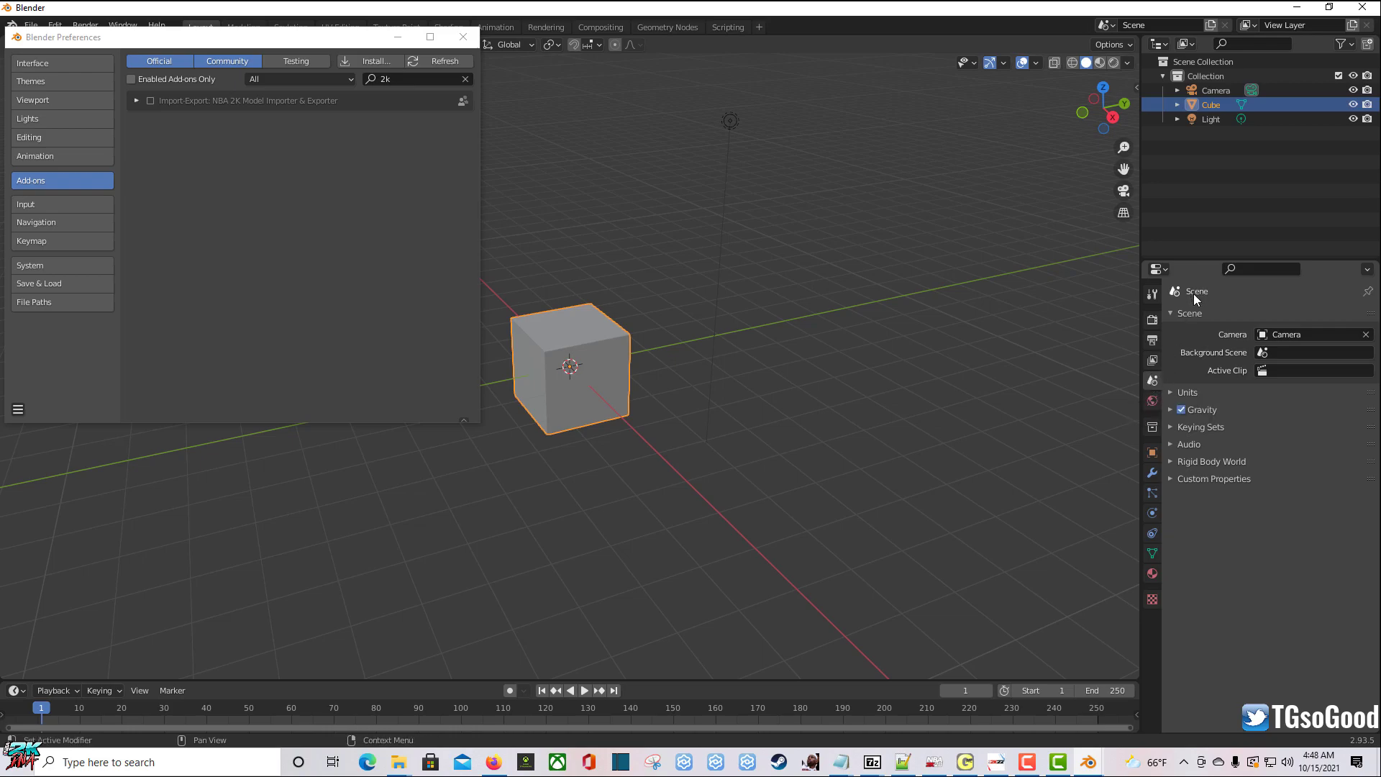
{"action": "mouse_move", "coordinate": [1212, 286]}
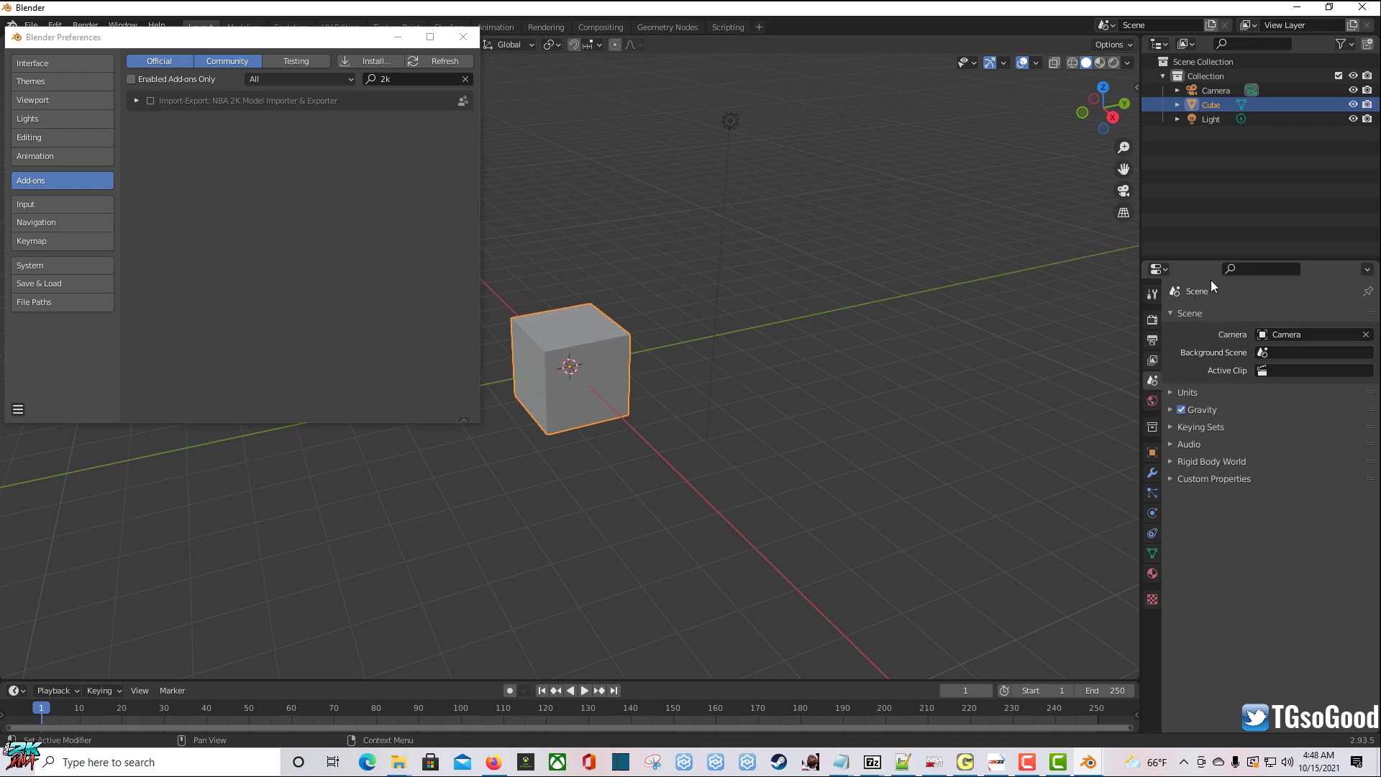
{"action": "mouse_move", "coordinate": [1221, 310]}
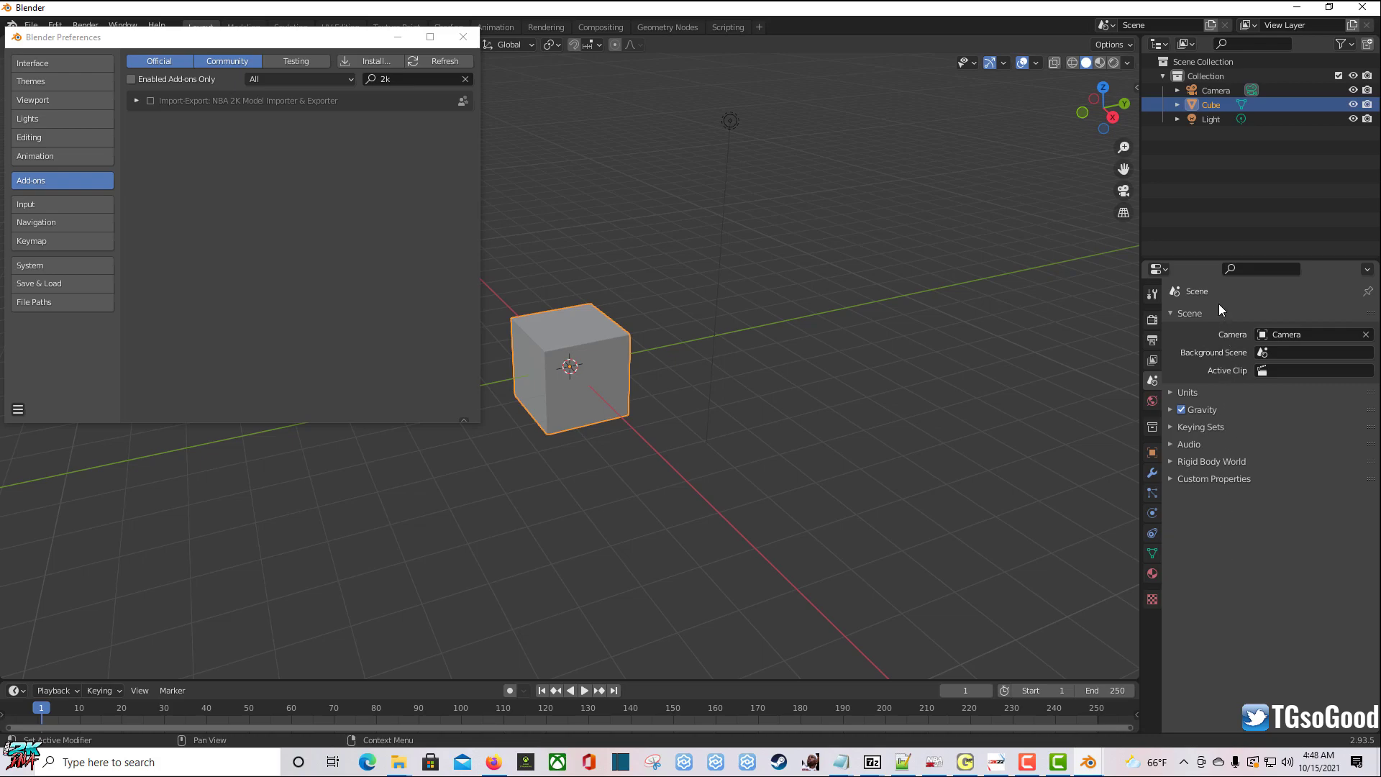
{"action": "mouse_move", "coordinate": [487, 137]}
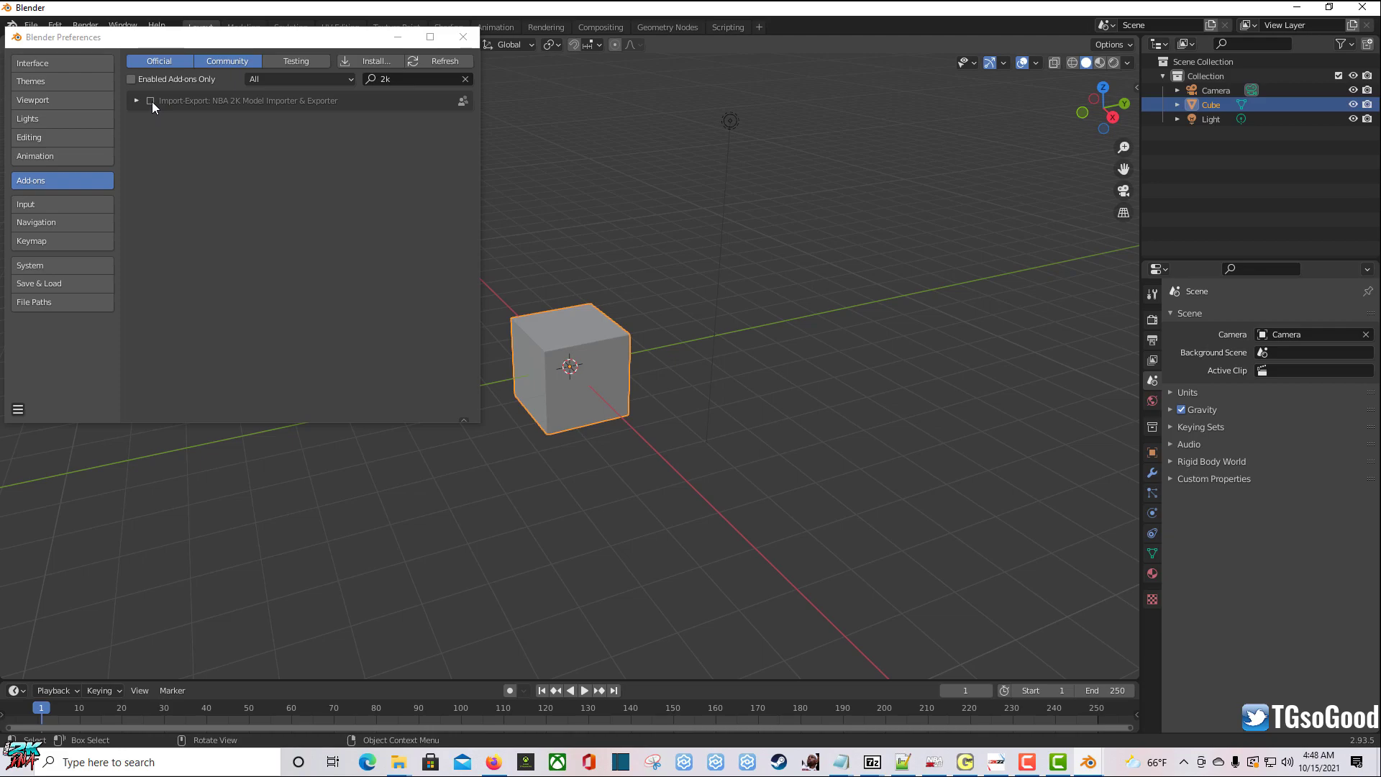
Step: Tick the Import-Export: NBA 2K Model Importer & Exporter add-on checkbox to enable it
{"action": "left_click", "coordinate": [150, 101]}
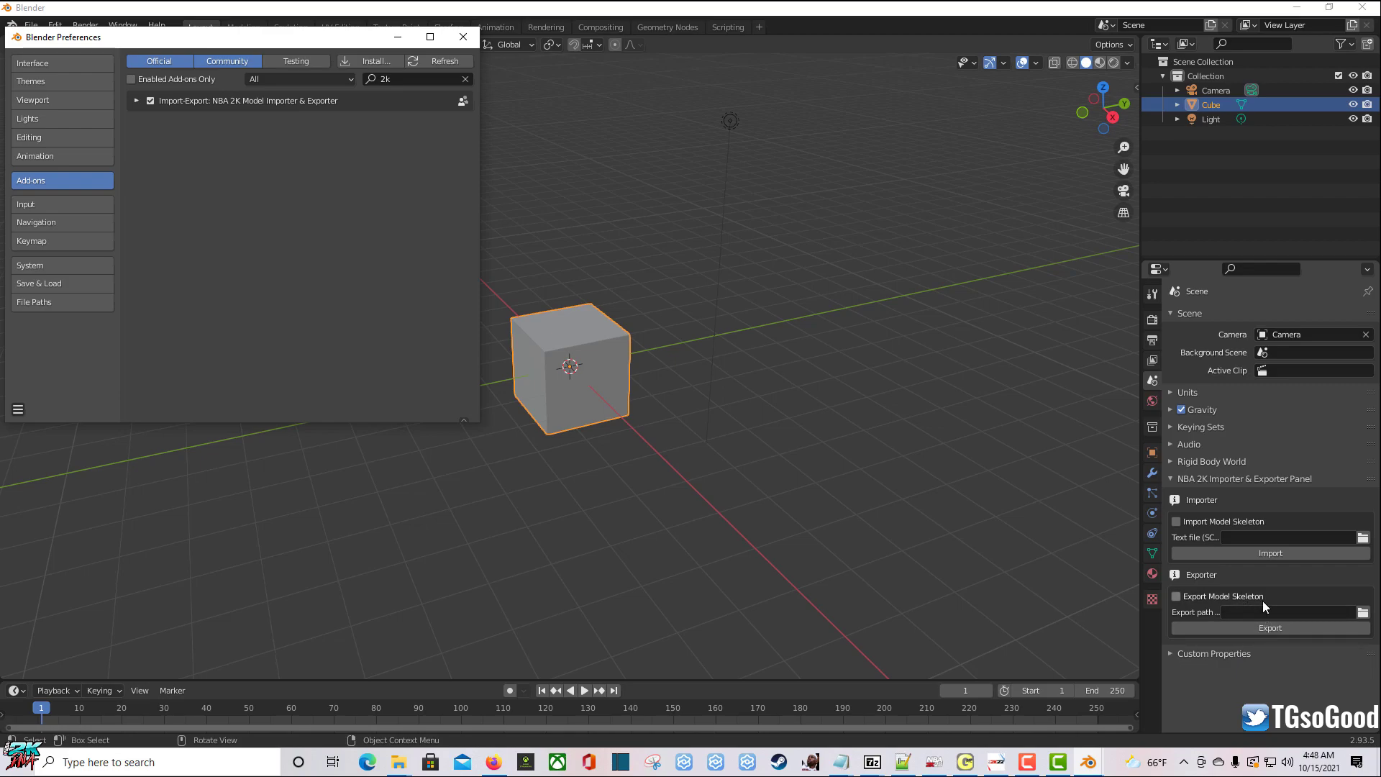
{"action": "mouse_move", "coordinate": [1254, 521]}
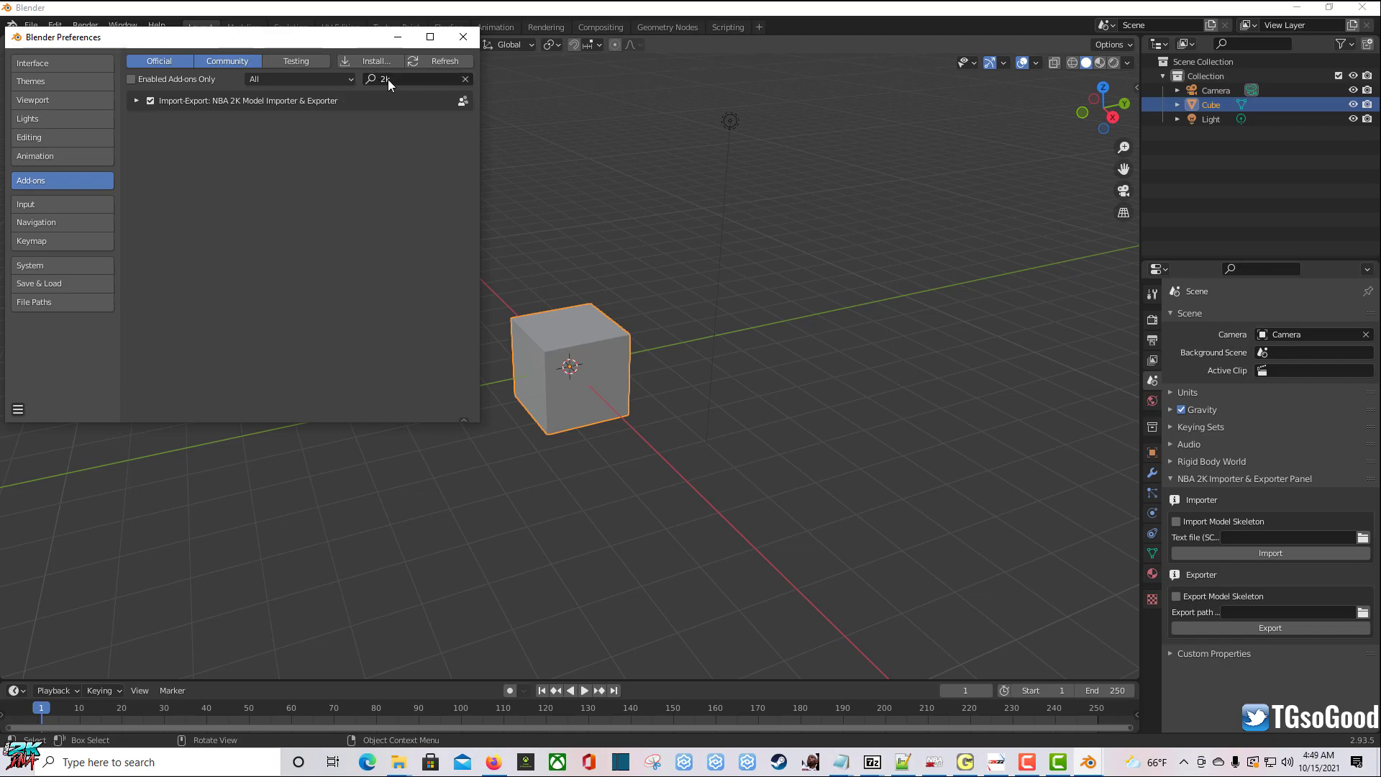
{"action": "mouse_move", "coordinate": [465, 83]}
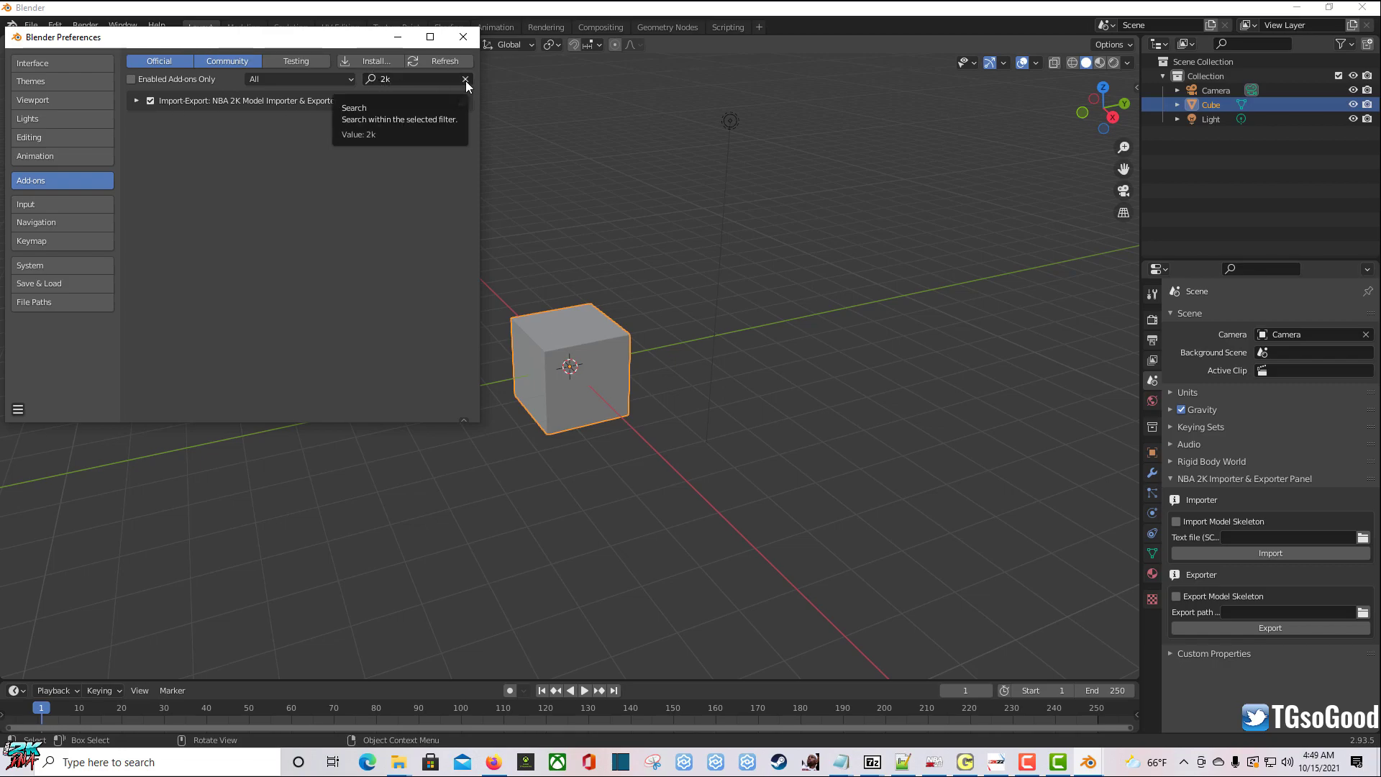
Step: Clear the add-on search filter and close the Blender Preferences window
{"action": "left_click", "coordinate": [465, 79]}
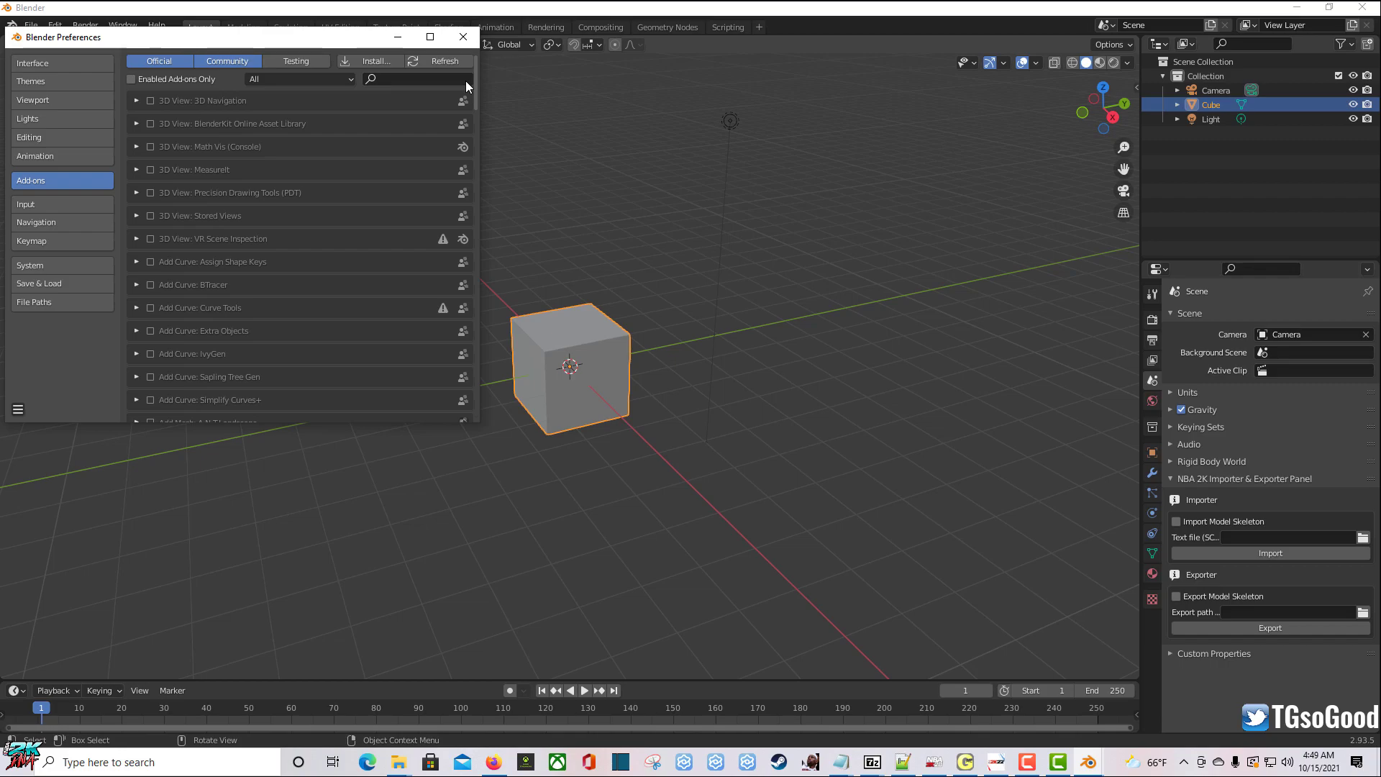
{"action": "mouse_move", "coordinate": [236, 40]}
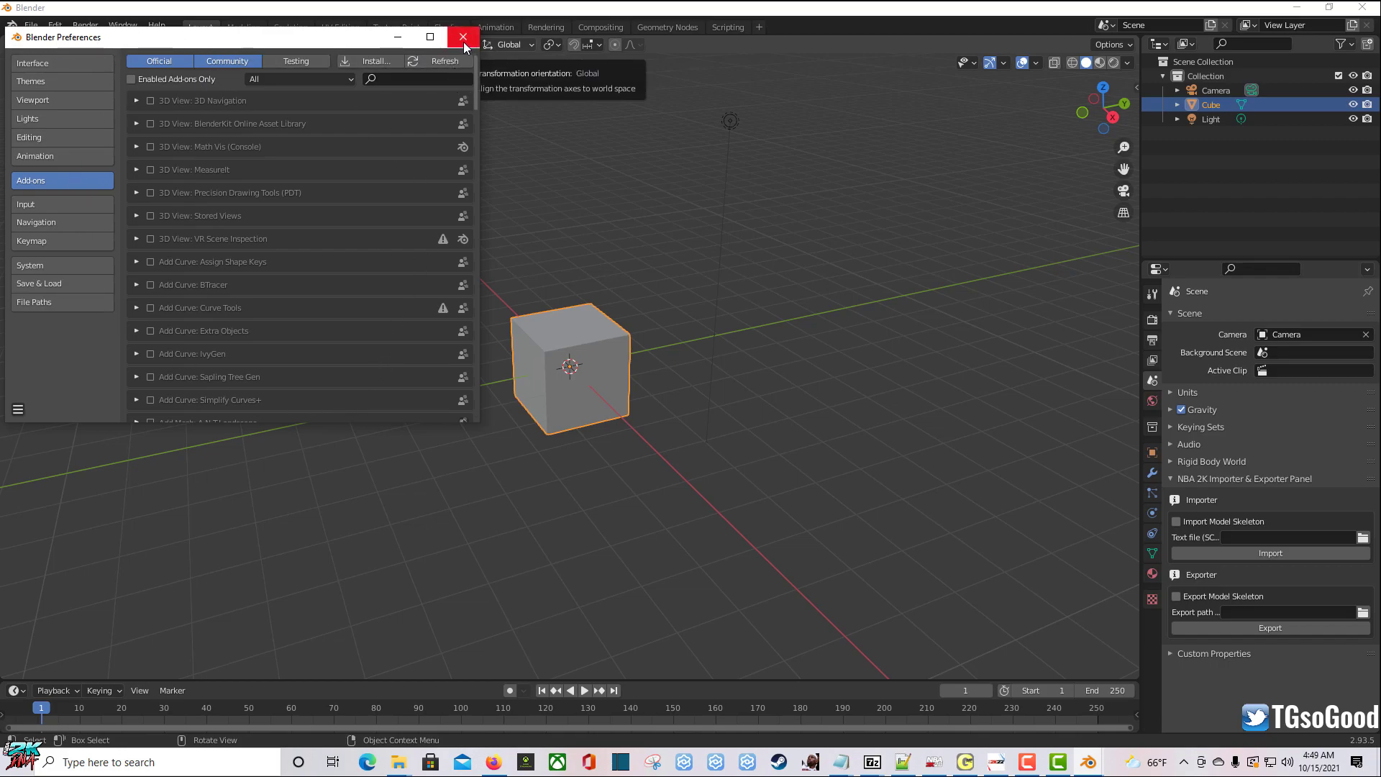
{"action": "left_click", "coordinate": [461, 36]}
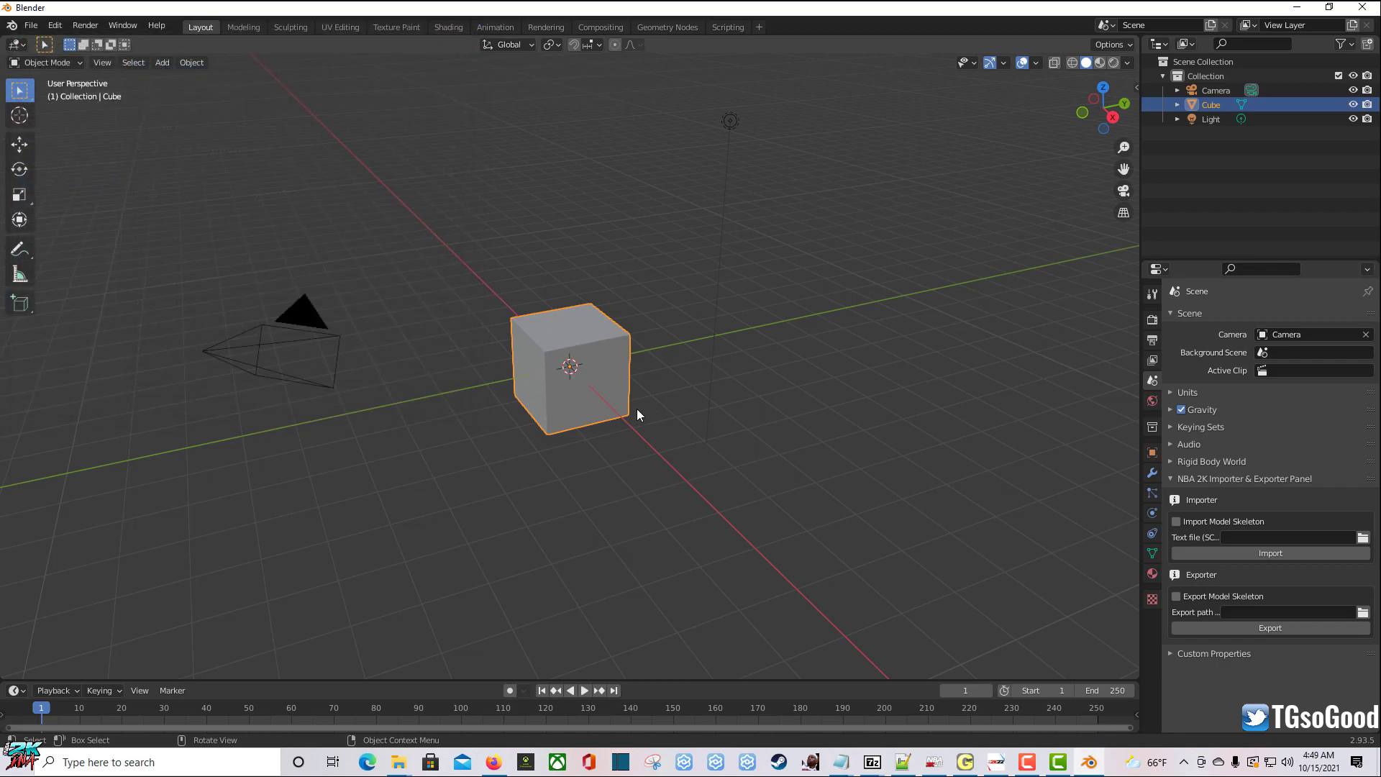
{"action": "mouse_move", "coordinate": [878, 539]}
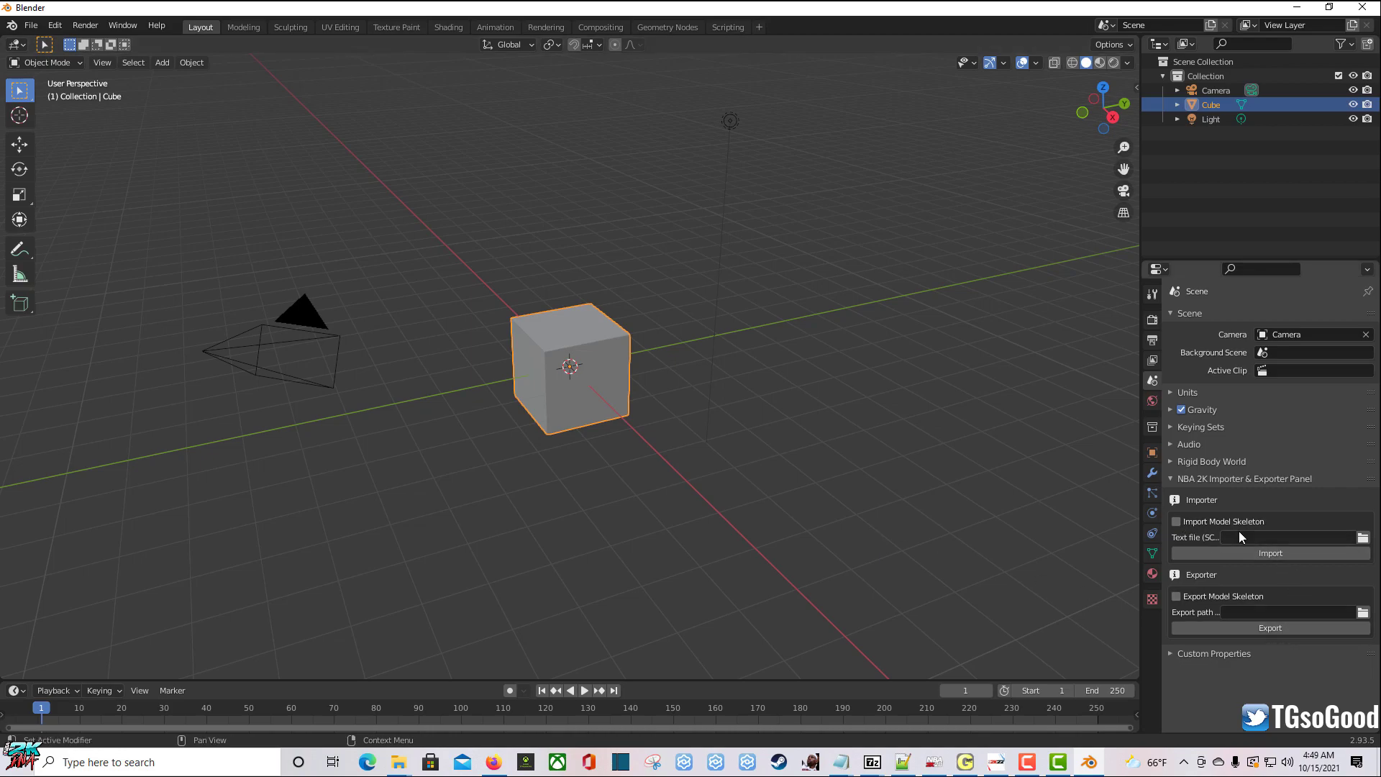
{"action": "mouse_move", "coordinate": [1286, 540]}
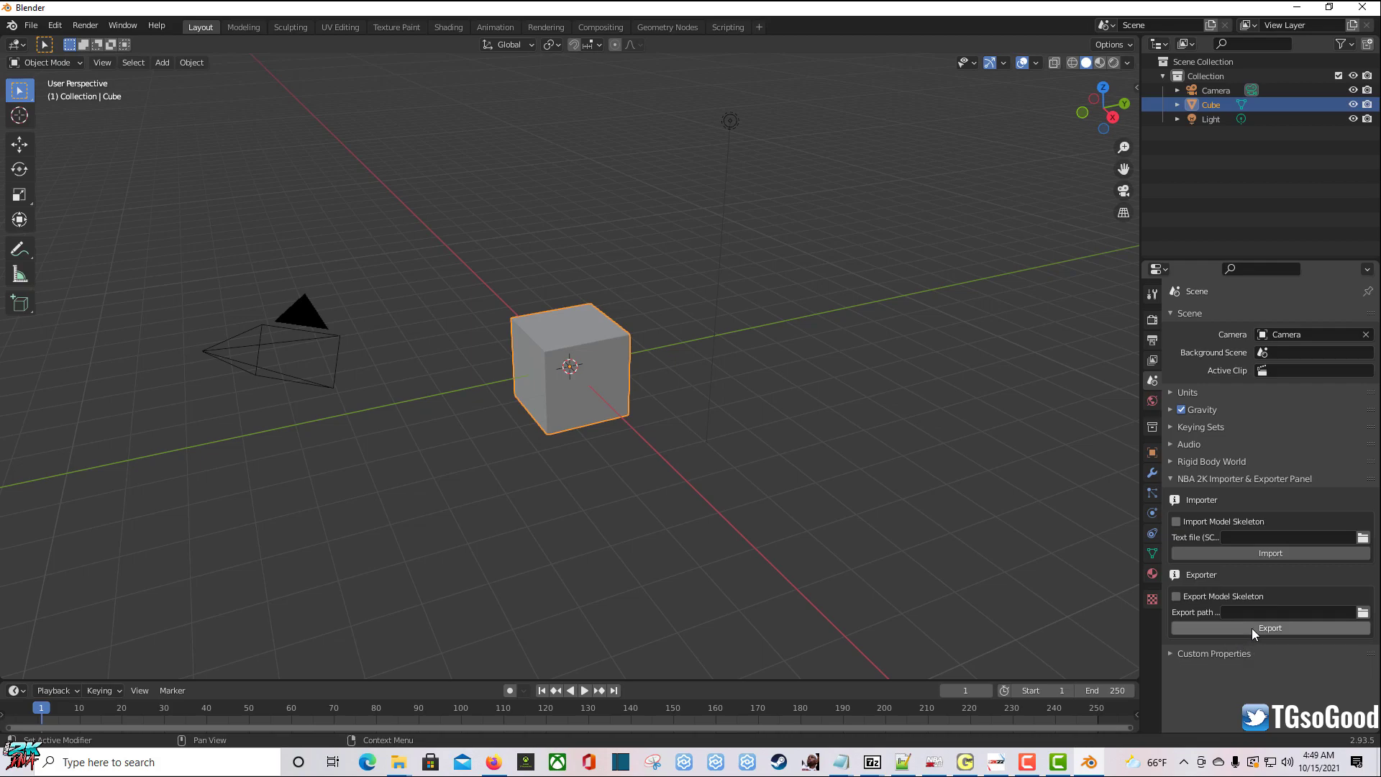
{"action": "mouse_move", "coordinate": [1247, 629]}
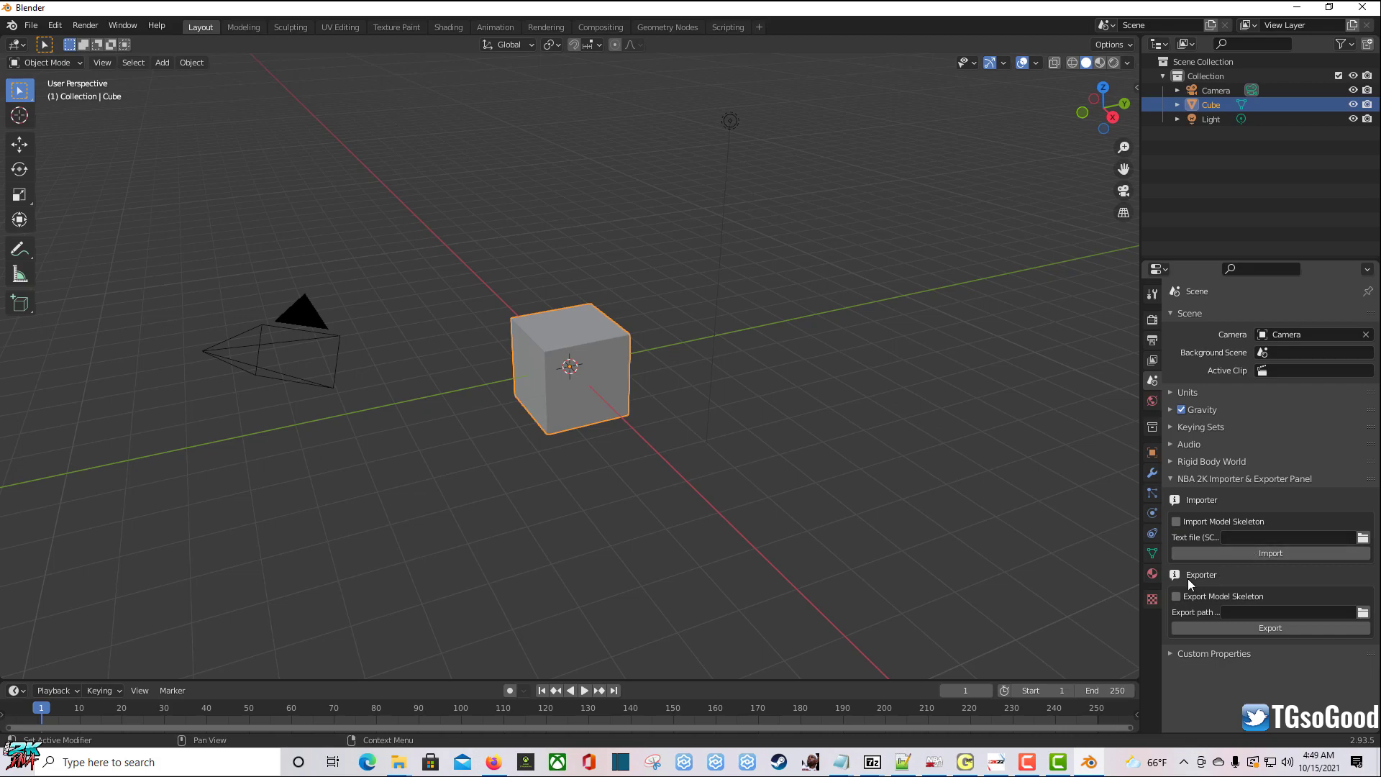
{"action": "mouse_move", "coordinate": [1257, 628]}
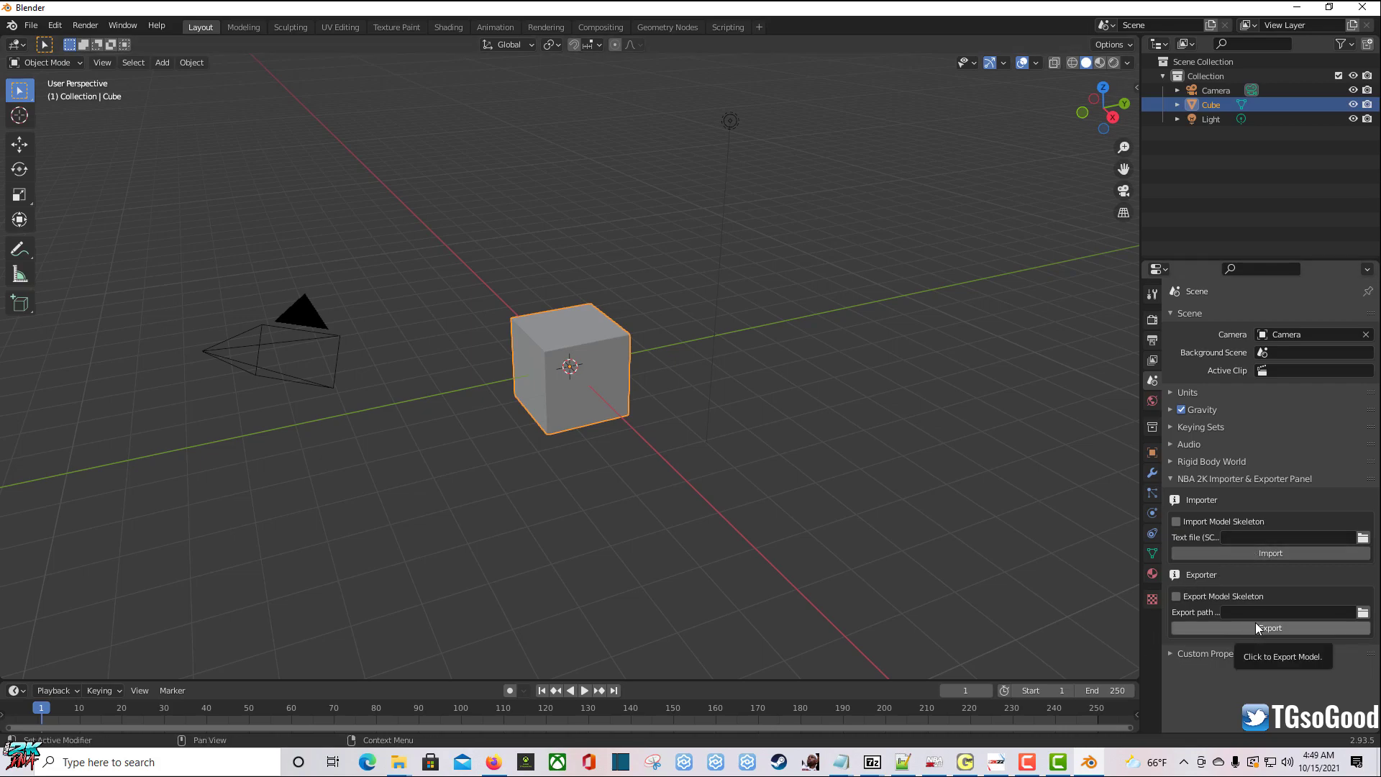
{"action": "mouse_move", "coordinate": [875, 502]}
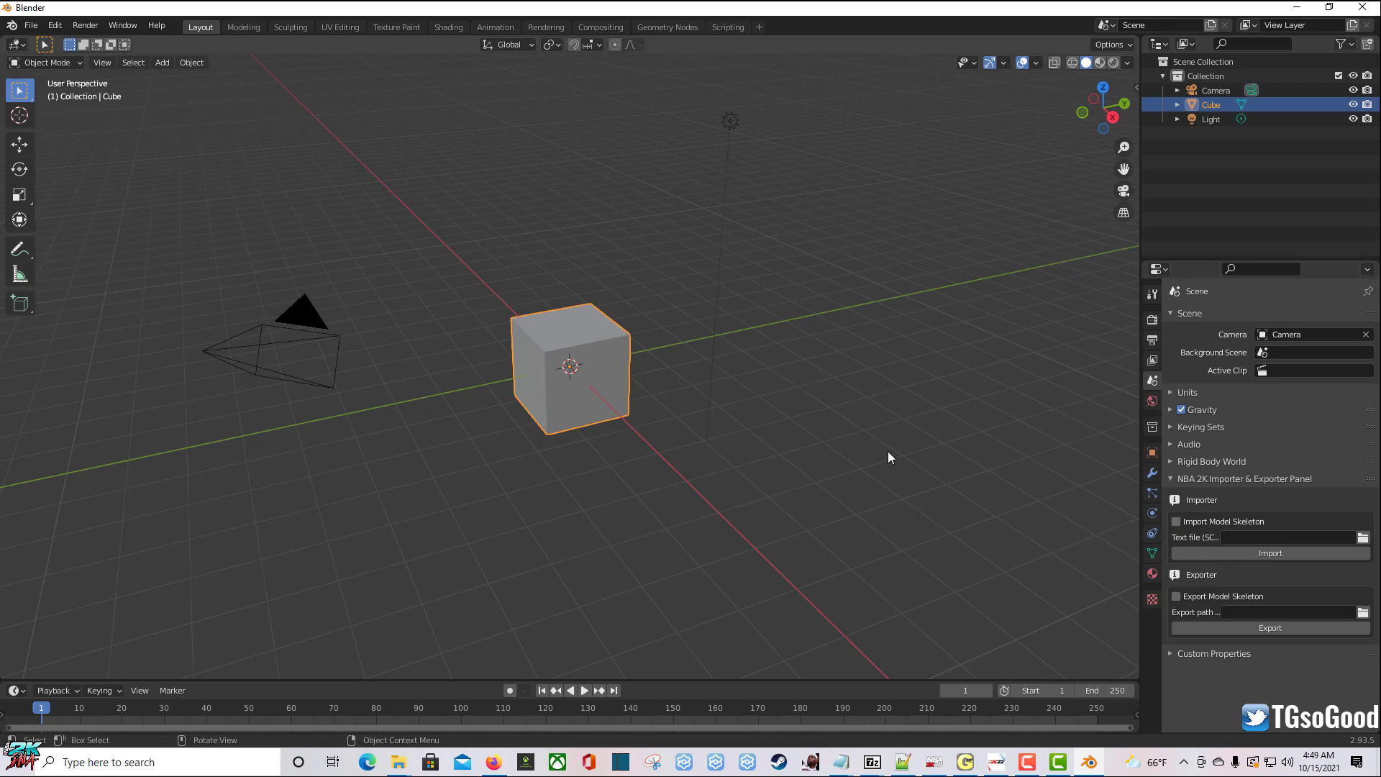
{"action": "mouse_move", "coordinate": [903, 466]}
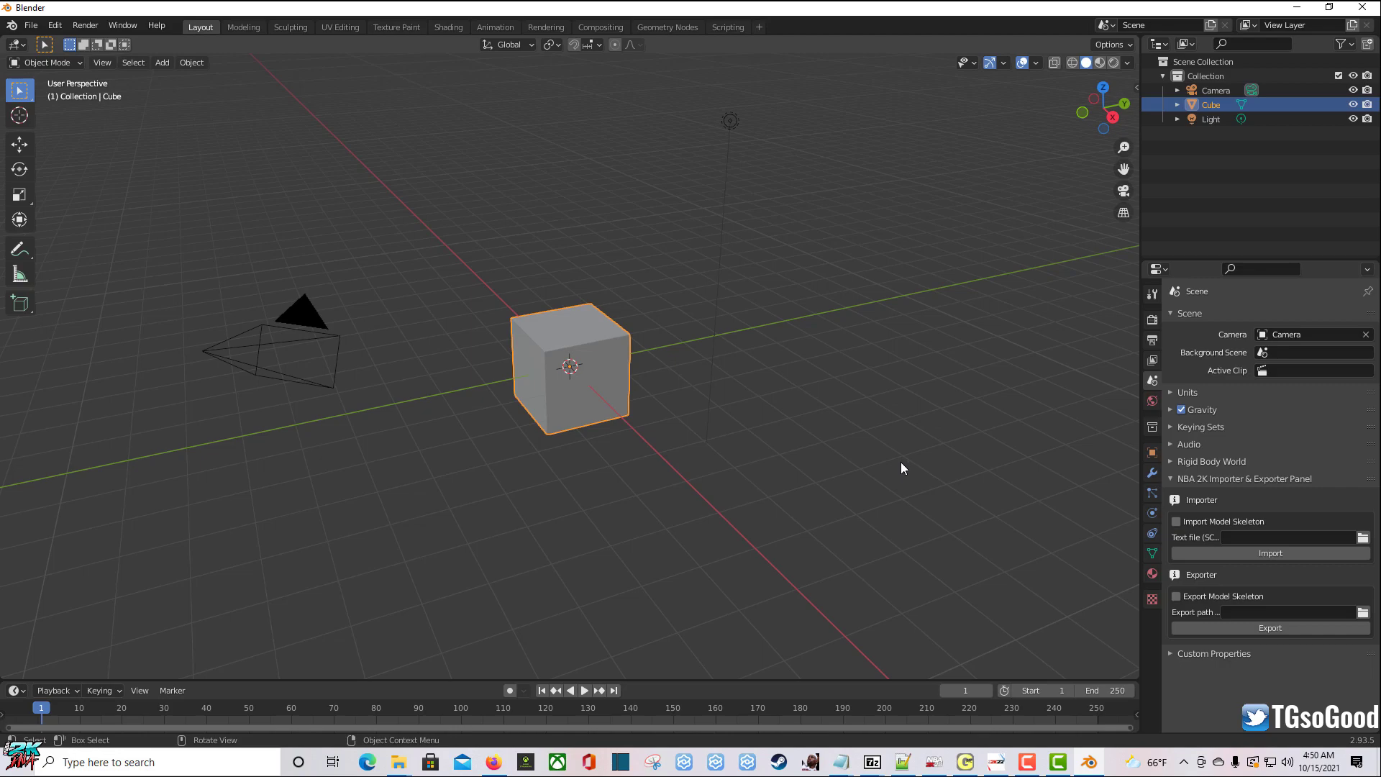
{"action": "mouse_move", "coordinate": [897, 471]}
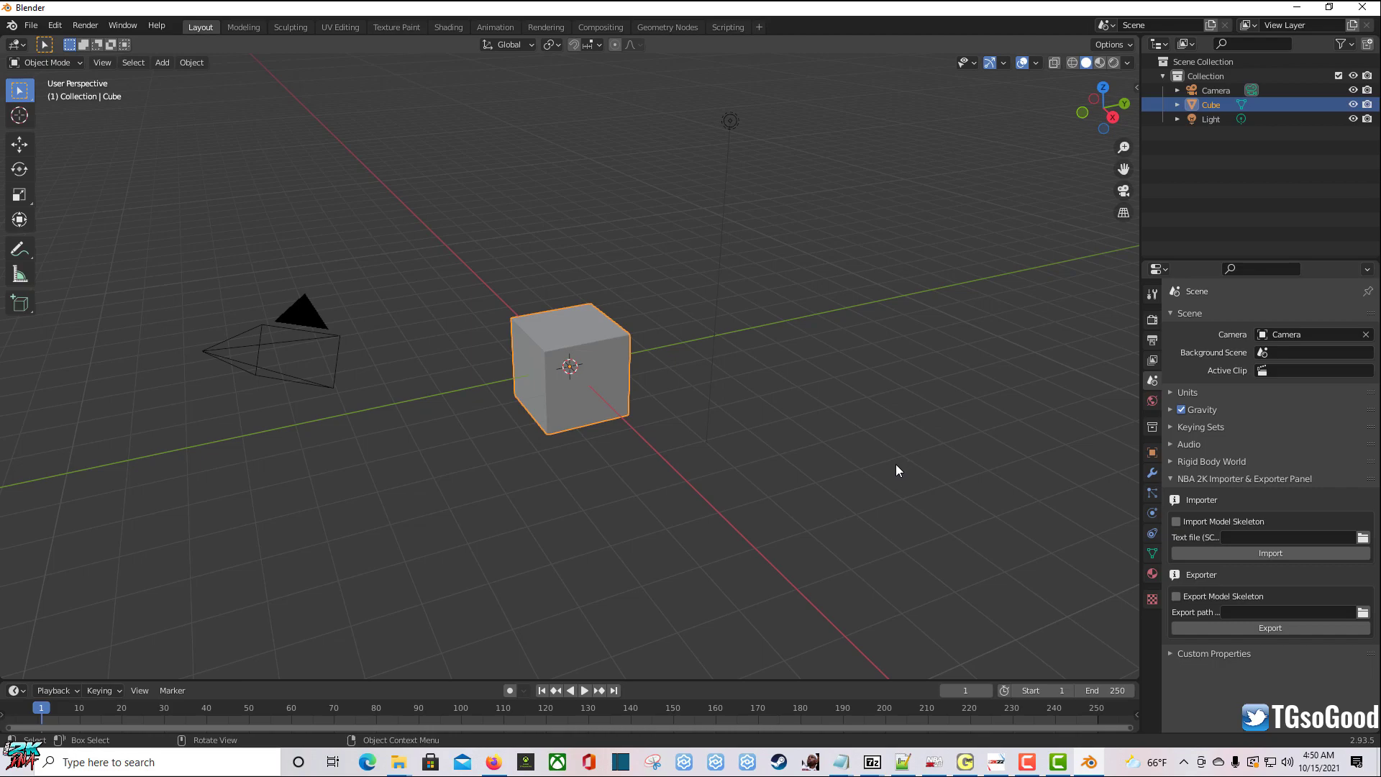
{"action": "mouse_move", "coordinate": [861, 26]}
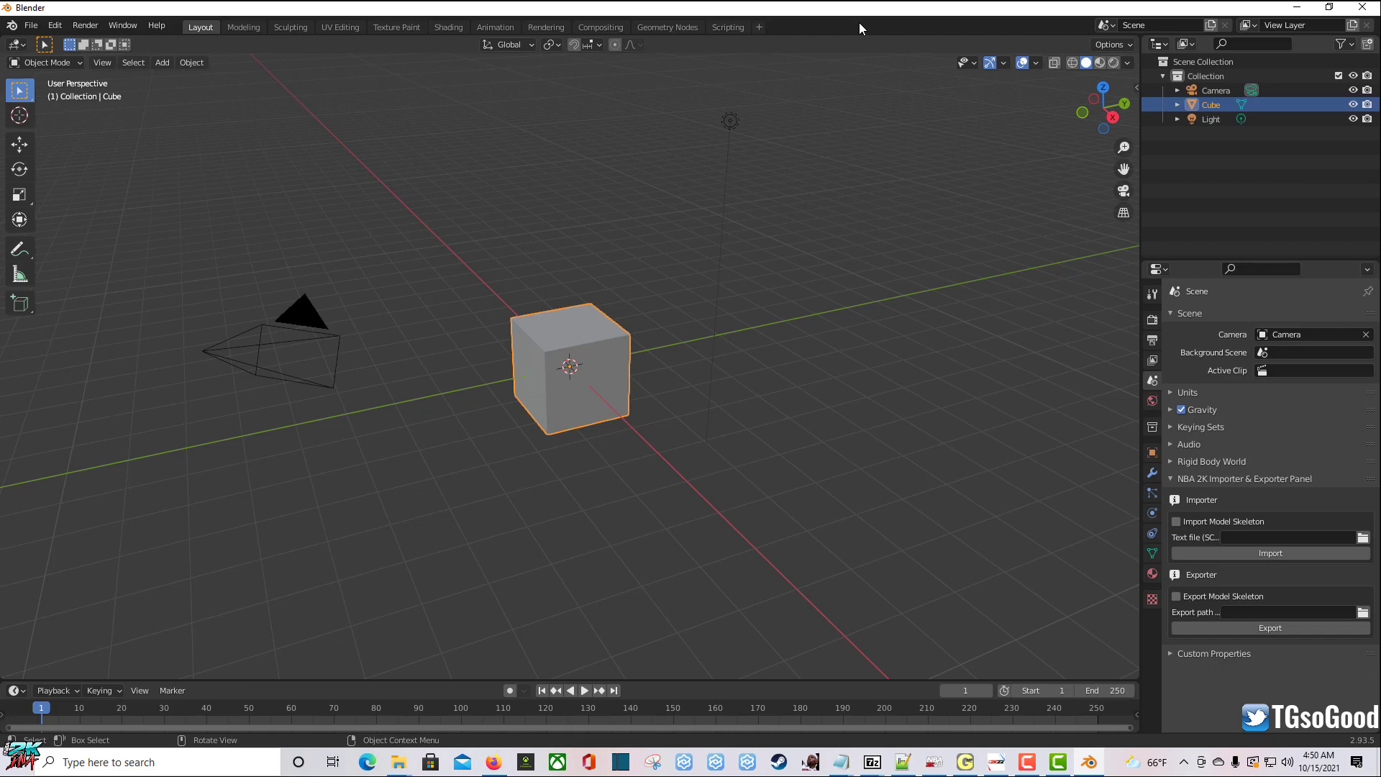
{"action": "mouse_move", "coordinate": [855, 17]}
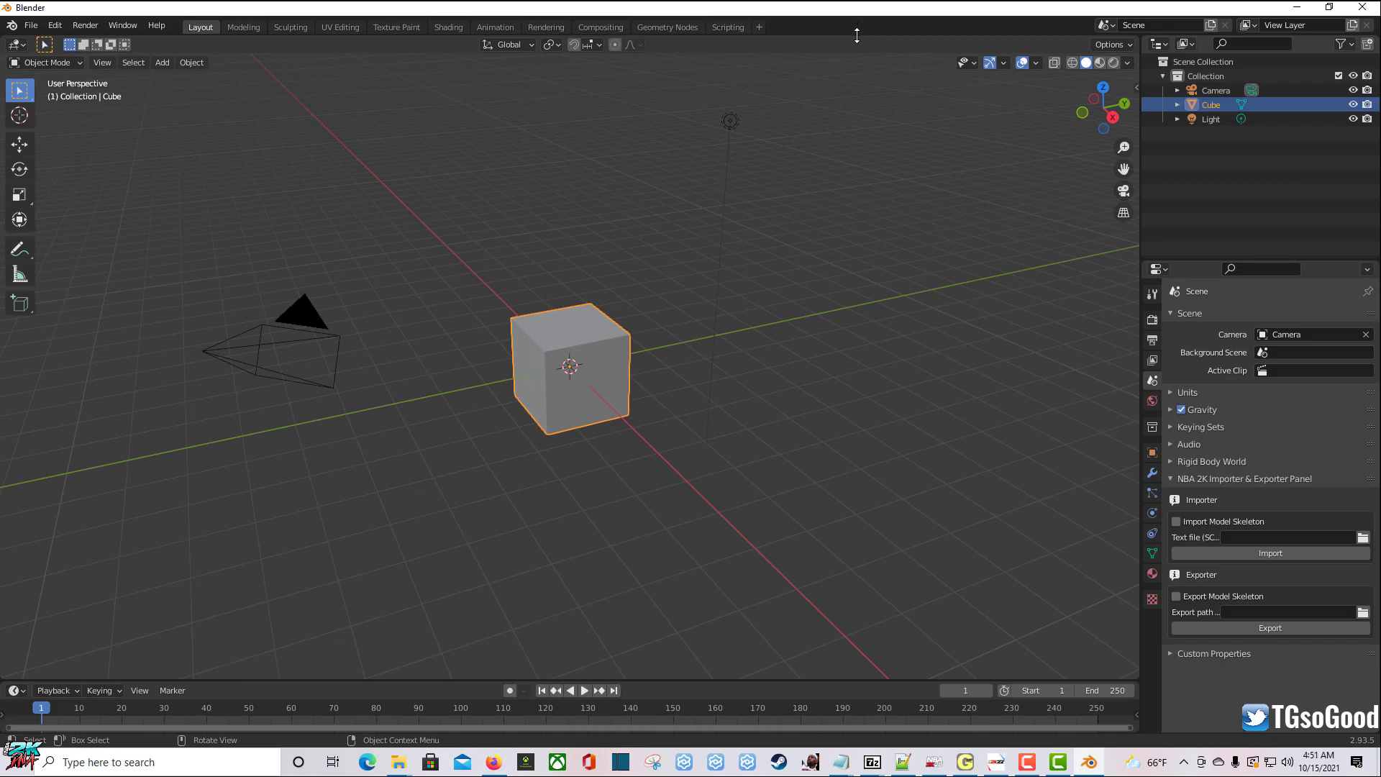